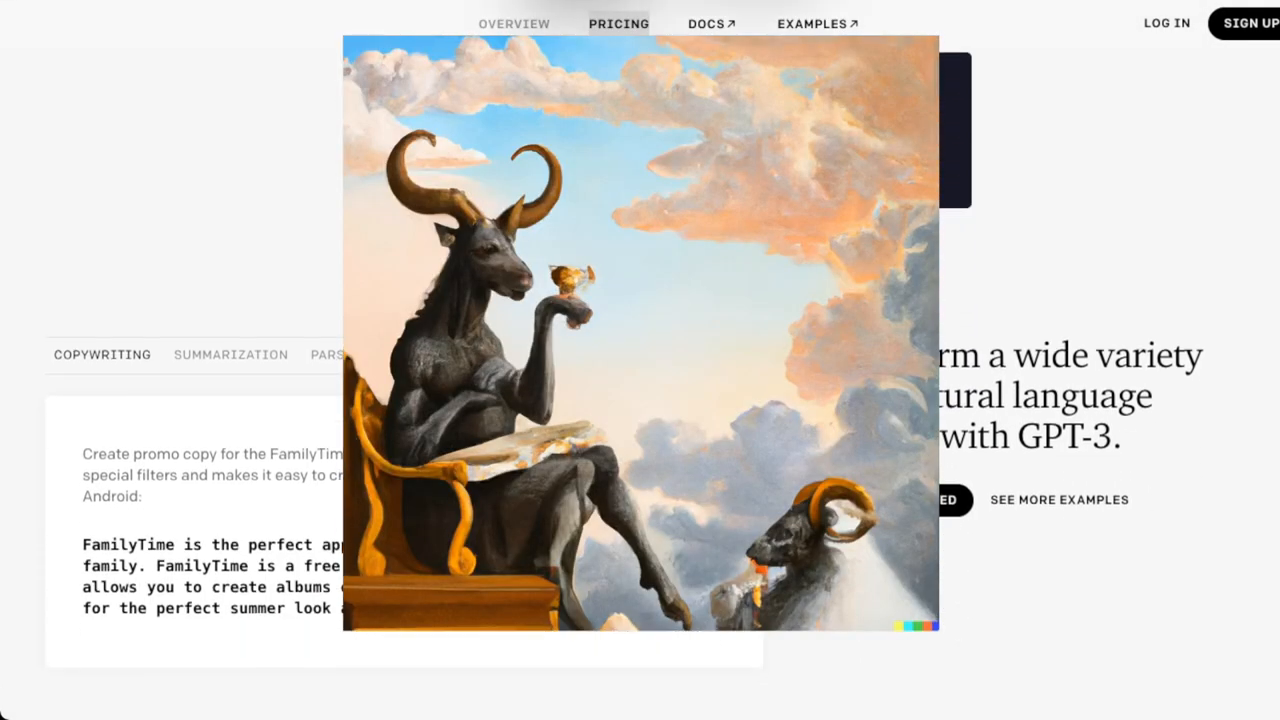
- Scroll down the GPT-3 overview page before moving to Wikipedia's API article
{"action": "scroll", "scroll_direction": "down", "scroll_amount": 3}
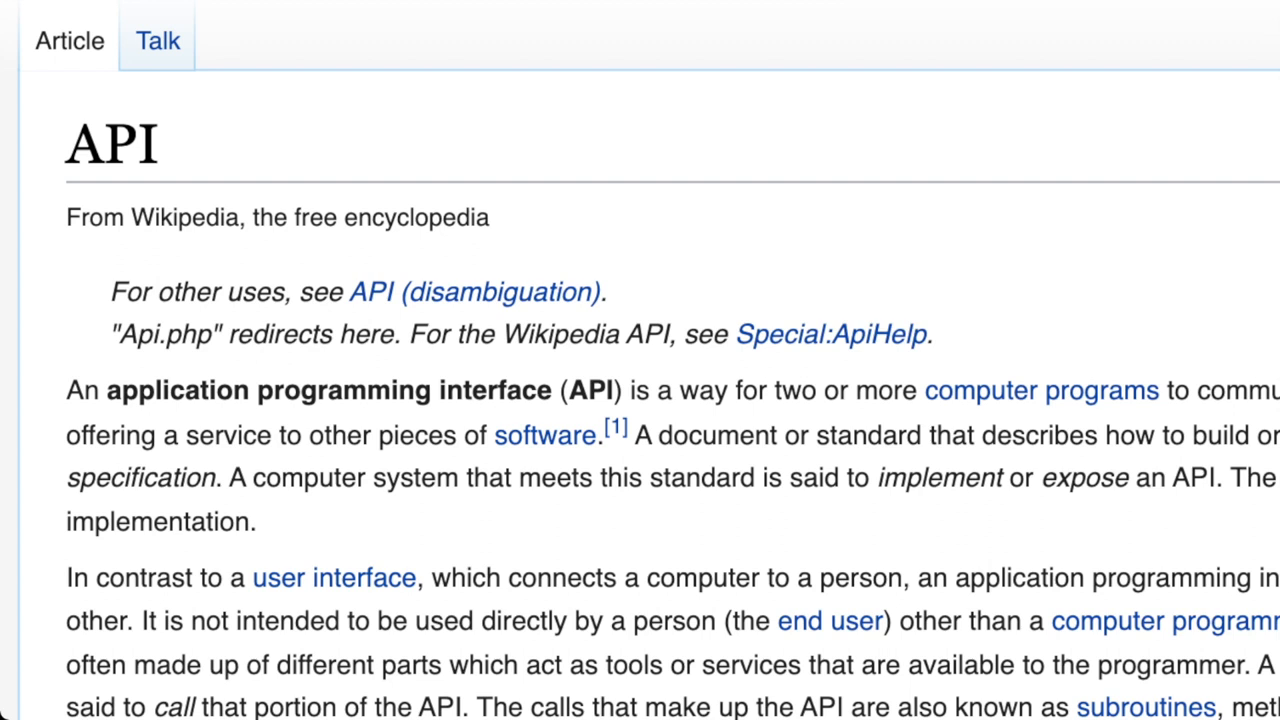
- Skim the introduction of Wikipedia's API article before moving to the DALL·E post
{"action": "double_click", "coordinate": [178, 390]}
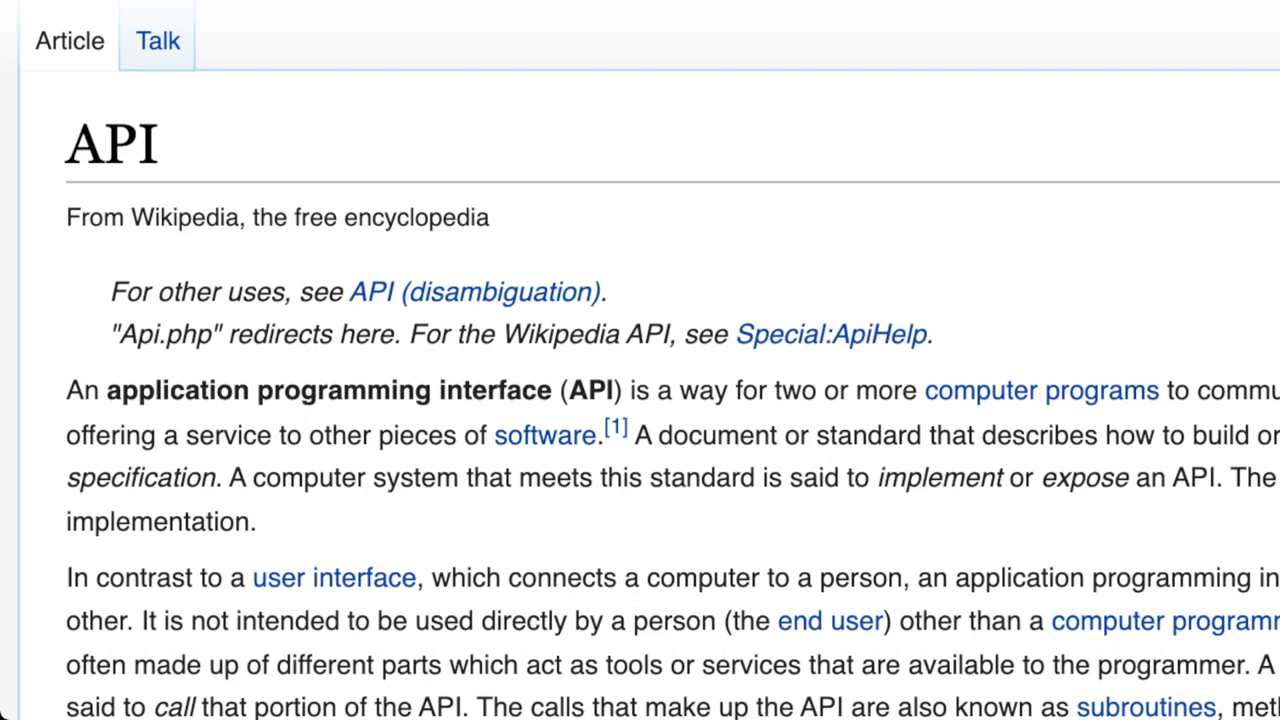
{"action": "scroll", "scroll_direction": "down", "scroll_amount": 3}
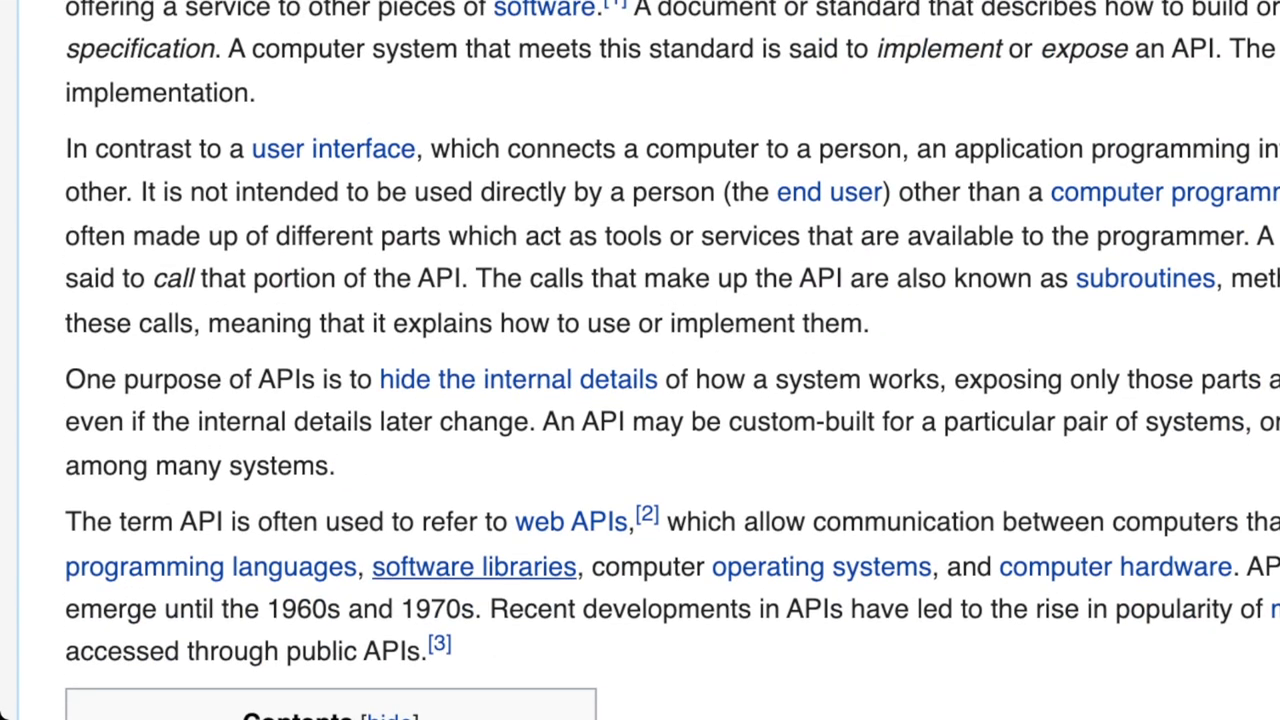
{"action": "scroll", "scroll_direction": "up", "scroll_amount": 3}
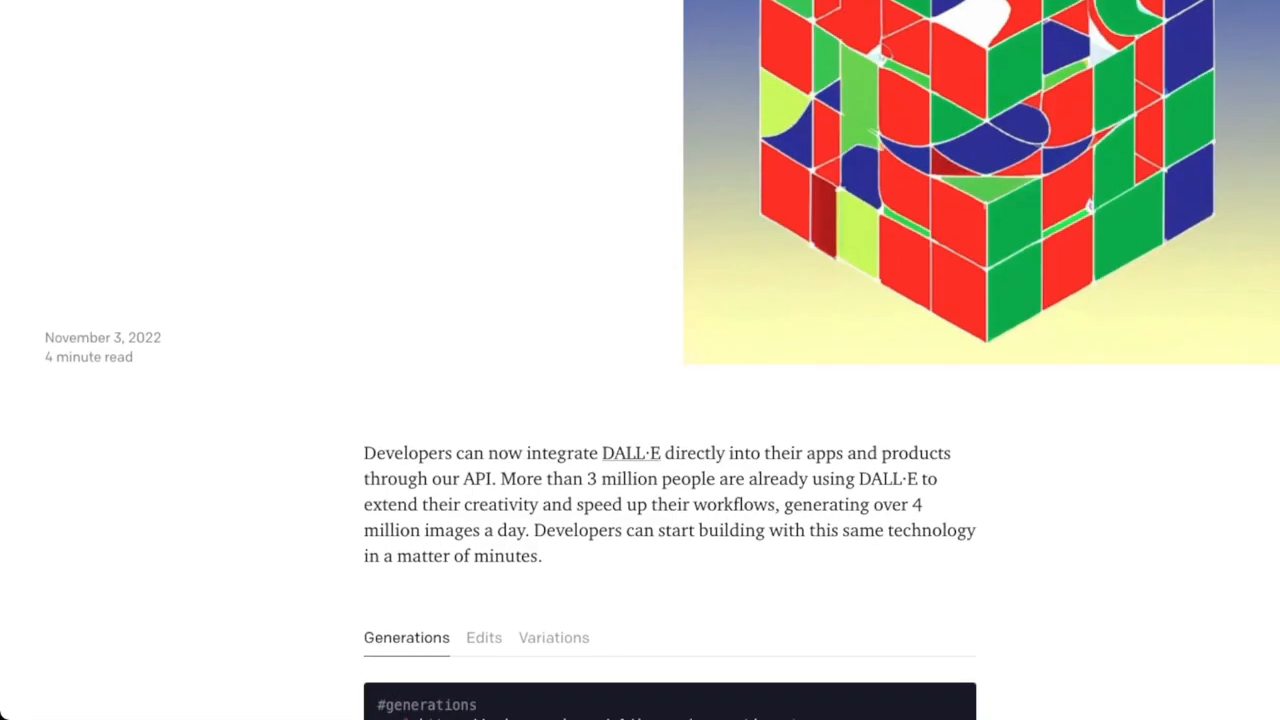
{"action": "scroll", "scroll_direction": "down", "scroll_amount": 3}
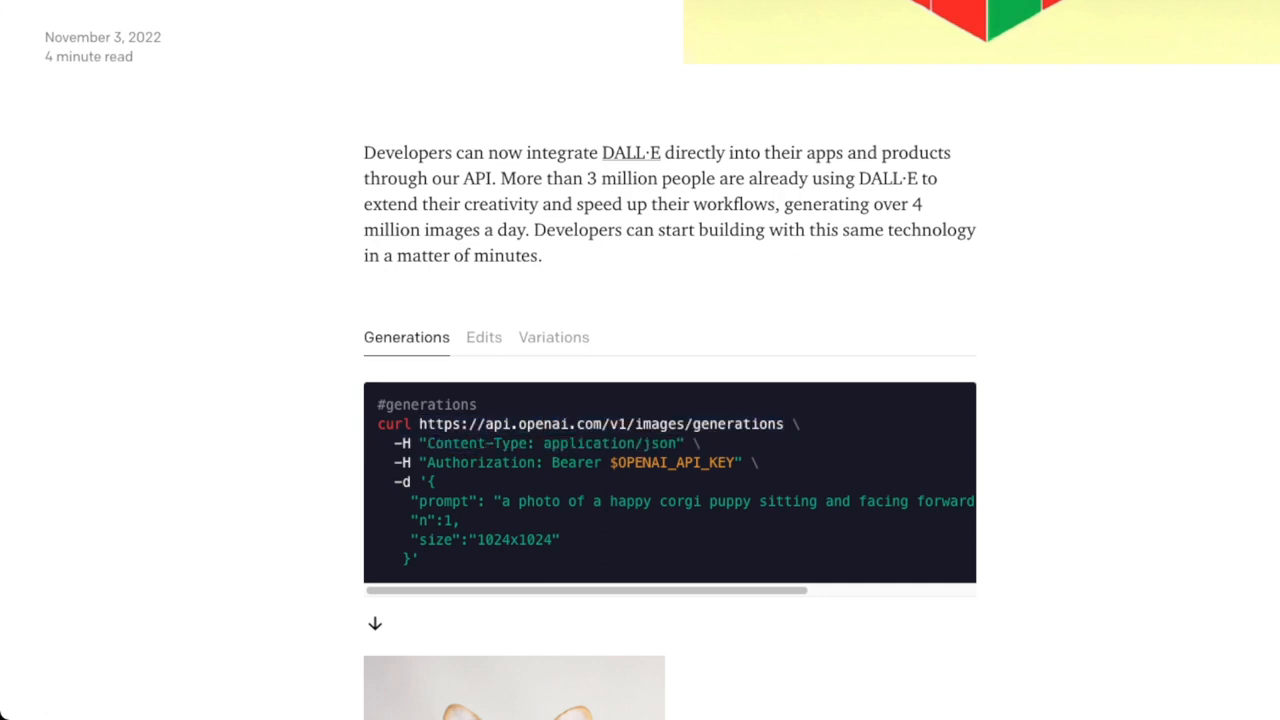
{"action": "left_click", "coordinate": [483, 337]}
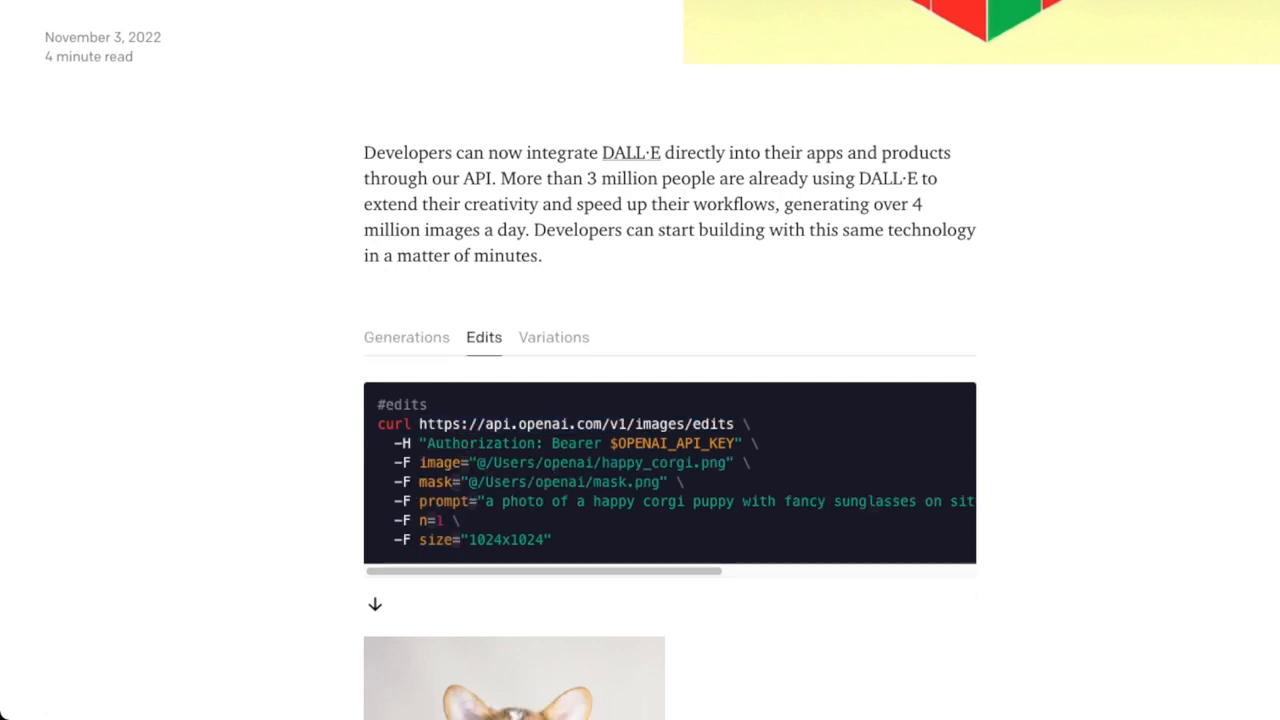
{"action": "left_click", "coordinate": [553, 337]}
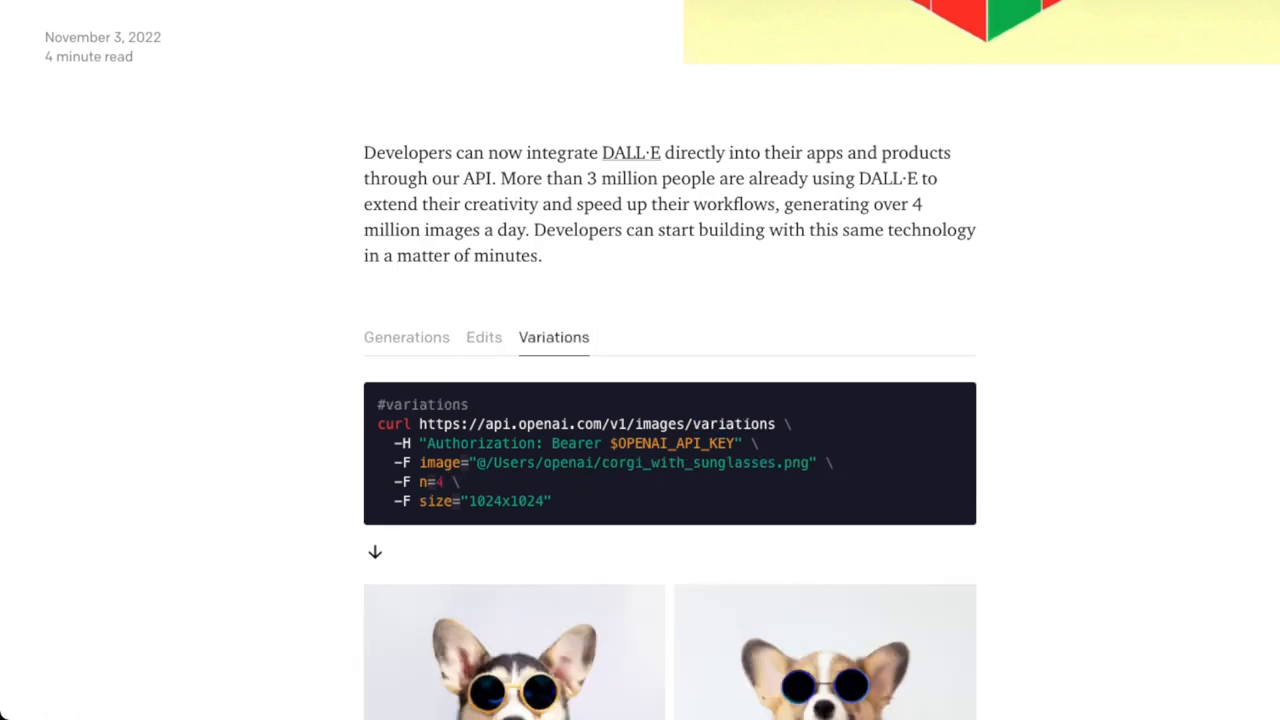
{"action": "left_click", "coordinate": [406, 337]}
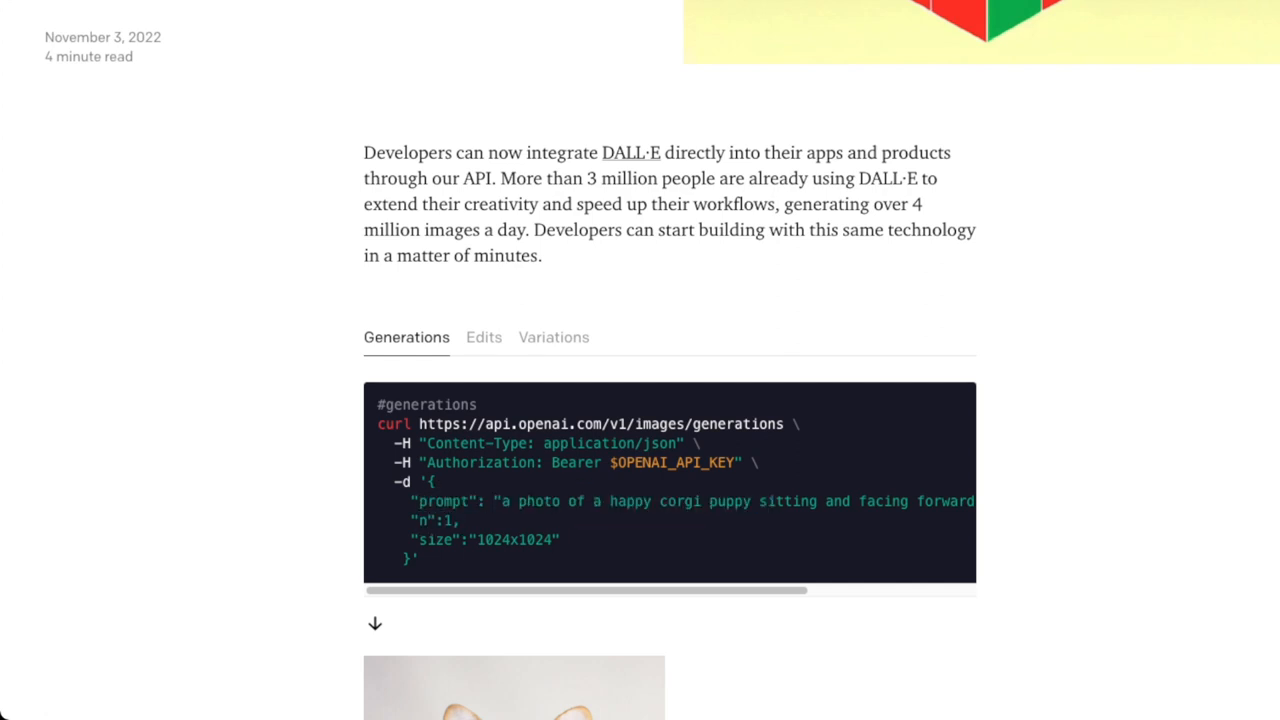
- Compare the plain corgi generation with the sunglasses-corgi edit, ending on Edits
{"action": "scroll", "scroll_direction": "down", "scroll_amount": 3}
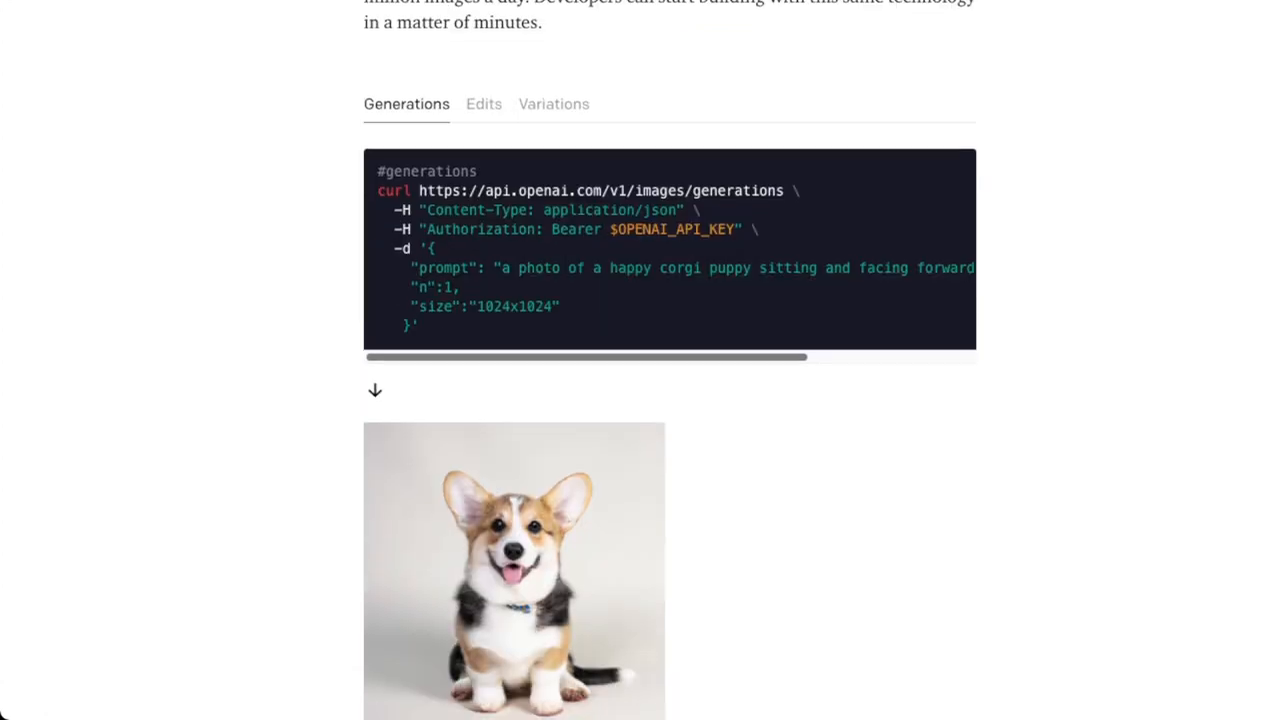
{"action": "left_click", "coordinate": [483, 104]}
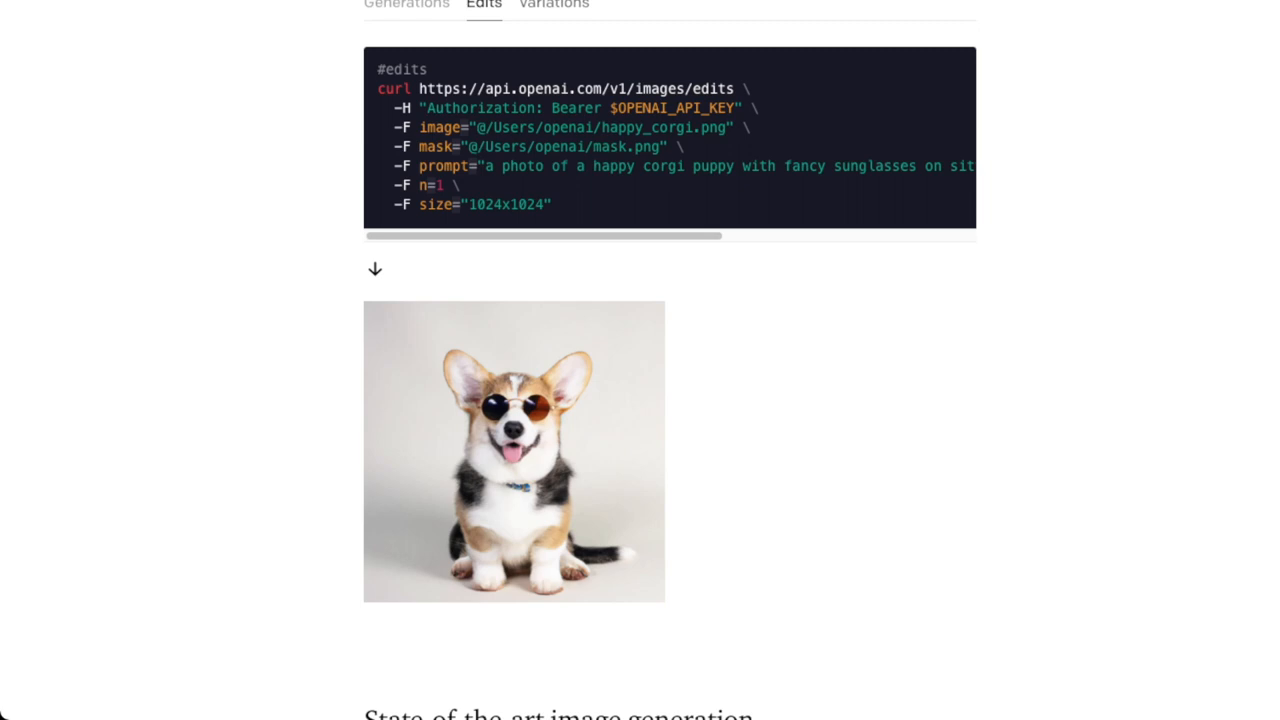
{"action": "left_click", "coordinate": [406, 5]}
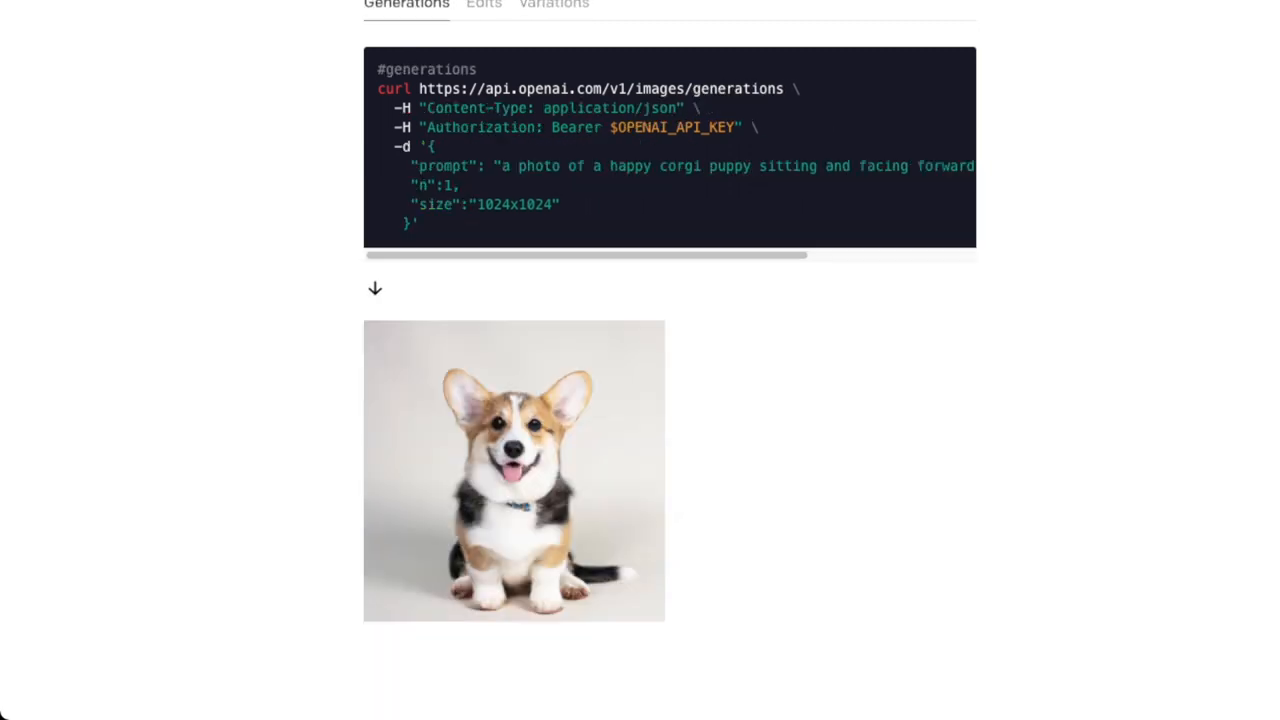
{"action": "left_click", "coordinate": [483, 5]}
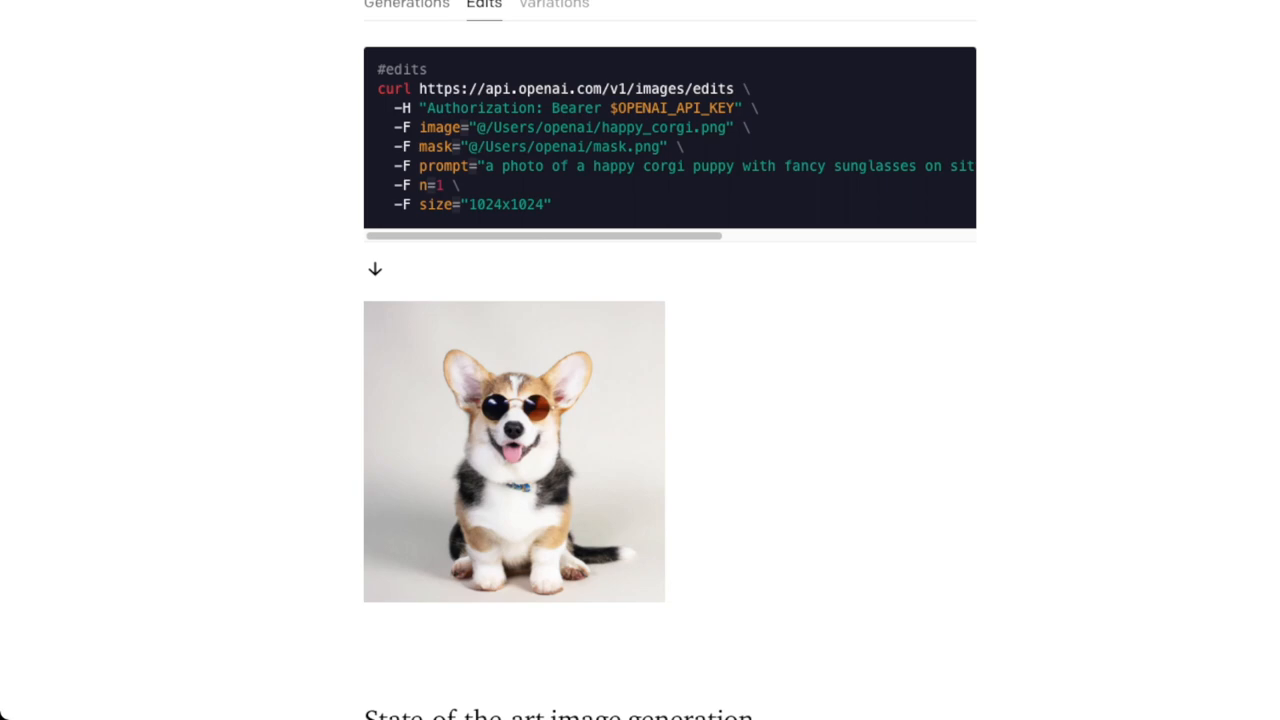
{"action": "scroll", "scroll_direction": "down", "scroll_amount": 3}
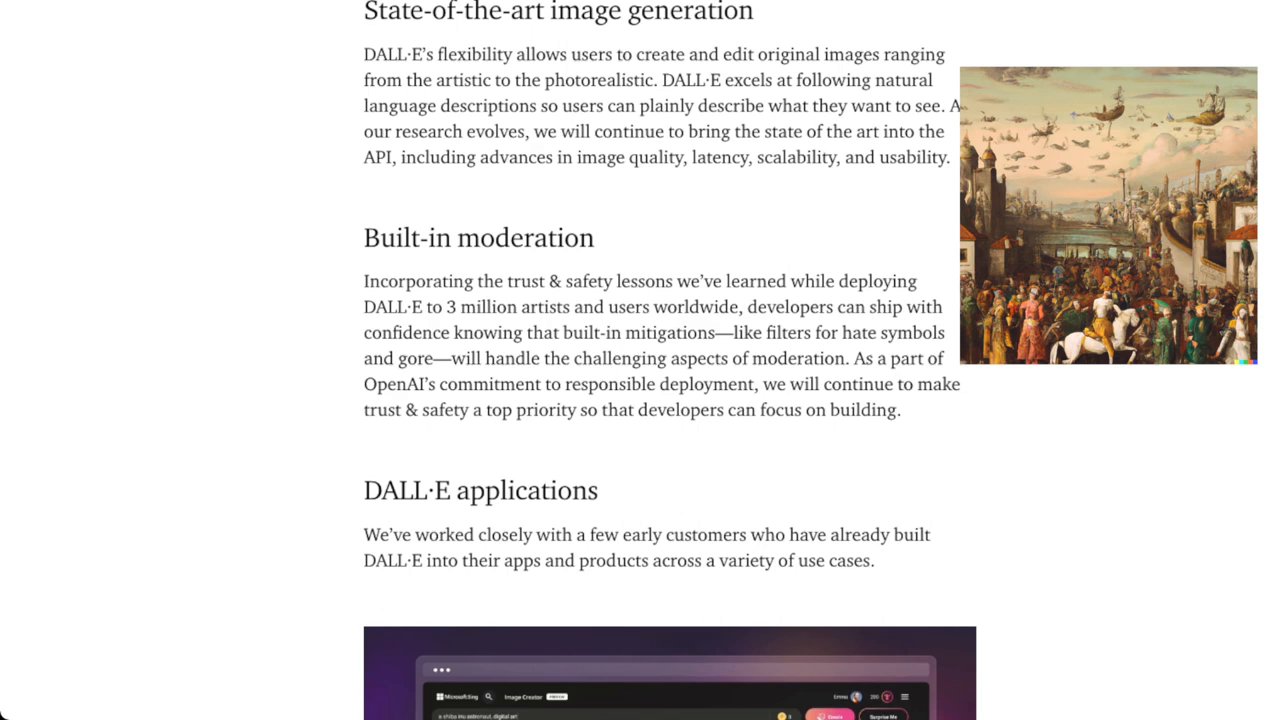
{"action": "scroll", "scroll_direction": "down", "scroll_amount": 3}
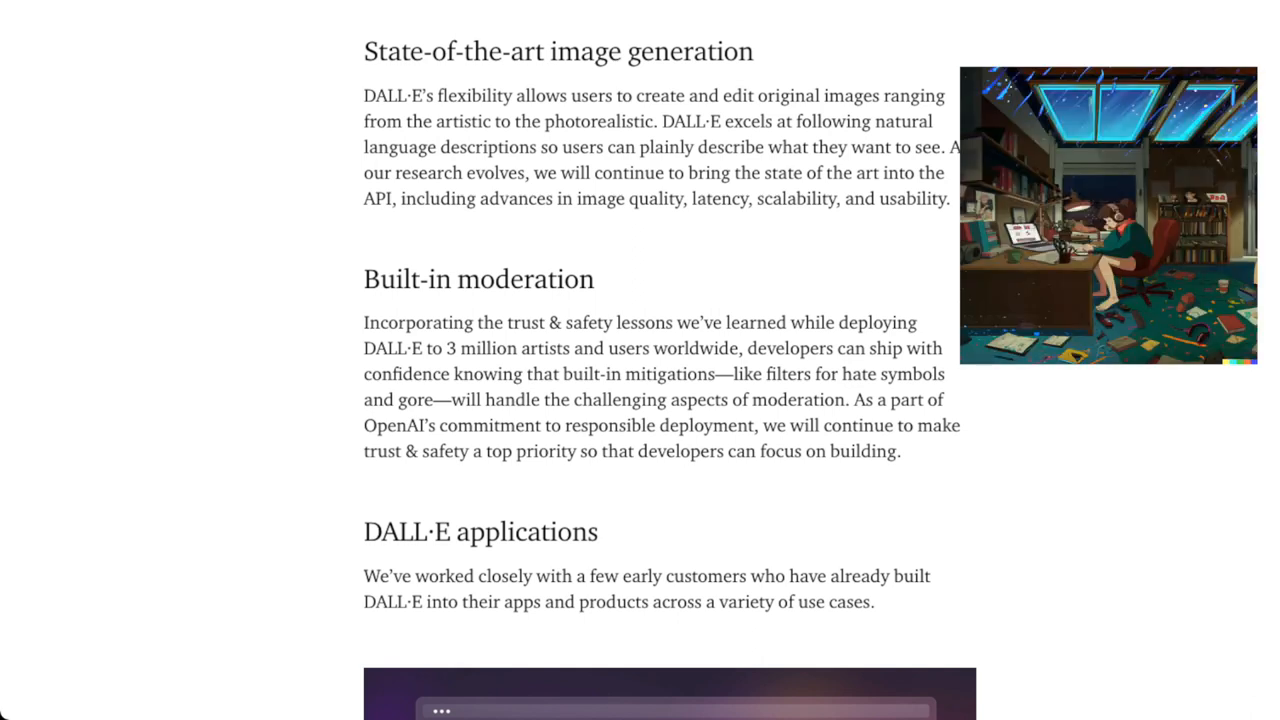
{"action": "scroll", "scroll_direction": "down", "scroll_amount": 3}
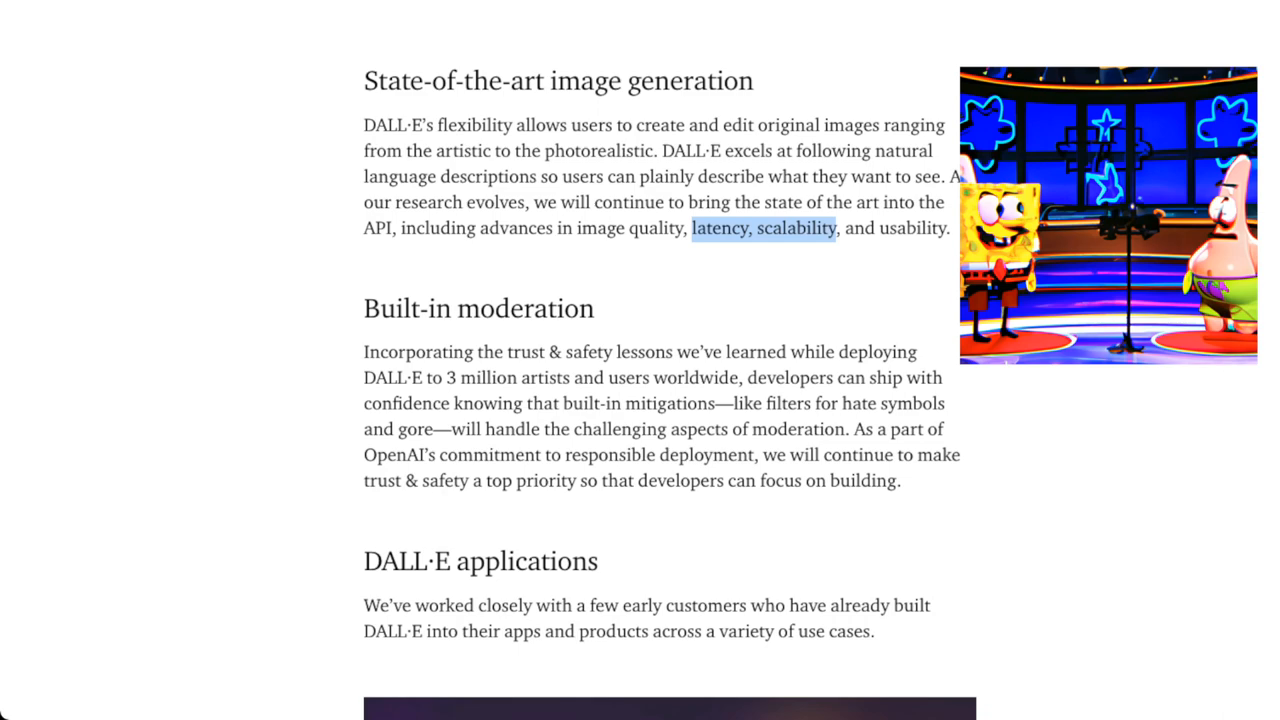
- Scroll past moderation and the Microsoft Bing example, then play CALA's demo video
{"action": "scroll", "scroll_direction": "down", "scroll_amount": 3}
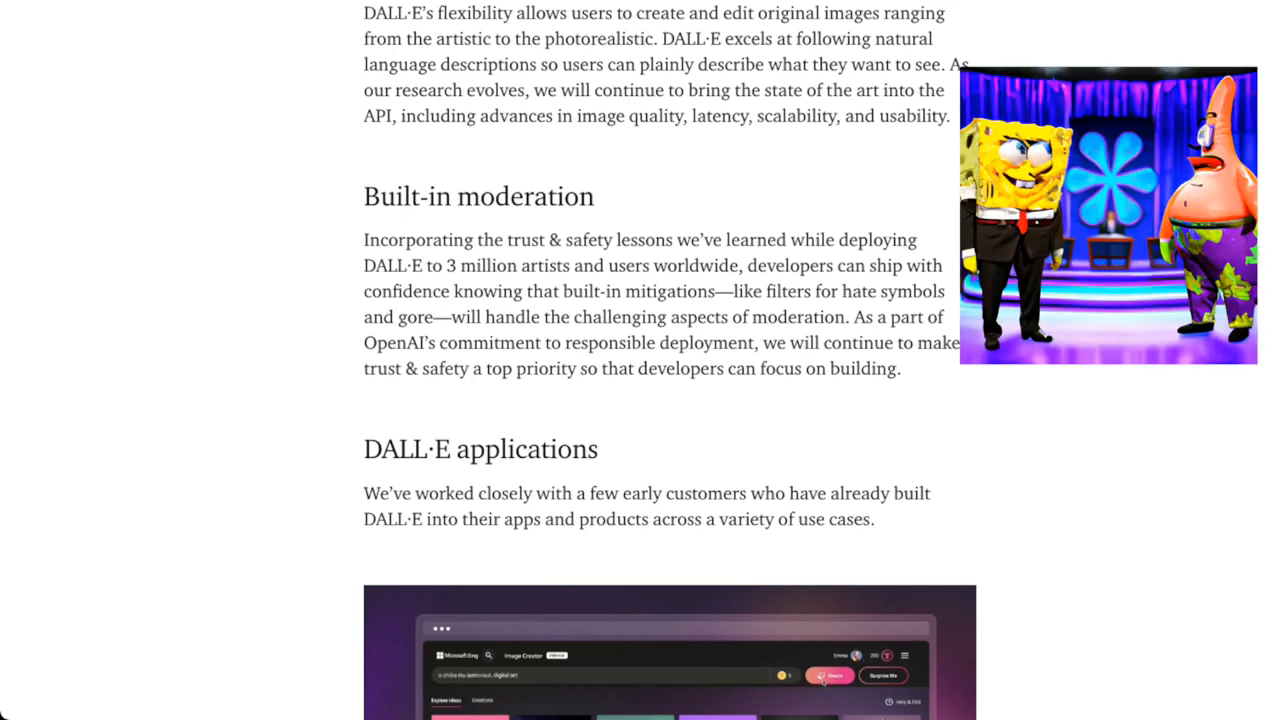
{"action": "scroll", "scroll_direction": "down", "scroll_amount": 3}
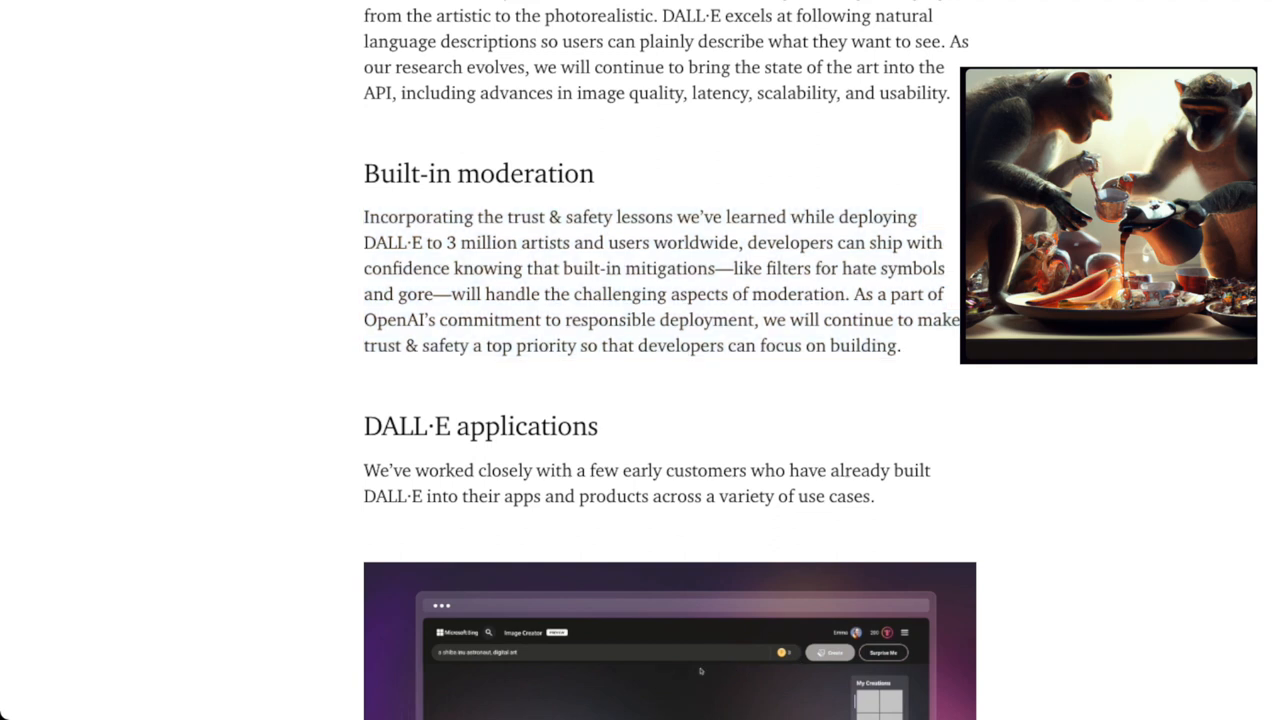
{"action": "double_click", "coordinate": [638, 268]}
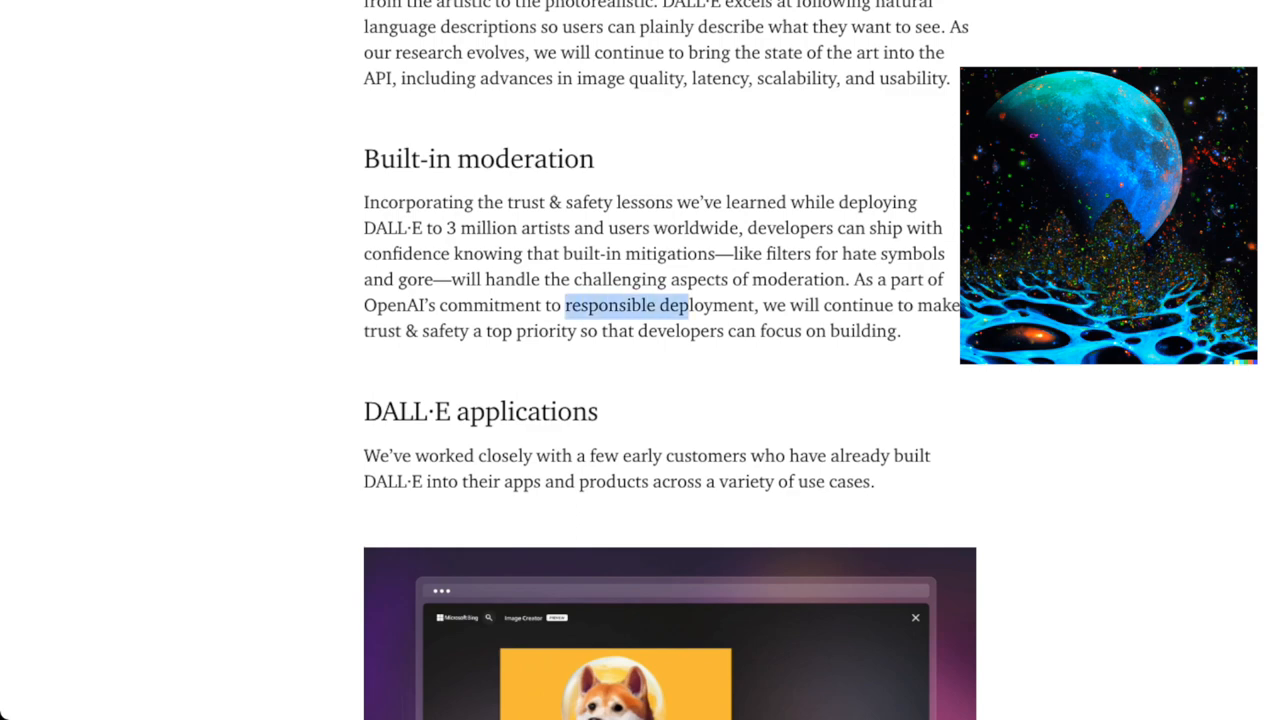
{"action": "scroll", "scroll_direction": "down", "scroll_amount": 3}
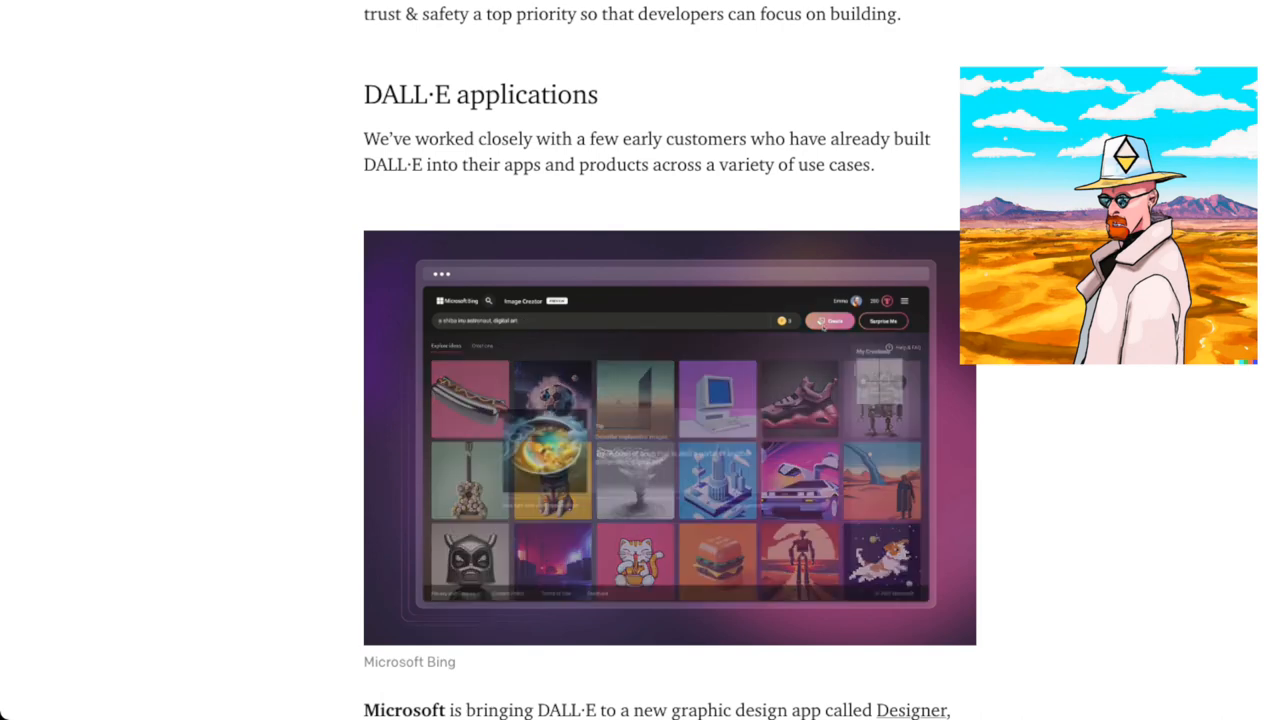
{"action": "left_click", "coordinate": [829, 320]}
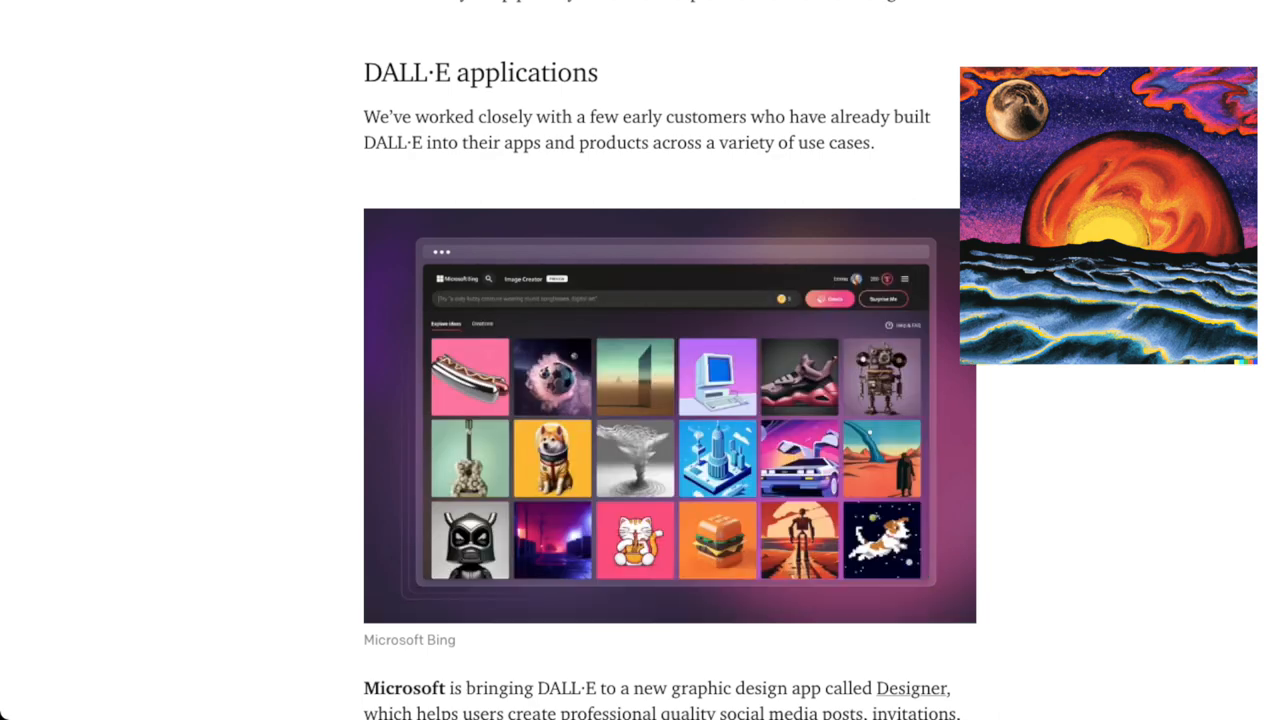
{"action": "scroll", "scroll_direction": "down", "scroll_amount": 3}
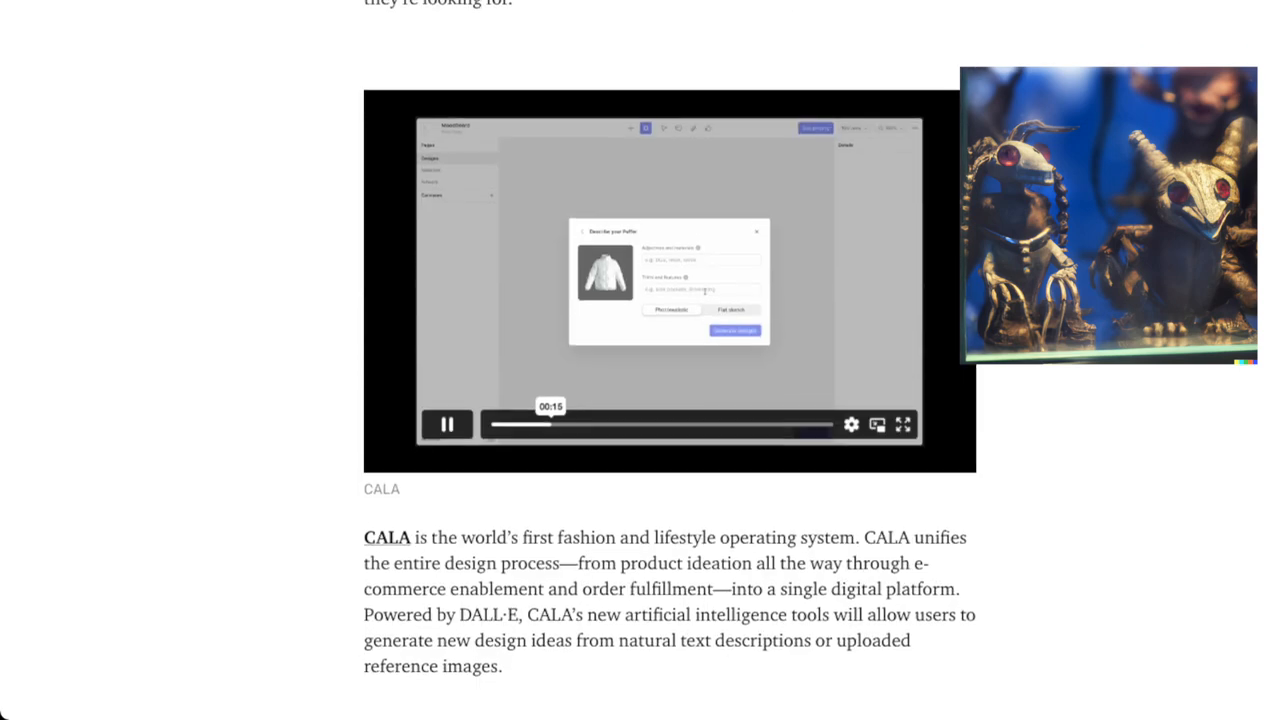
- Enter 'hood, faux fur' in the CALA demo and operate its controls
{"action": "scroll", "scroll_direction": "down", "scroll_amount": 3}
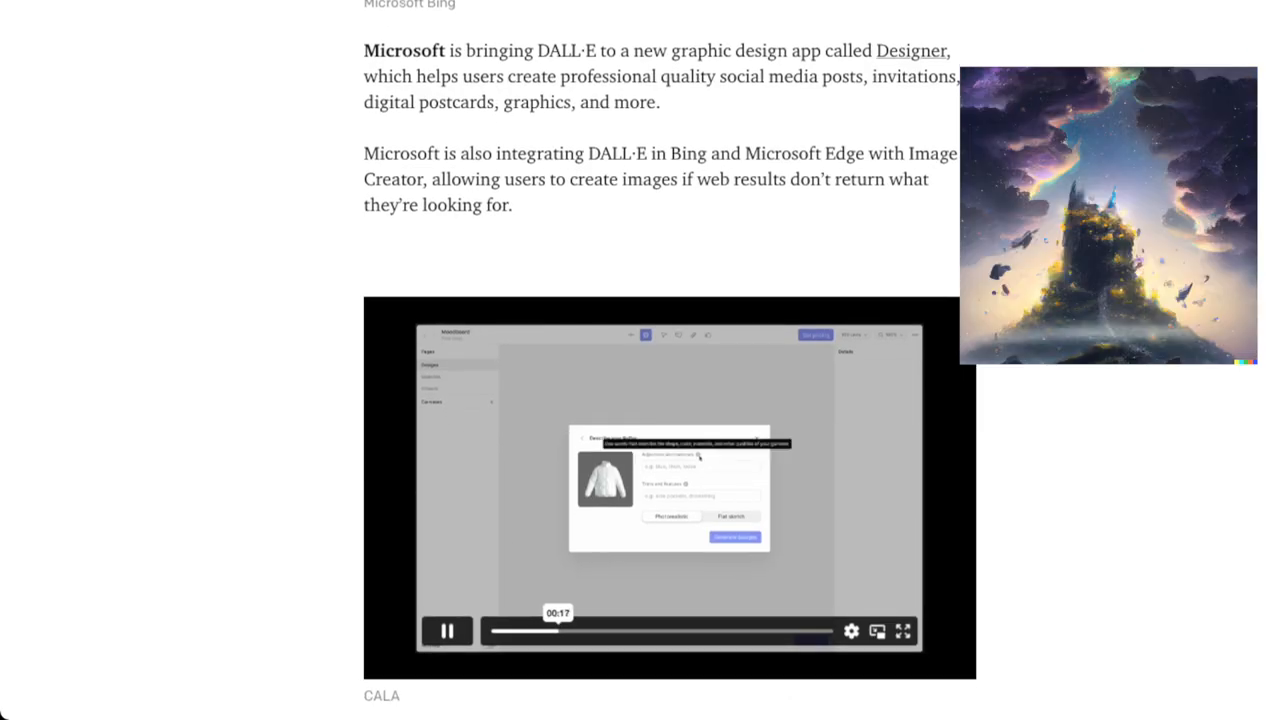
{"action": "scroll", "scroll_direction": "down", "scroll_amount": 3}
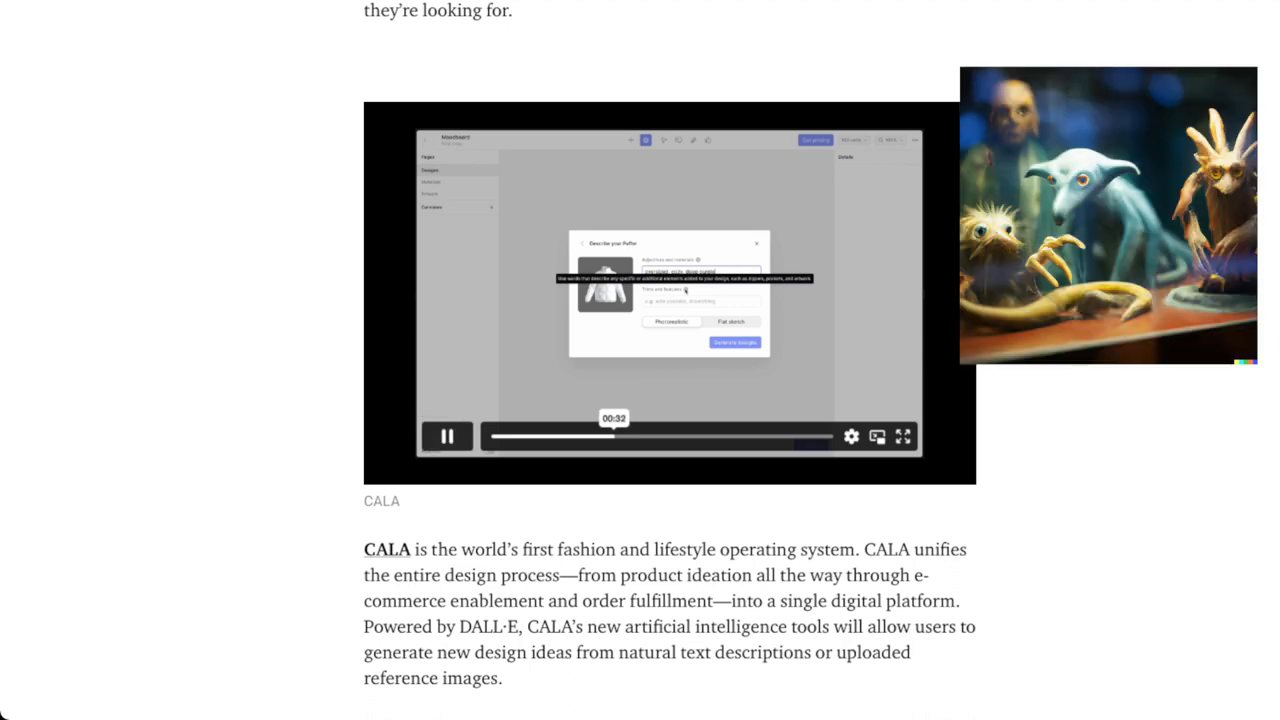
{"action": "left_click", "coordinate": [447, 436]}
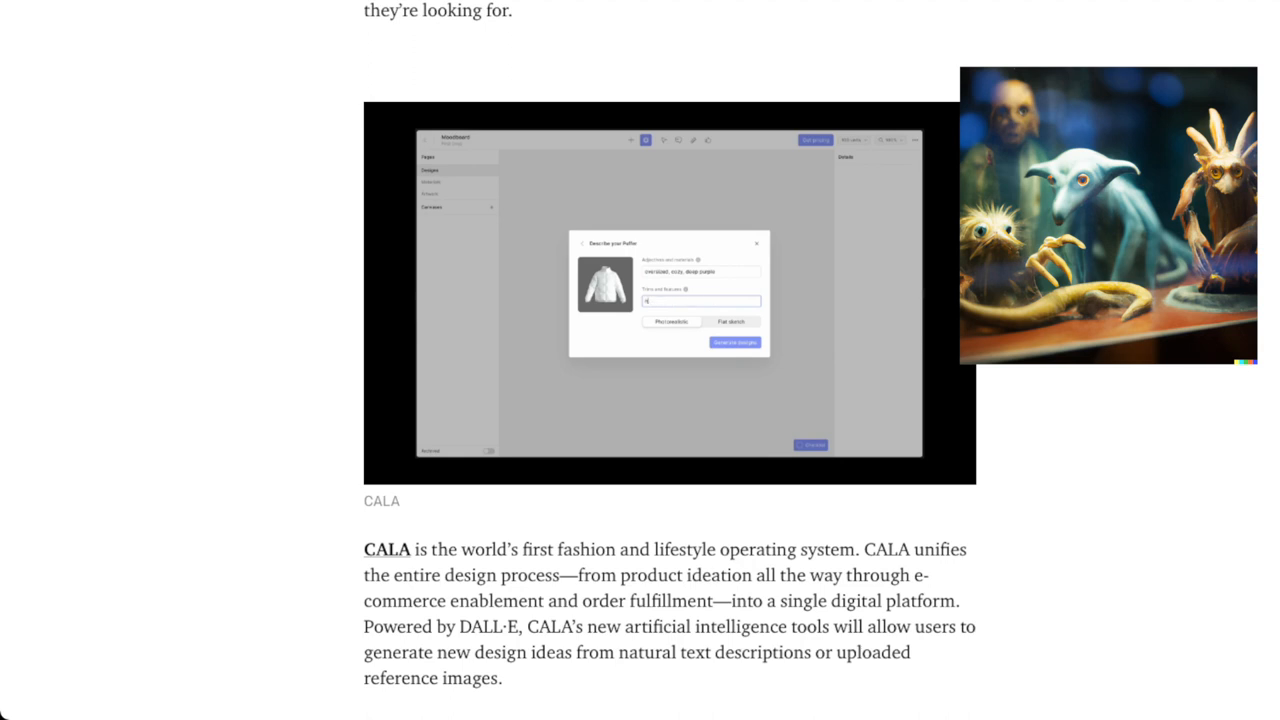
{"action": "type", "text": "hood, faux fur trim"}
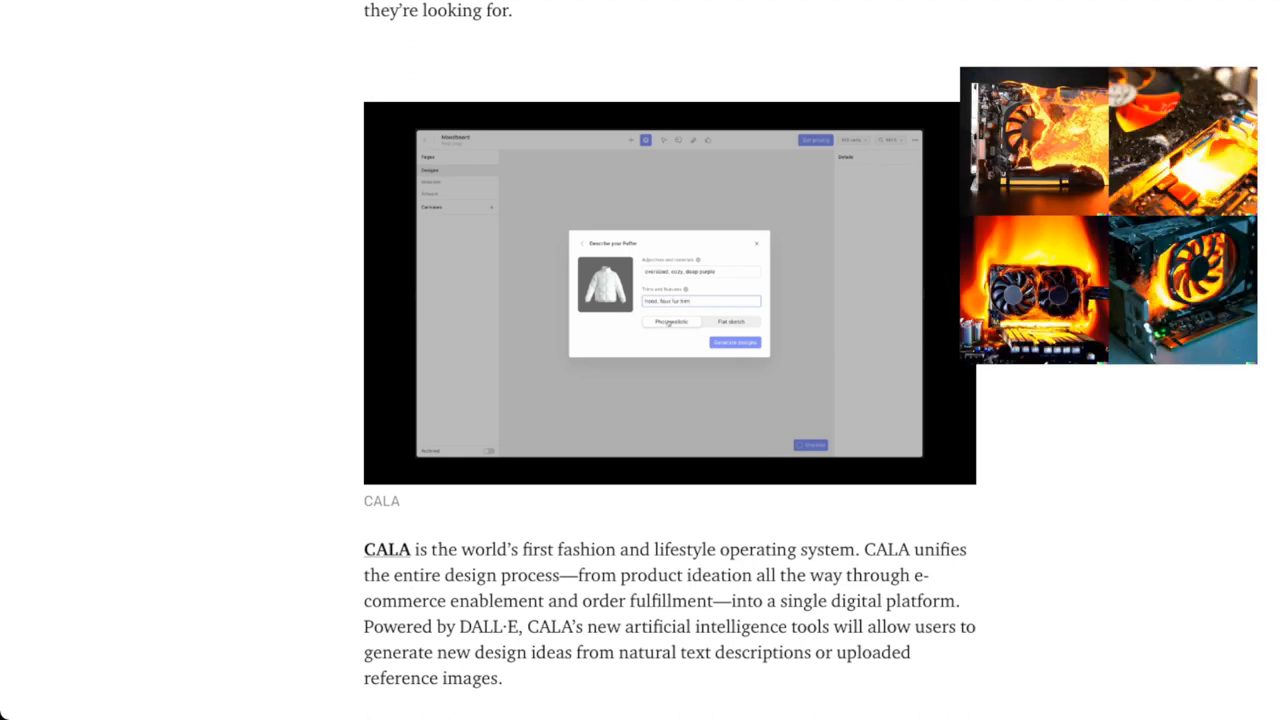
{"action": "left_click", "coordinate": [735, 342]}
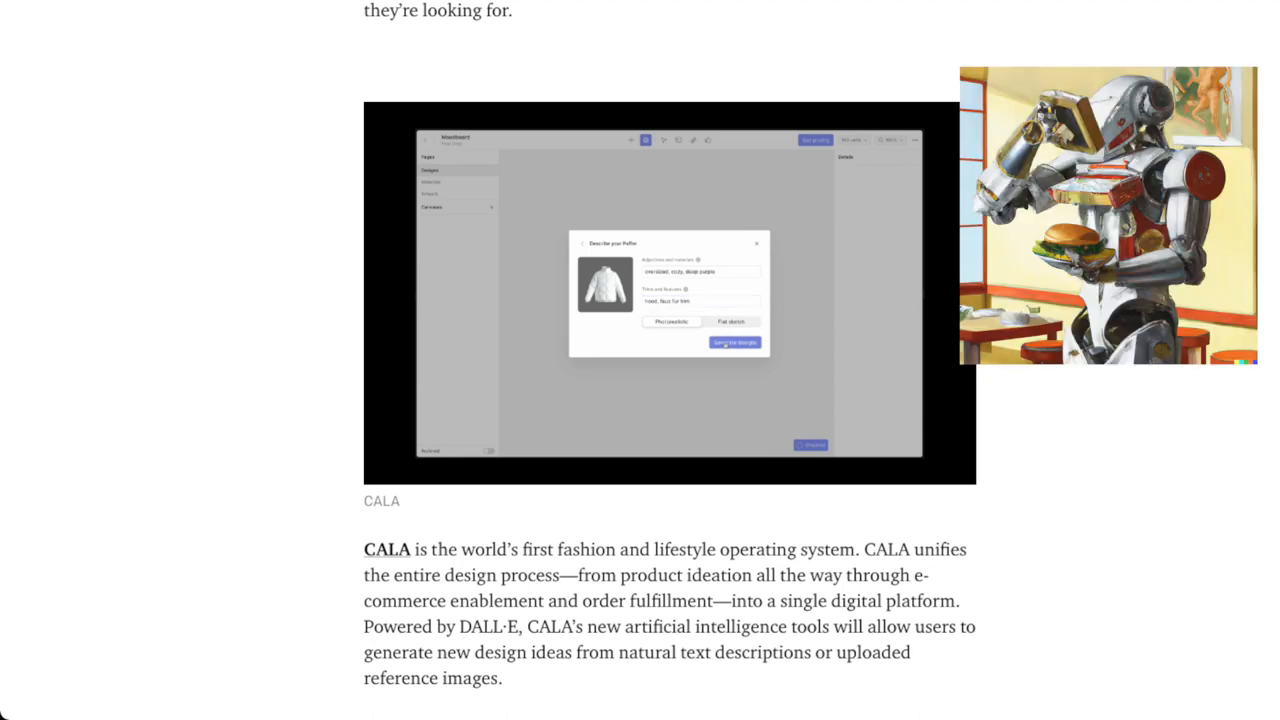
{"action": "left_click", "coordinate": [735, 342]}
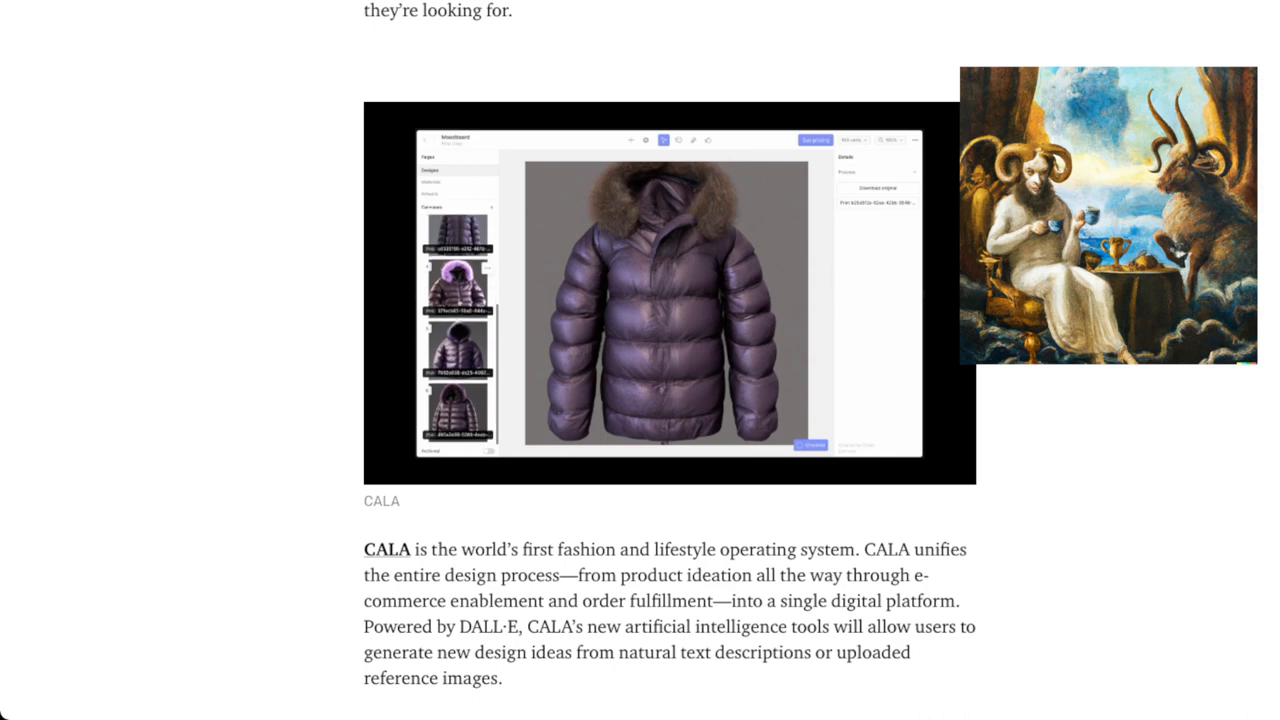
{"action": "left_click", "coordinate": [458, 287]}
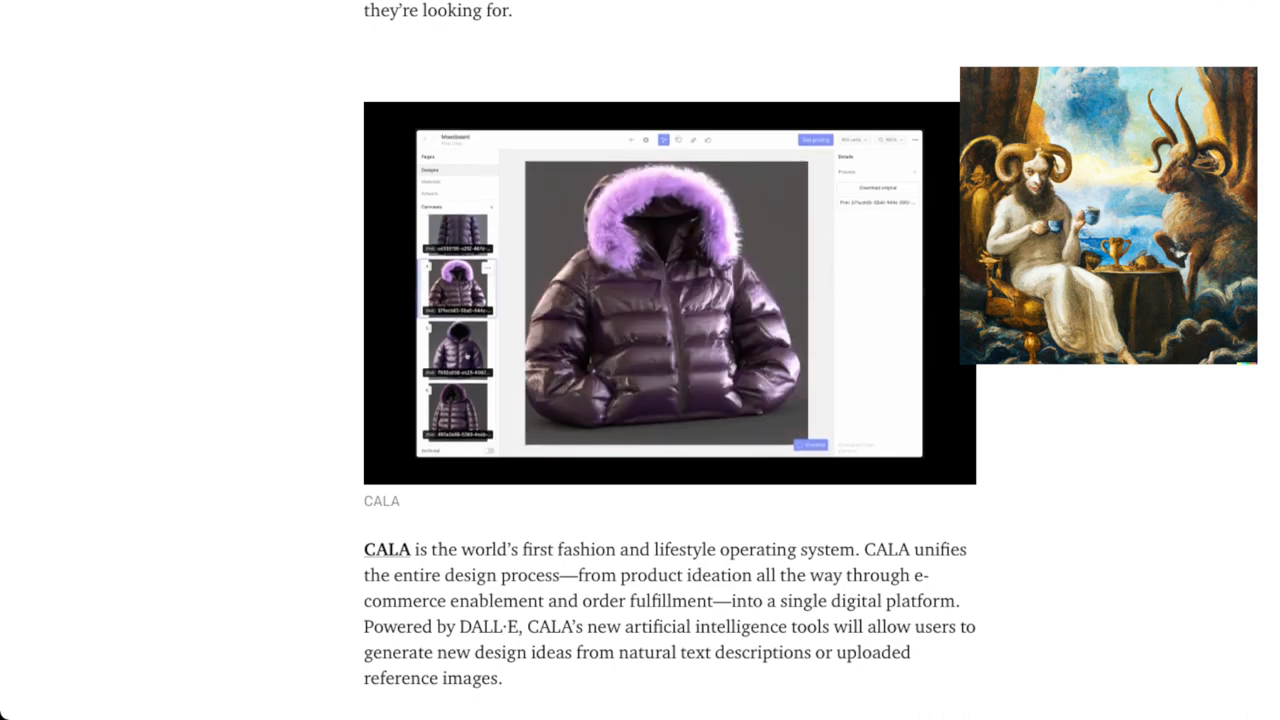
{"action": "left_click", "coordinate": [457, 412]}
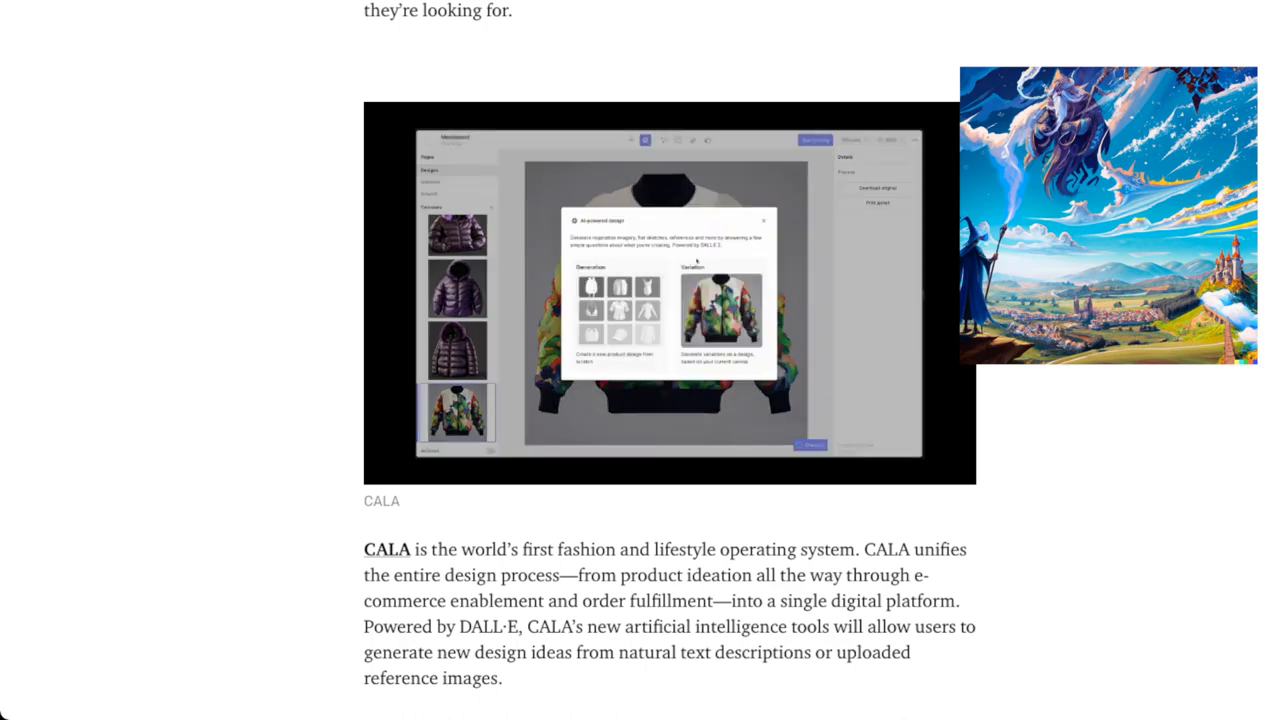
{"action": "left_click", "coordinate": [720, 310]}
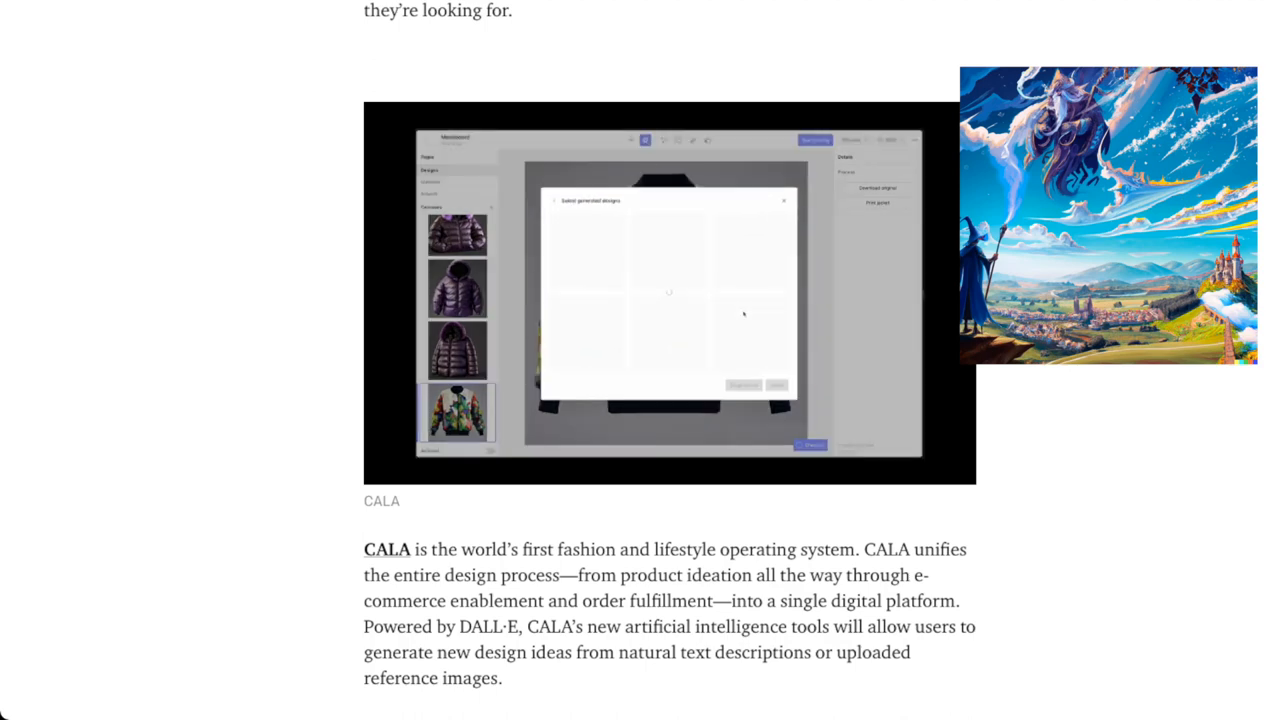
- Scroll down to the Mixtiles example and the post's closing lines
{"action": "scroll", "scroll_direction": "down", "scroll_amount": 3}
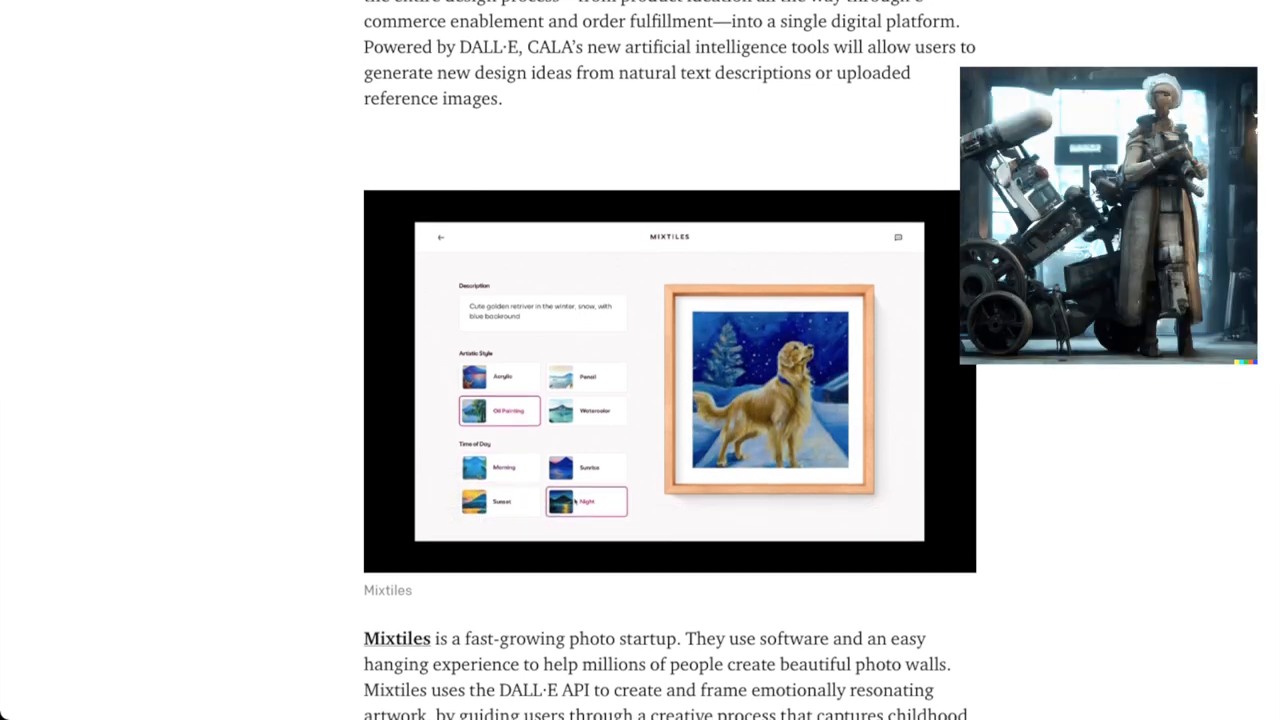
{"action": "scroll", "scroll_direction": "down", "scroll_amount": 3}
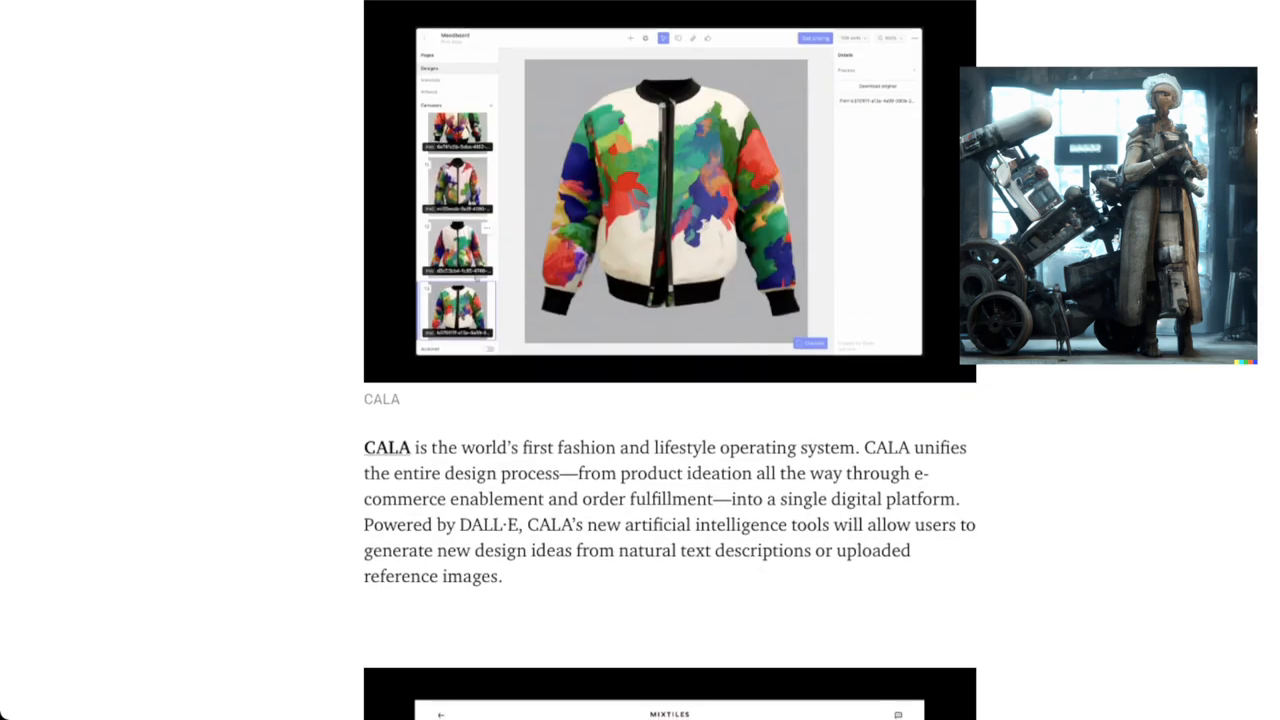
{"action": "scroll", "scroll_direction": "down", "scroll_amount": 3}
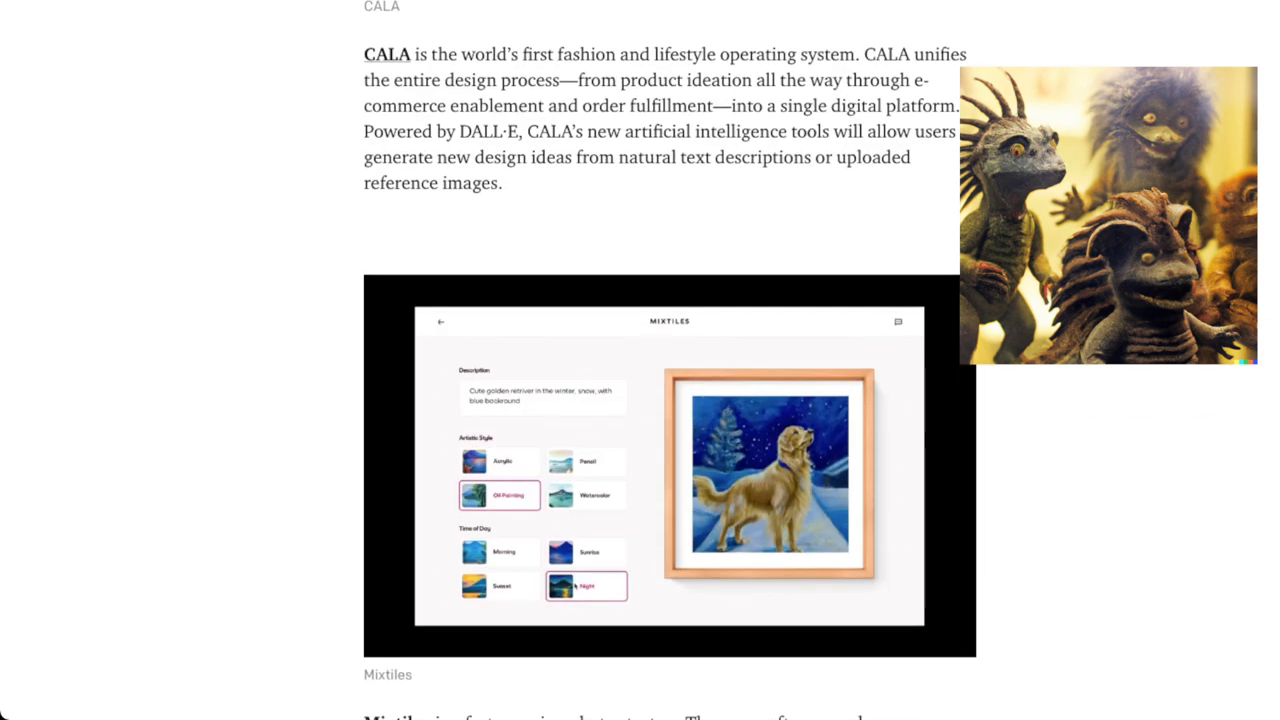
{"action": "scroll", "scroll_direction": "down", "scroll_amount": 3}
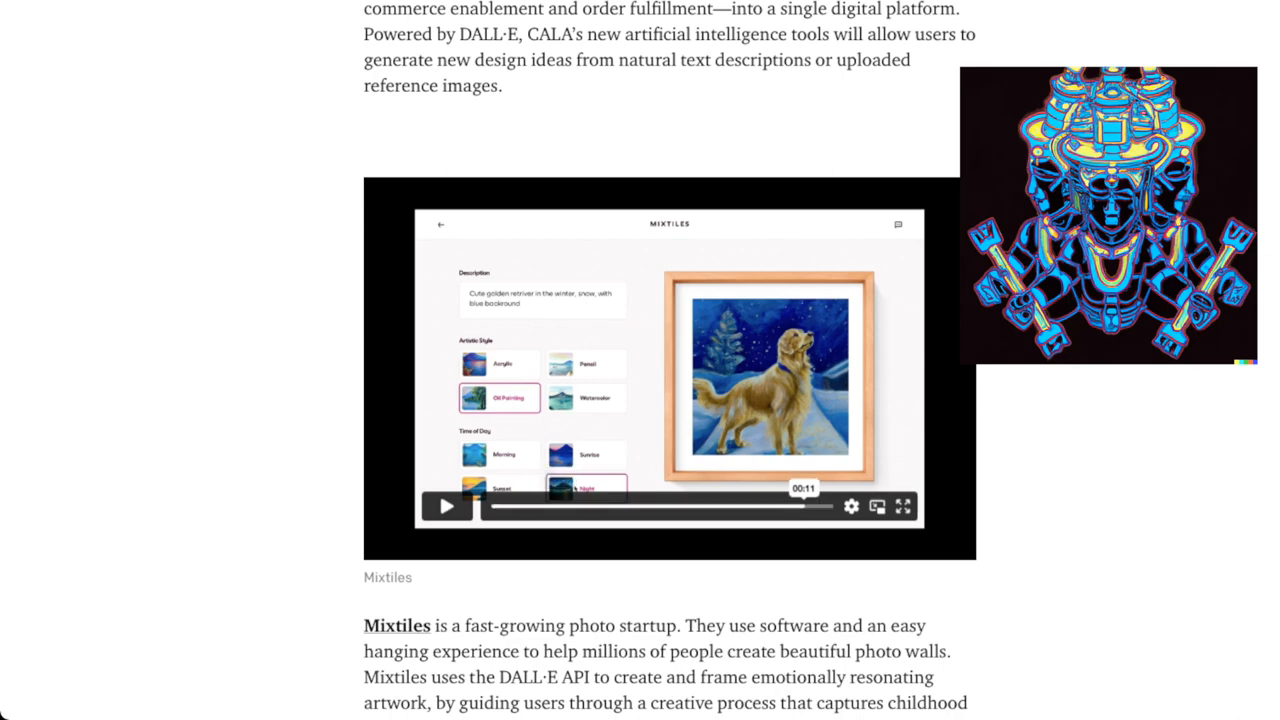
{"action": "scroll", "scroll_direction": "down", "scroll_amount": 3}
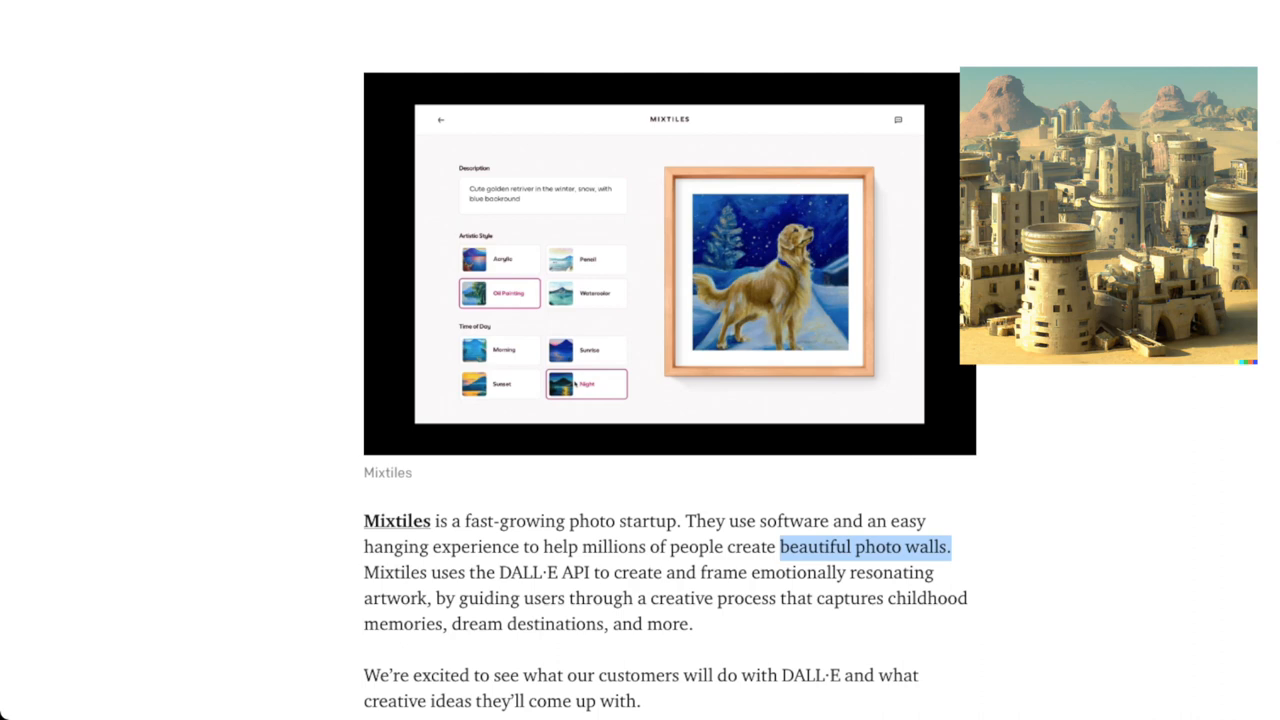
{"action": "scroll", "scroll_direction": "down", "scroll_amount": 3}
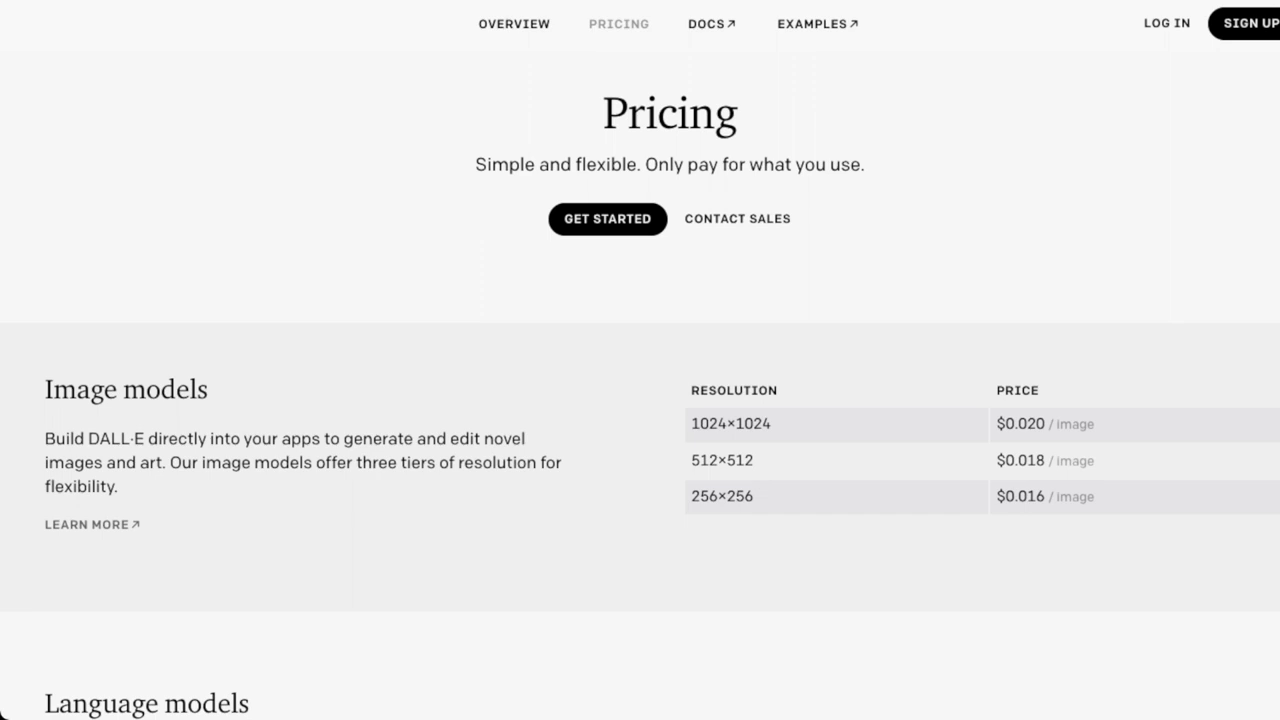
- Highlight the pricing page's Fine-tuned models heading while discussing it
{"action": "scroll", "scroll_direction": "down", "scroll_amount": 3}
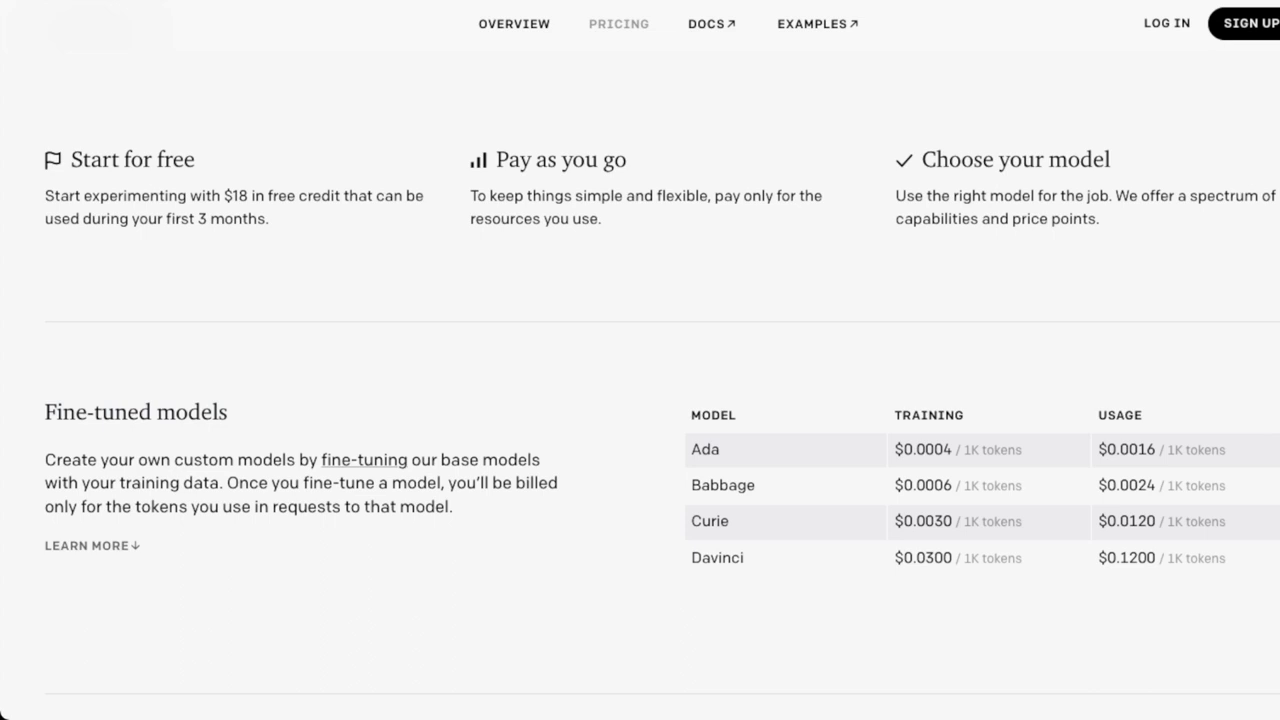
{"action": "double_click", "coordinate": [92, 412]}
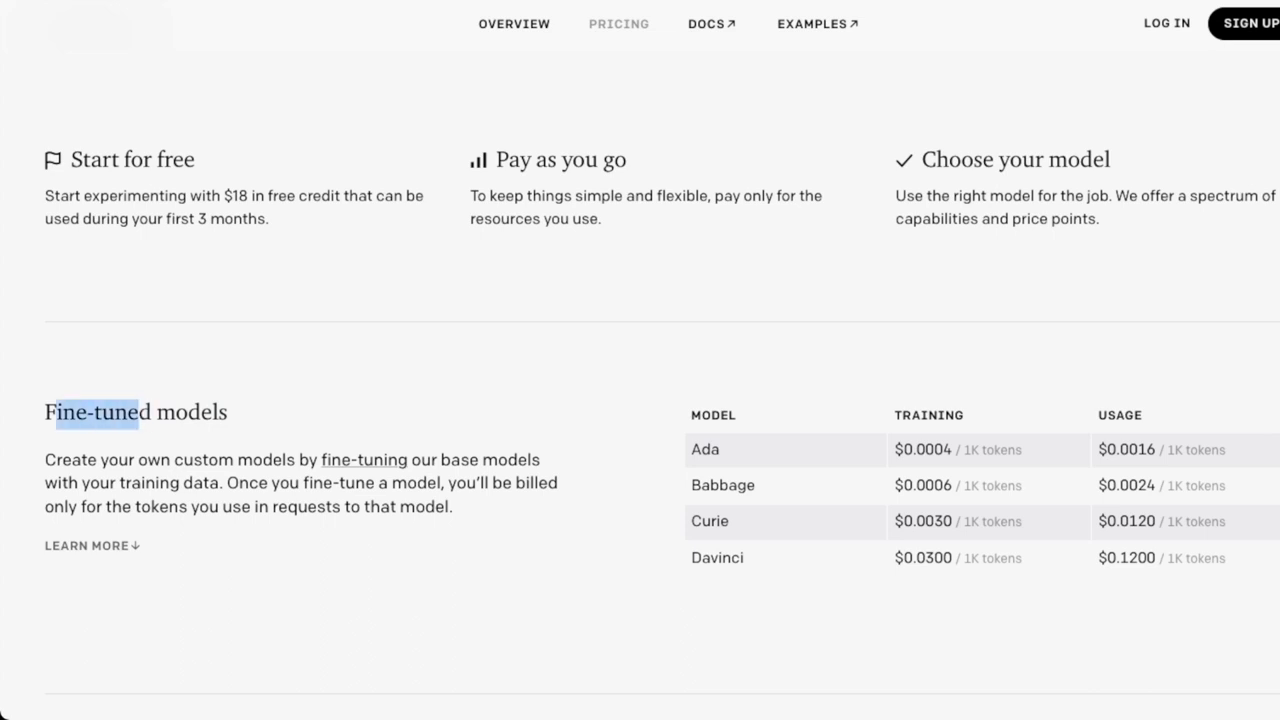
{"action": "double_click", "coordinate": [135, 412]}
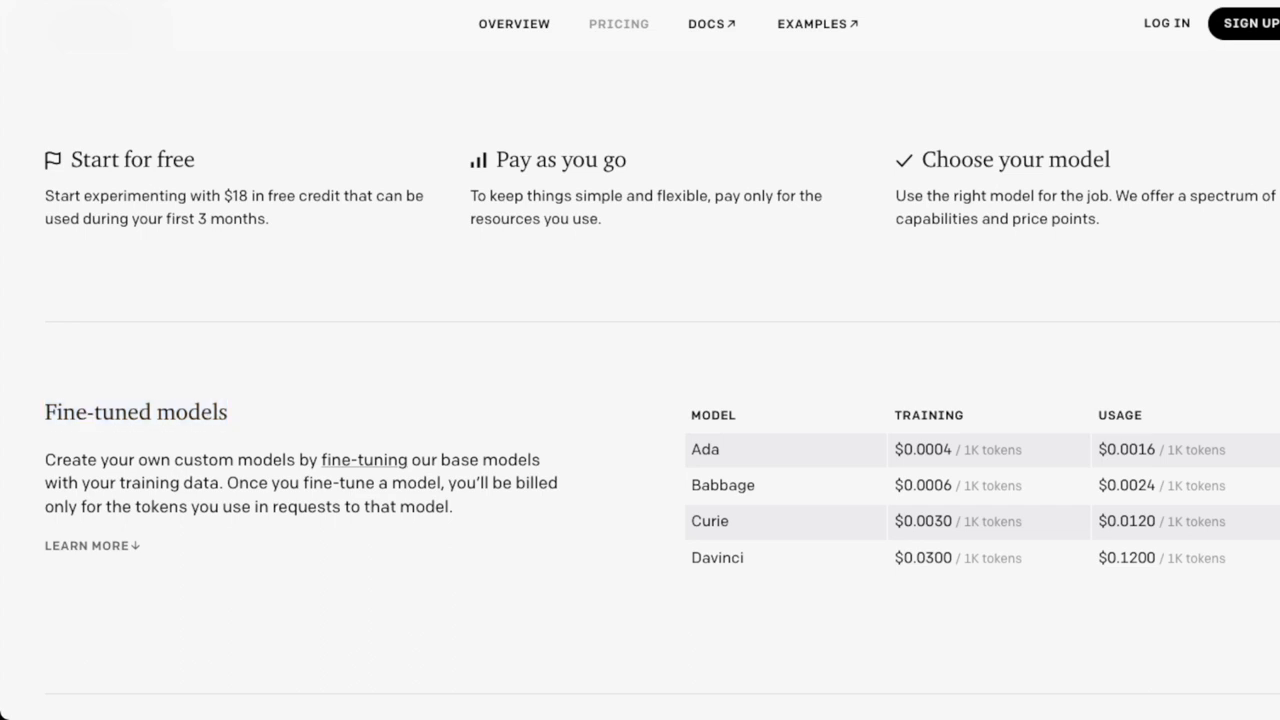
{"action": "scroll", "scroll_direction": "up", "scroll_amount": 3}
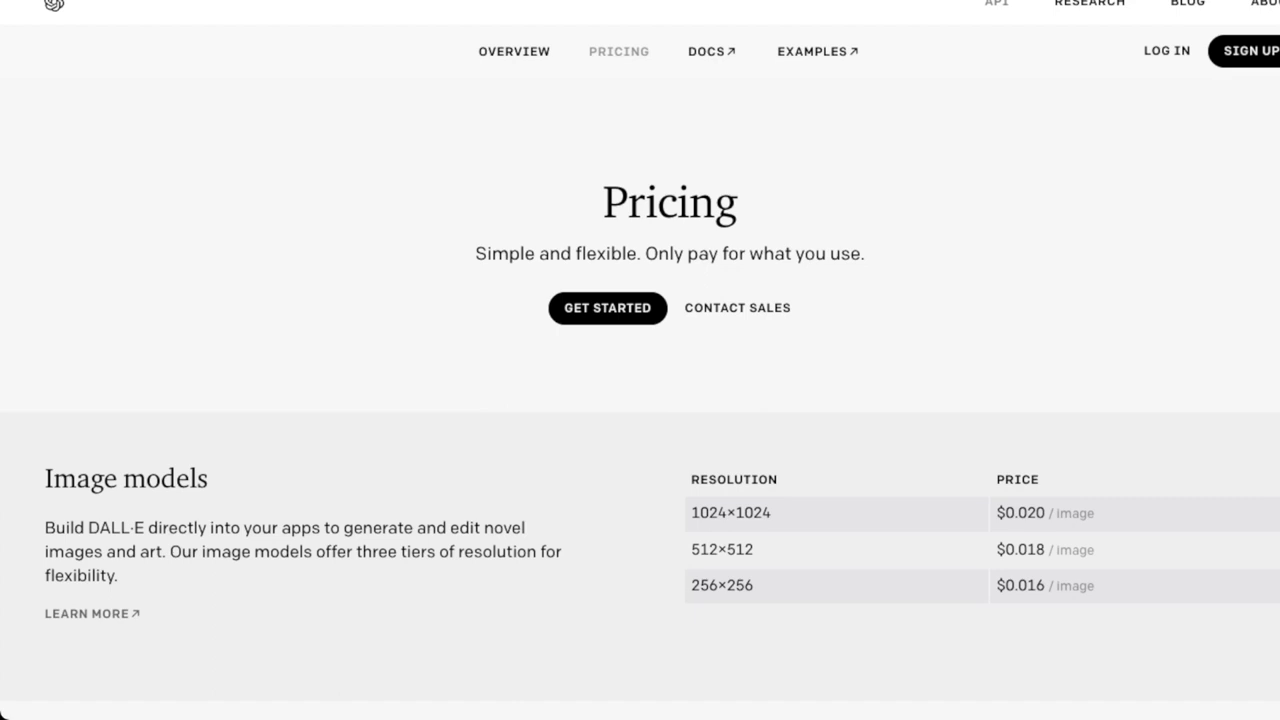
- Scroll through the fine-tuned models table and open the Fine-tuning docs
{"action": "scroll", "scroll_direction": "down", "scroll_amount": 3}
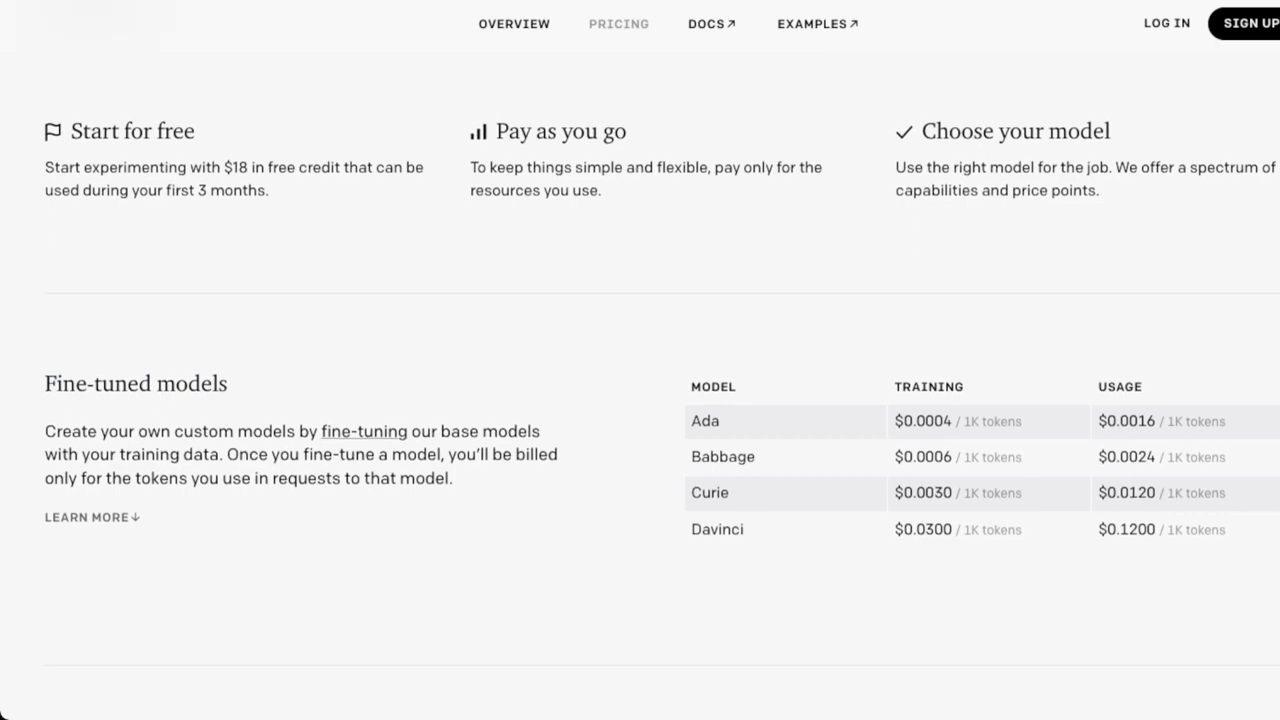
{"action": "scroll", "scroll_direction": "down", "scroll_amount": 3}
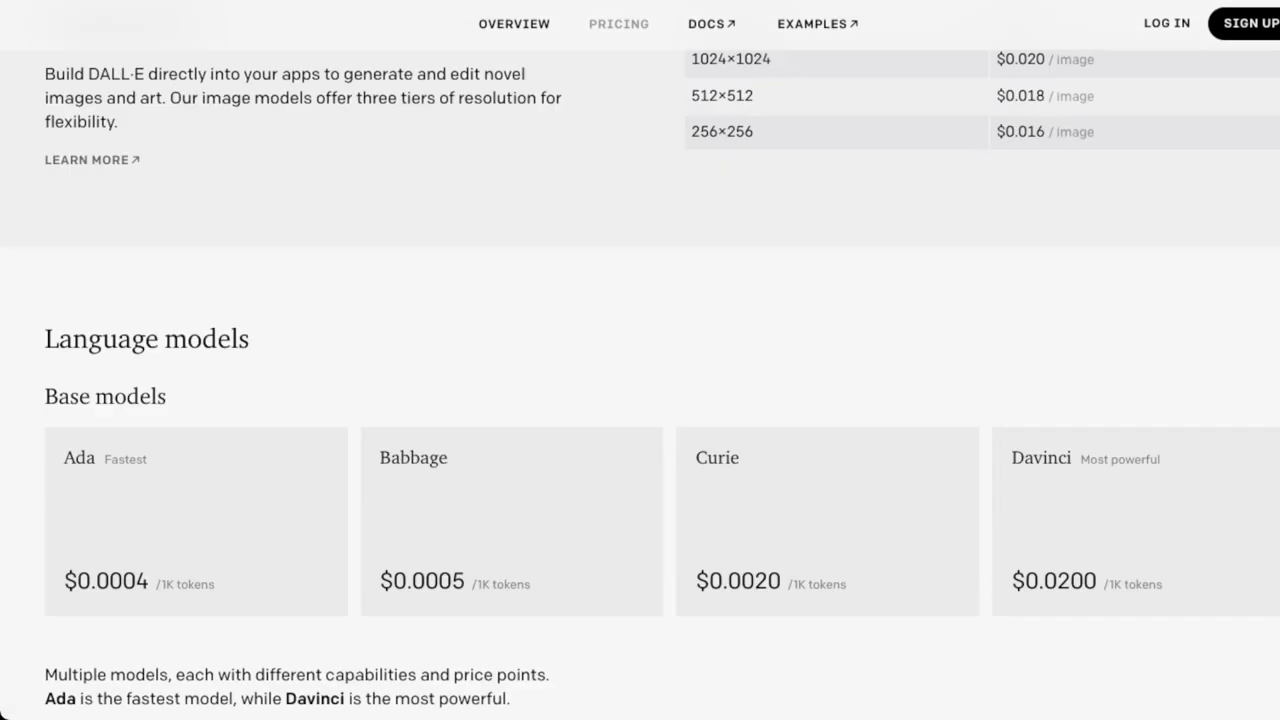
{"action": "scroll", "scroll_direction": "down", "scroll_amount": 3}
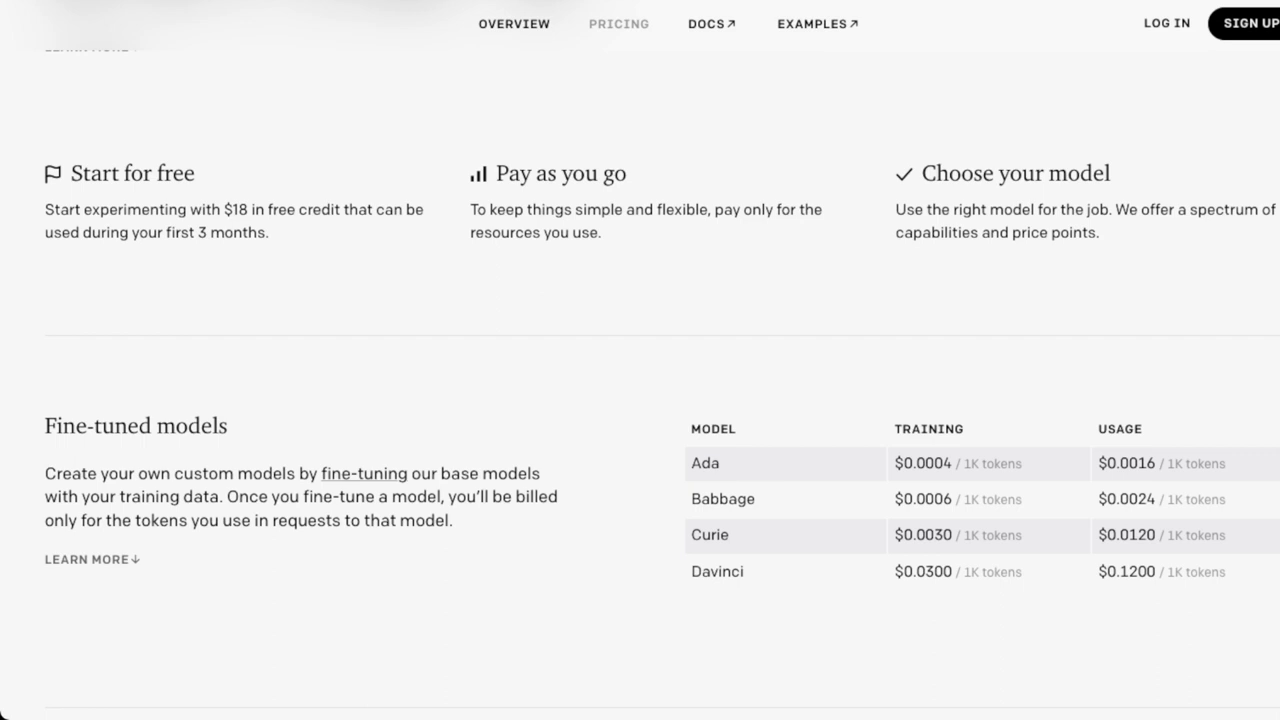
{"action": "double_click", "coordinate": [118, 425]}
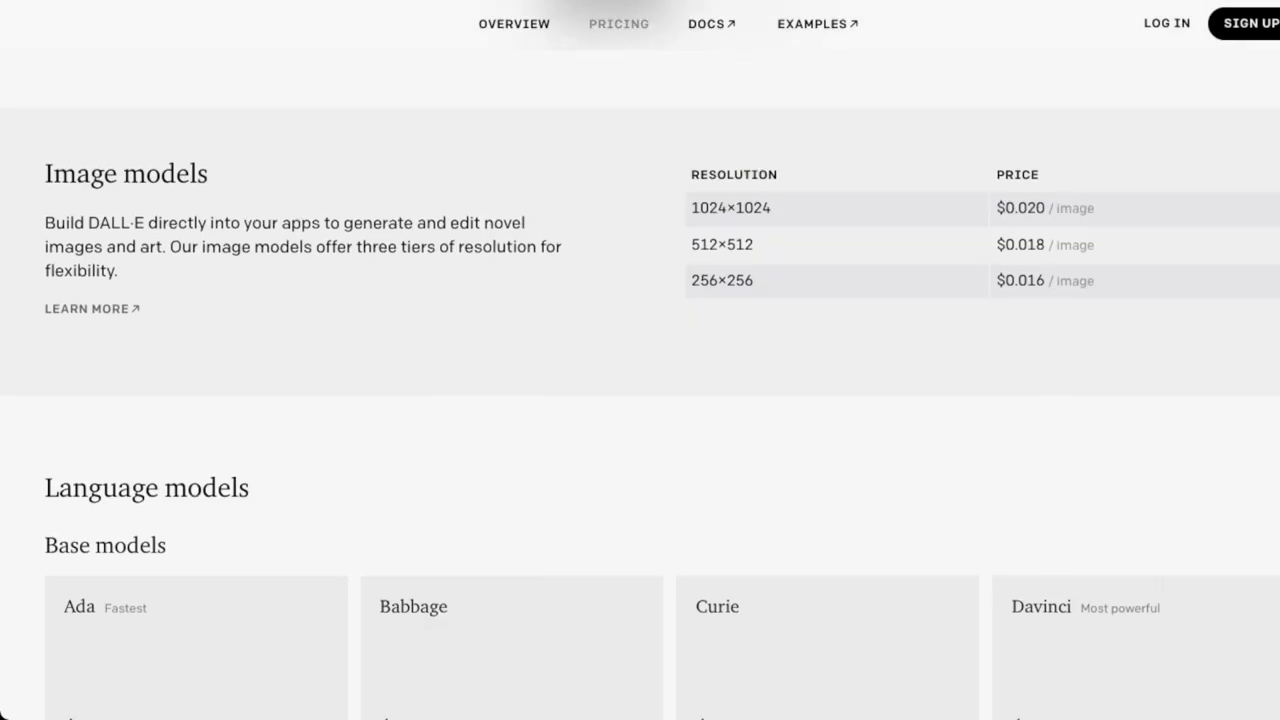
{"action": "scroll", "scroll_direction": "up", "scroll_amount": 3}
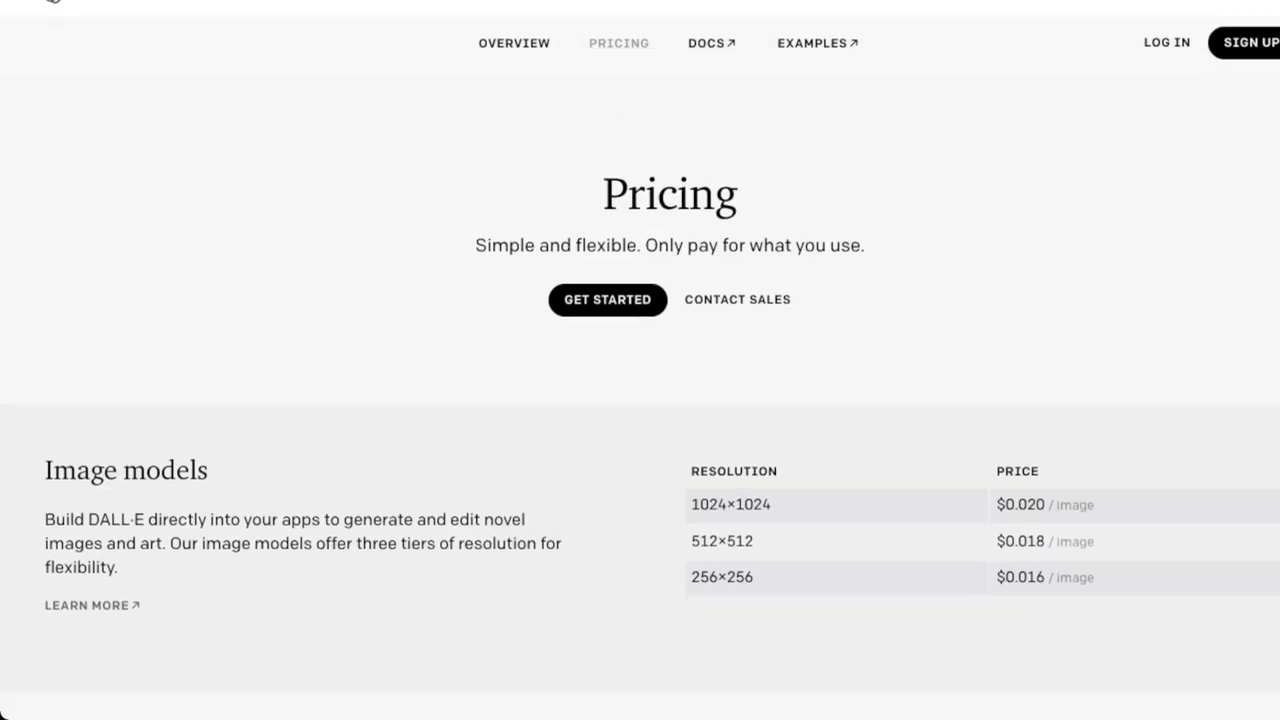
{"action": "scroll", "scroll_direction": "down", "scroll_amount": 3}
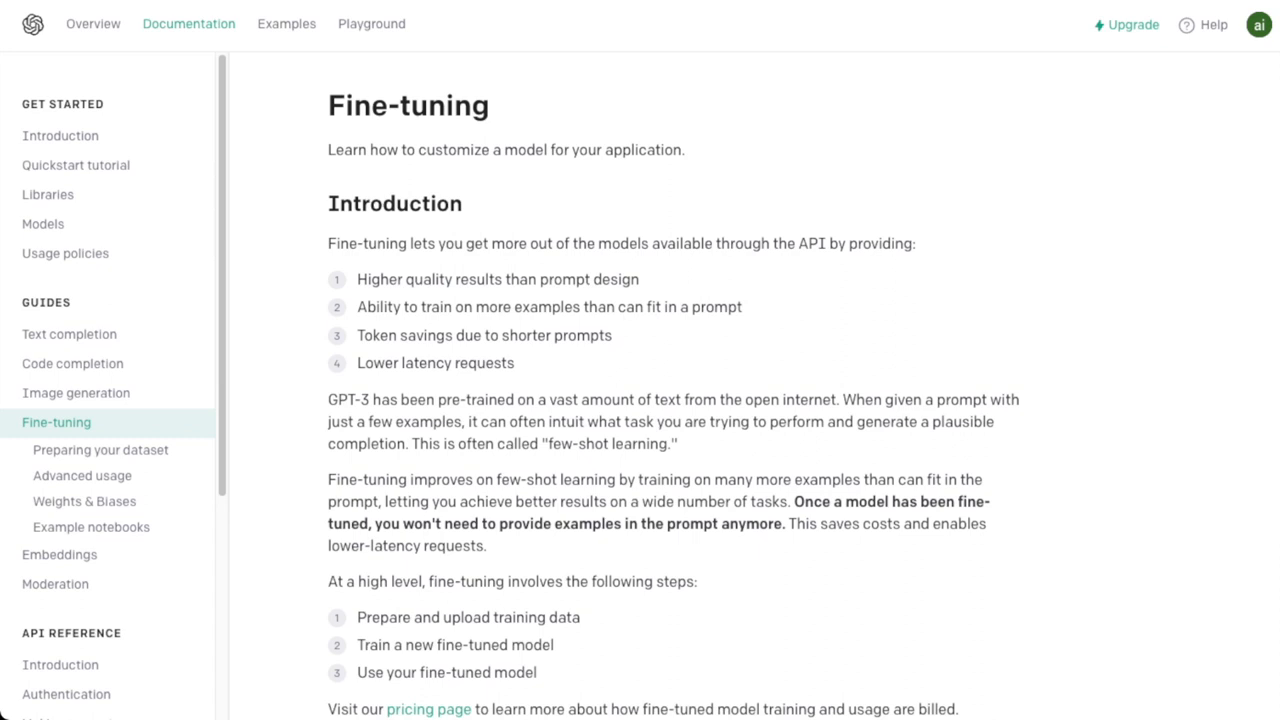
- Open Fine-tuning from the Guides sidebar and read its introduction
{"action": "left_click_drag", "start_coordinate": [358, 279], "coordinate": [427, 279]}
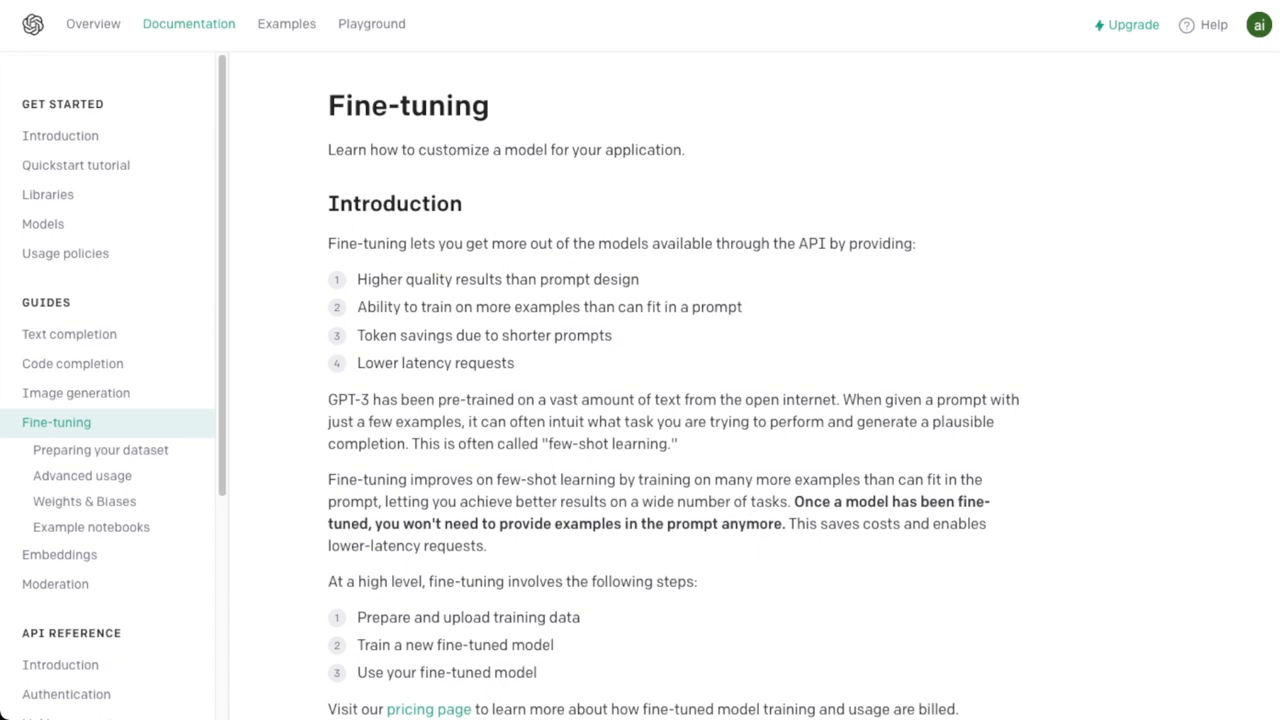
{"action": "left_click", "coordinate": [360, 335]}
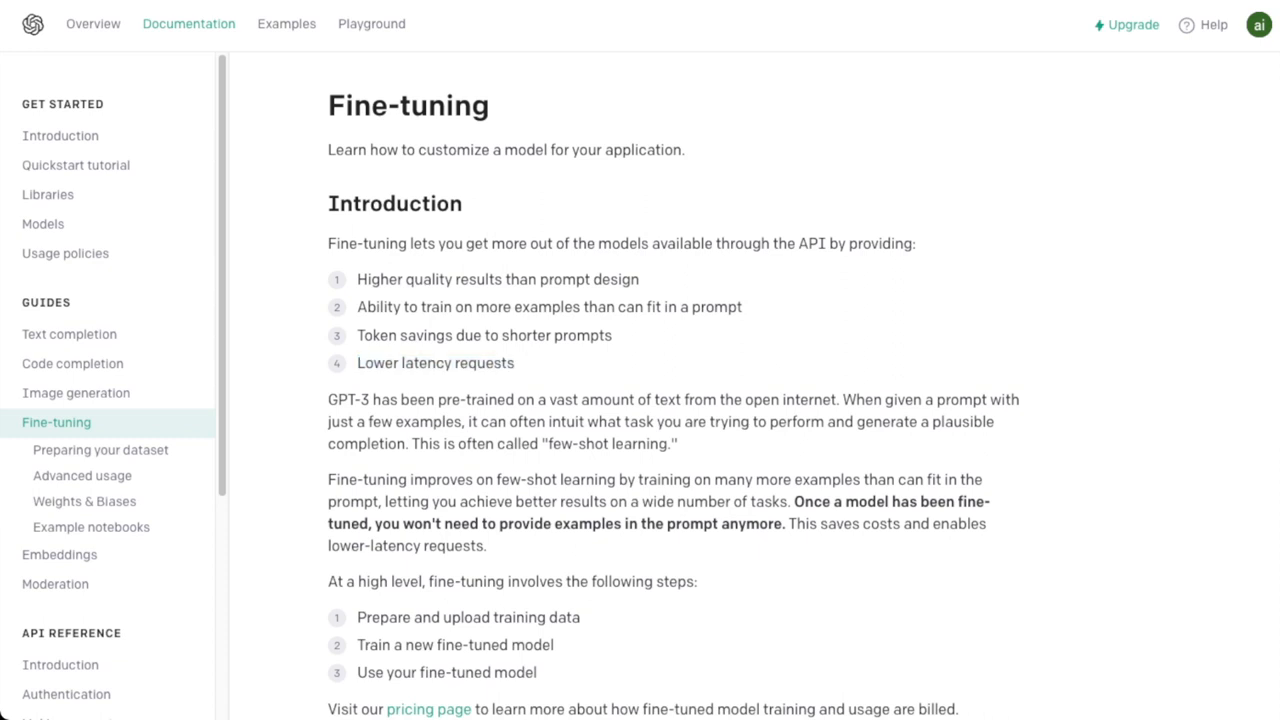
{"action": "scroll", "scroll_direction": "down", "scroll_amount": 3}
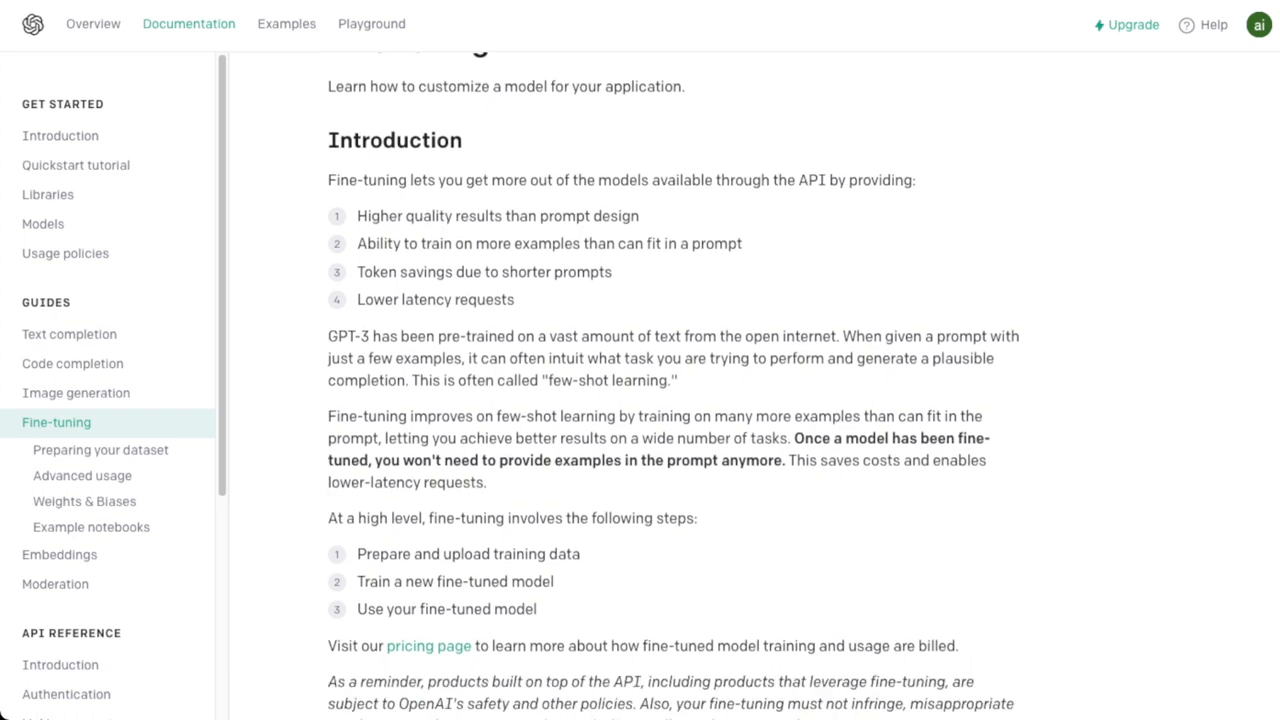
{"action": "scroll", "scroll_direction": "down", "scroll_amount": 3}
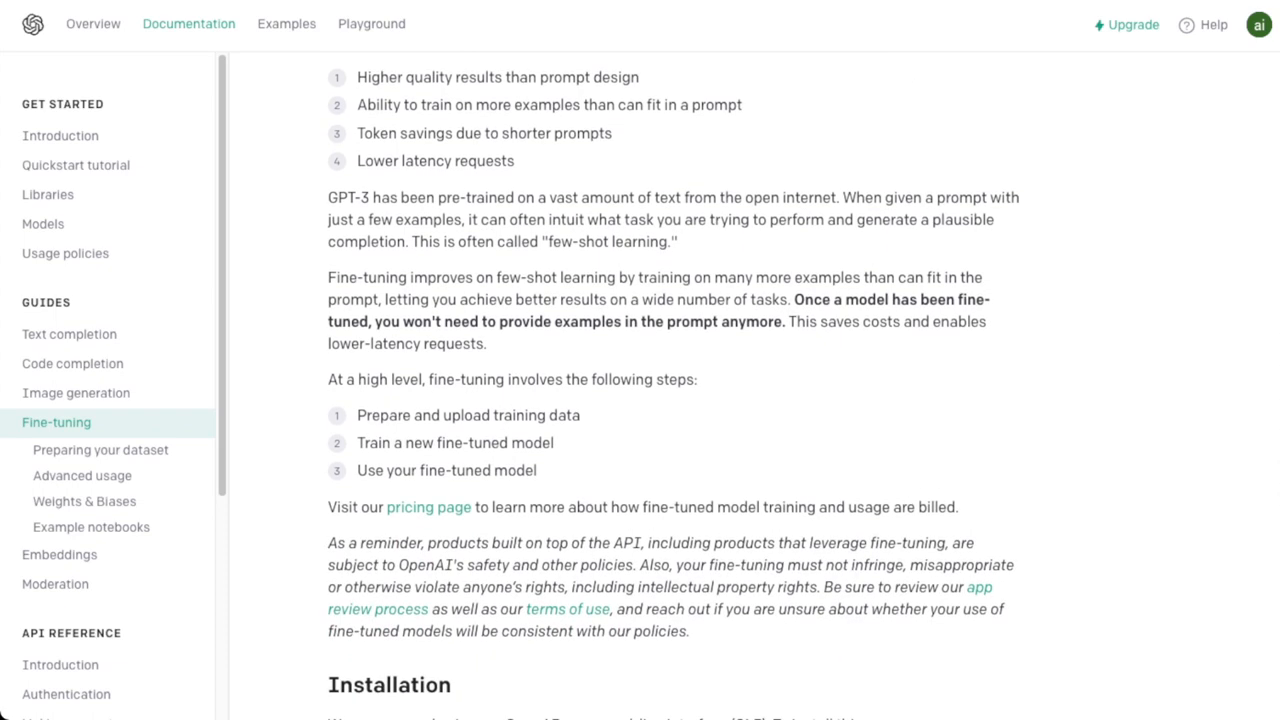
{"action": "scroll", "scroll_direction": "down", "scroll_amount": 3}
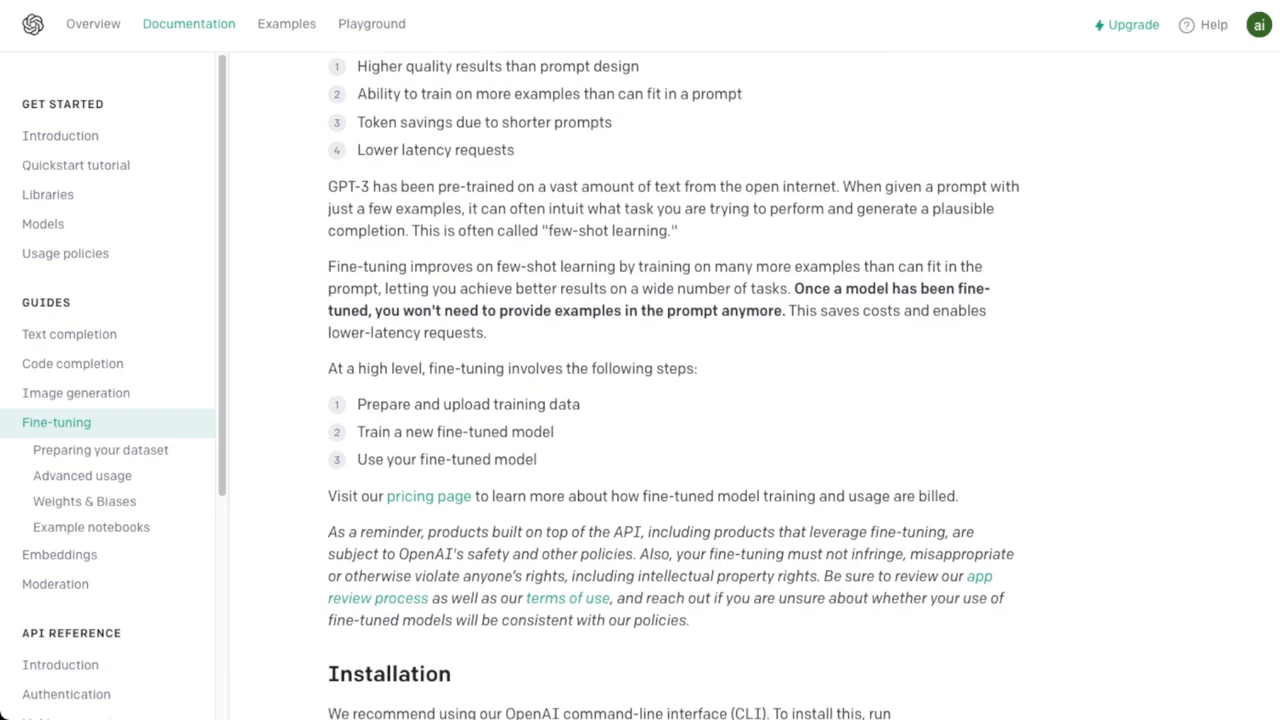
{"action": "scroll", "scroll_direction": "down", "scroll_amount": 3}
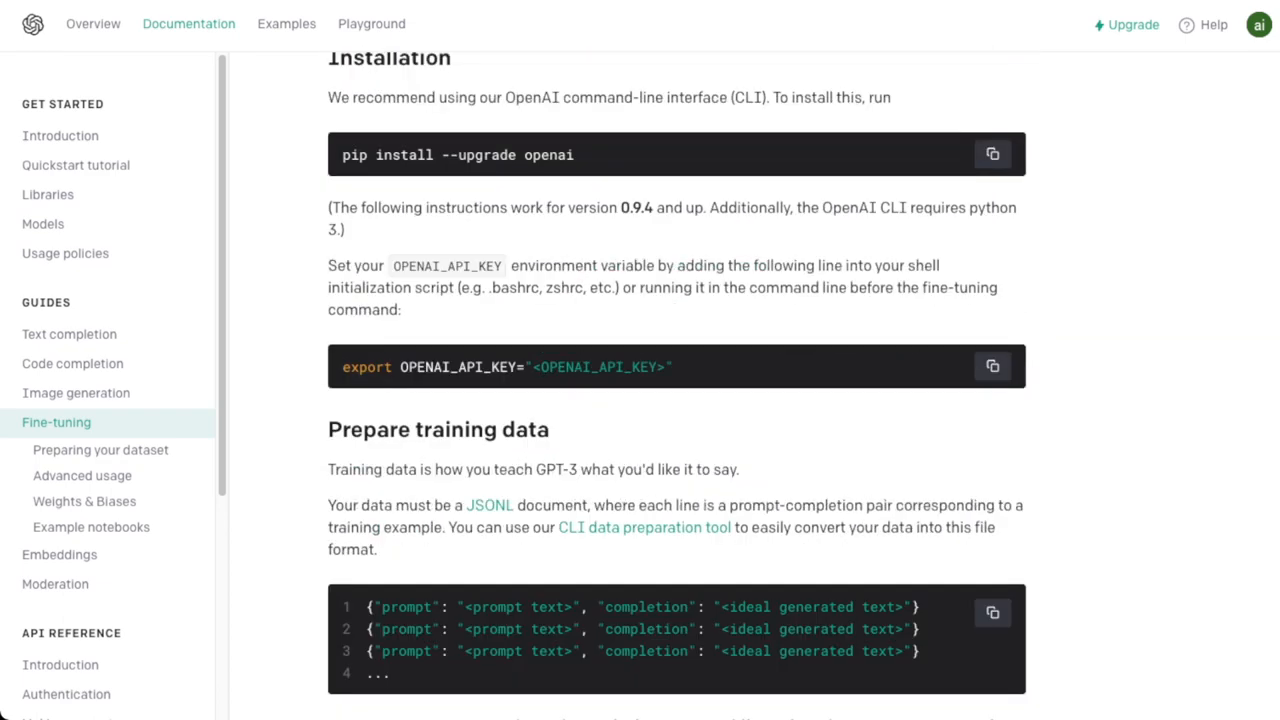
- Scroll through installation, training data and model creation, then open Image generation
{"action": "scroll", "scroll_direction": "down", "scroll_amount": 3}
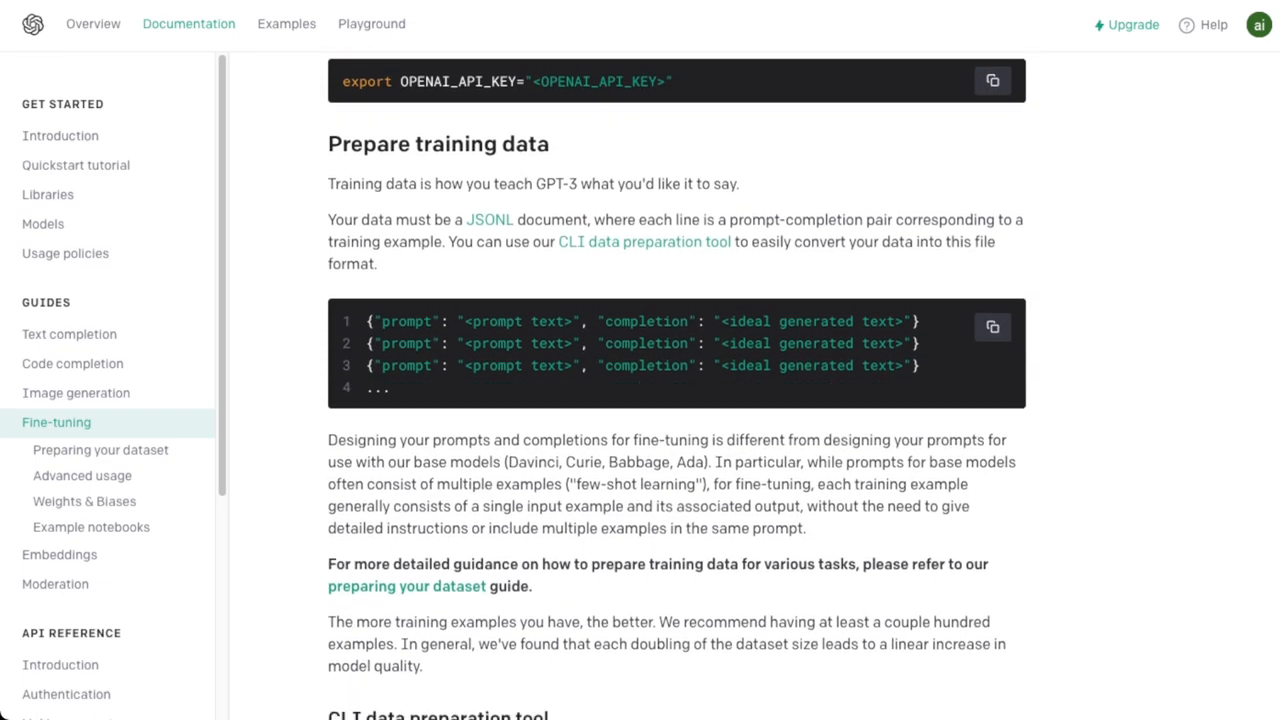
{"action": "scroll", "scroll_direction": "down", "scroll_amount": 3}
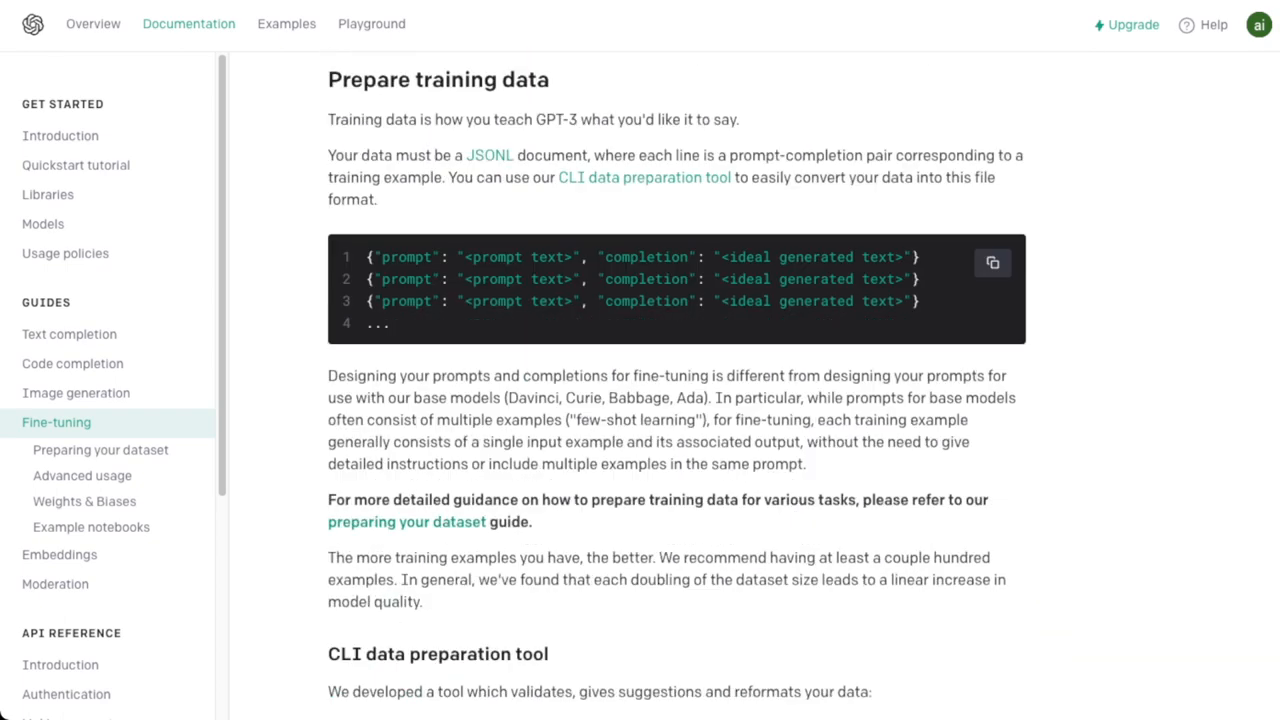
{"action": "scroll", "scroll_direction": "down", "scroll_amount": 3}
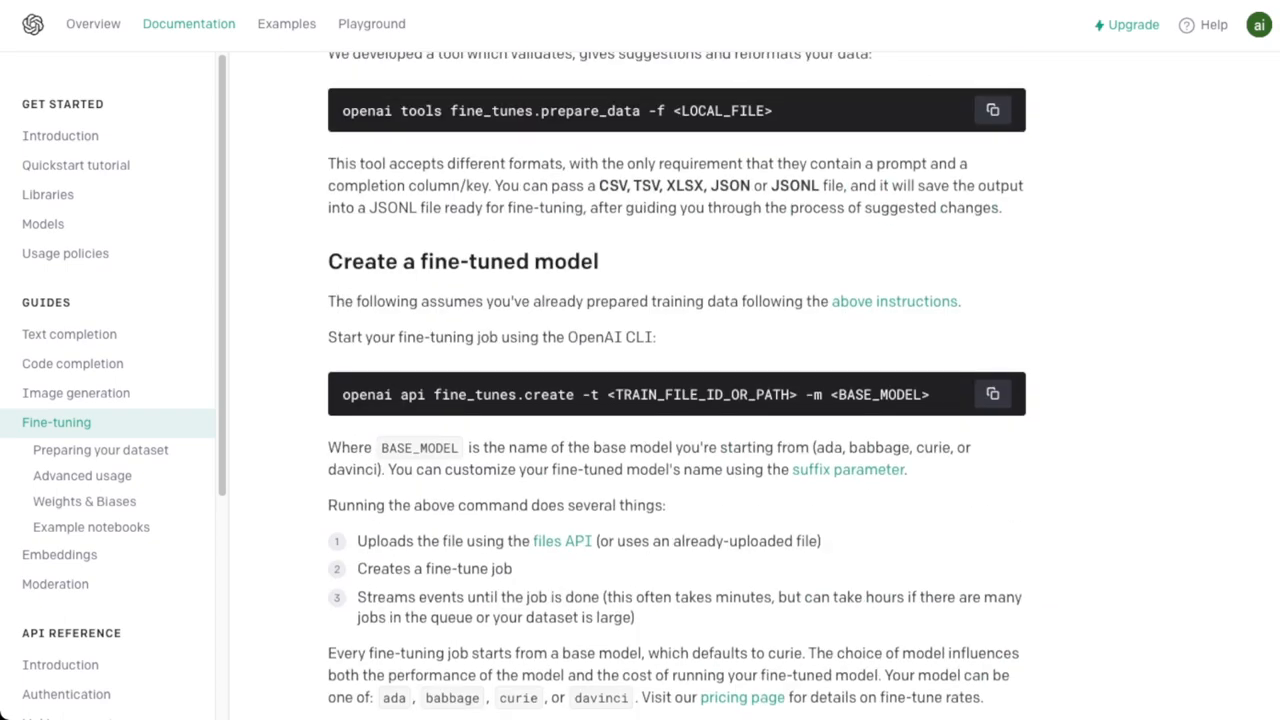
{"action": "scroll", "scroll_direction": "down", "scroll_amount": 3}
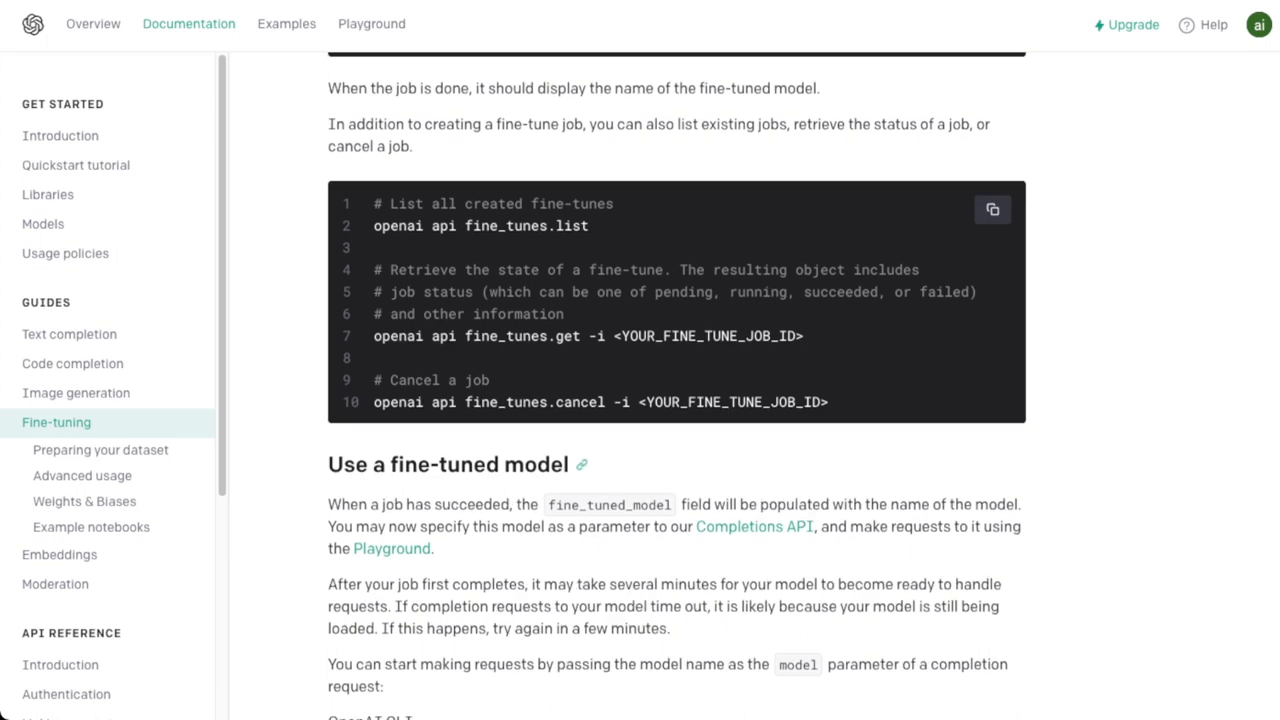
{"action": "scroll", "scroll_direction": "down", "scroll_amount": 3}
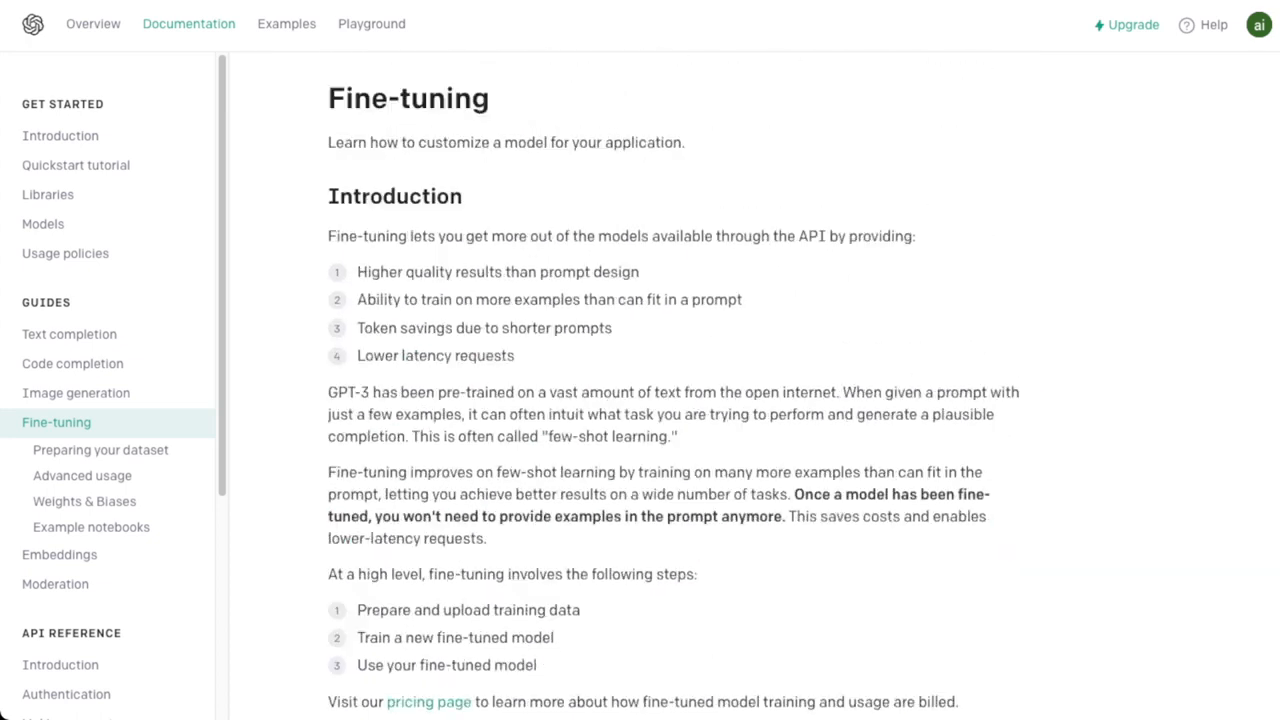
{"action": "left_click", "coordinate": [76, 392]}
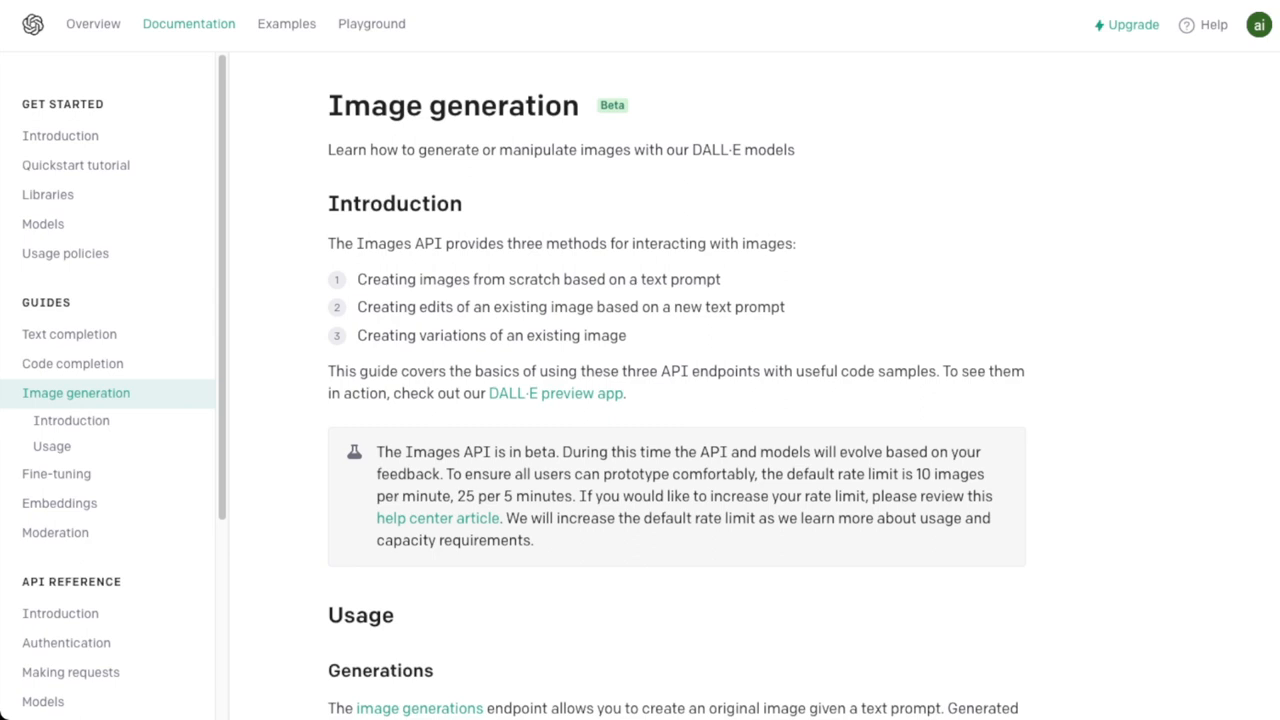
- Highlight the image methods, including variations, and scroll through edits and variations
{"action": "left_click_drag", "start_coordinate": [360, 279], "coordinate": [451, 279]}
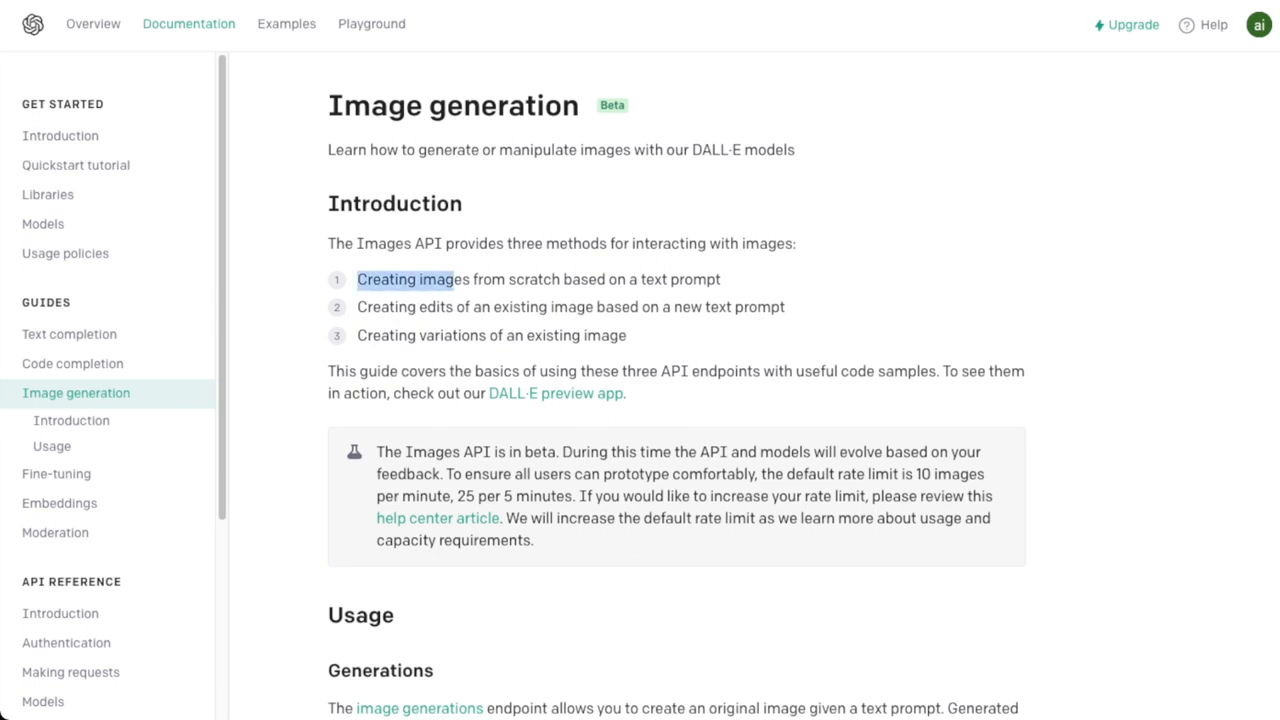
{"action": "left_click_drag", "start_coordinate": [419, 307], "coordinate": [742, 307]}
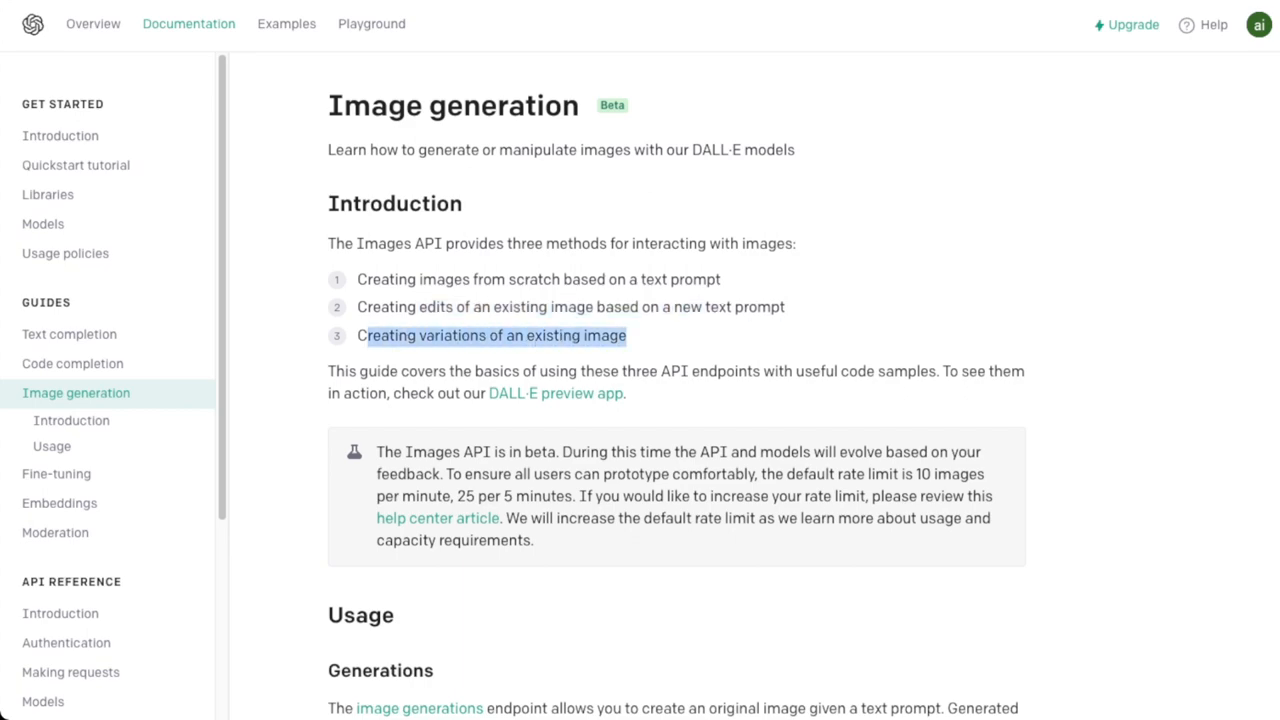
{"action": "scroll", "scroll_direction": "down", "scroll_amount": 3}
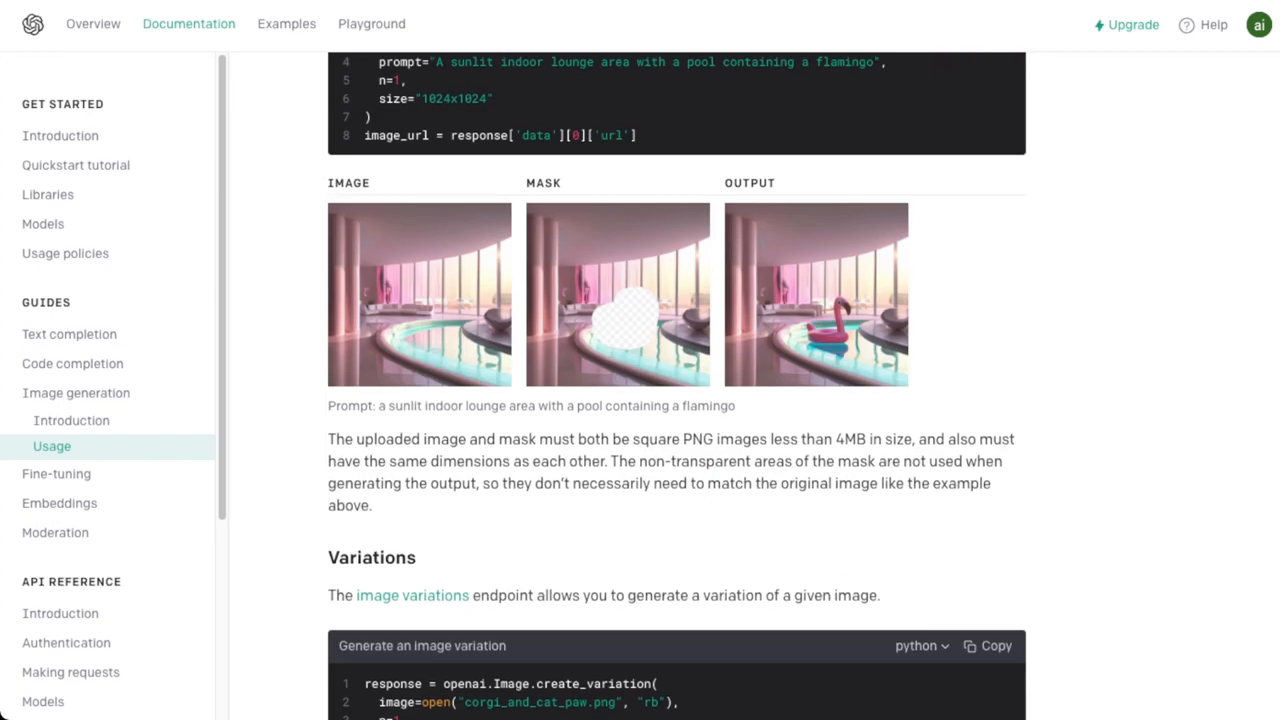
{"action": "scroll", "scroll_direction": "down", "scroll_amount": 3}
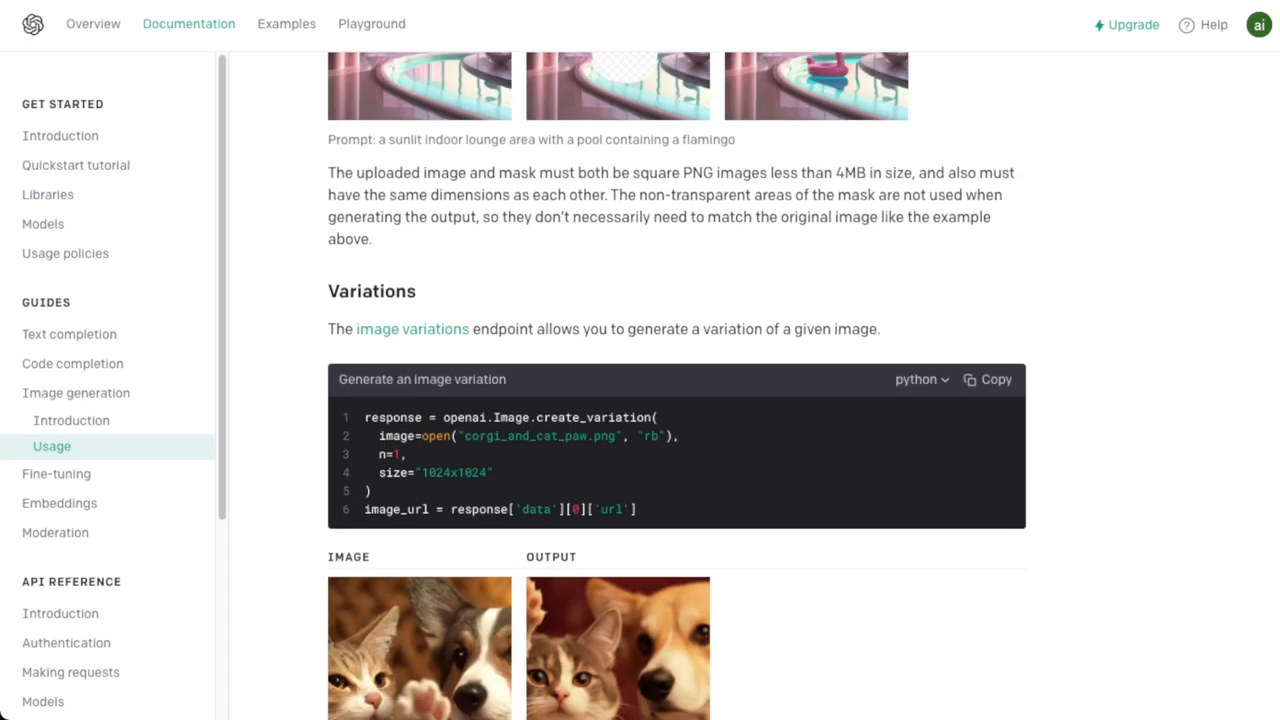
{"action": "scroll", "scroll_direction": "down", "scroll_amount": 3}
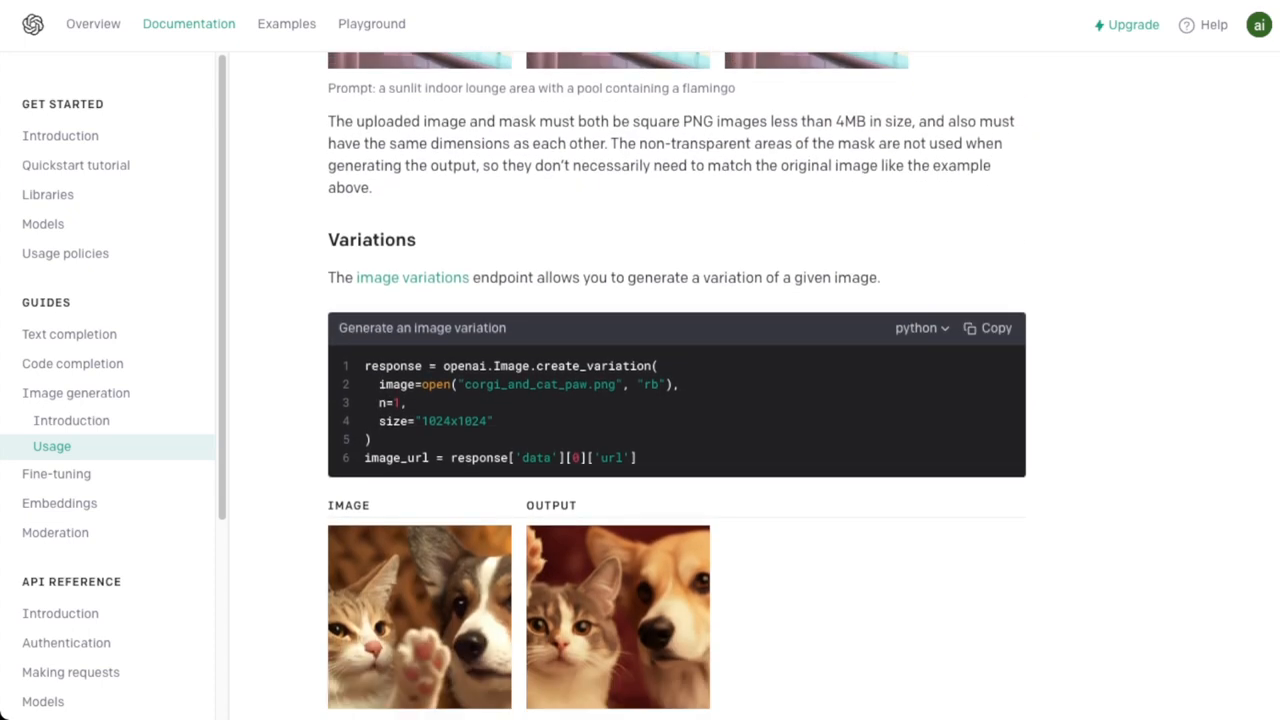
{"action": "scroll", "scroll_direction": "down", "scroll_amount": 3}
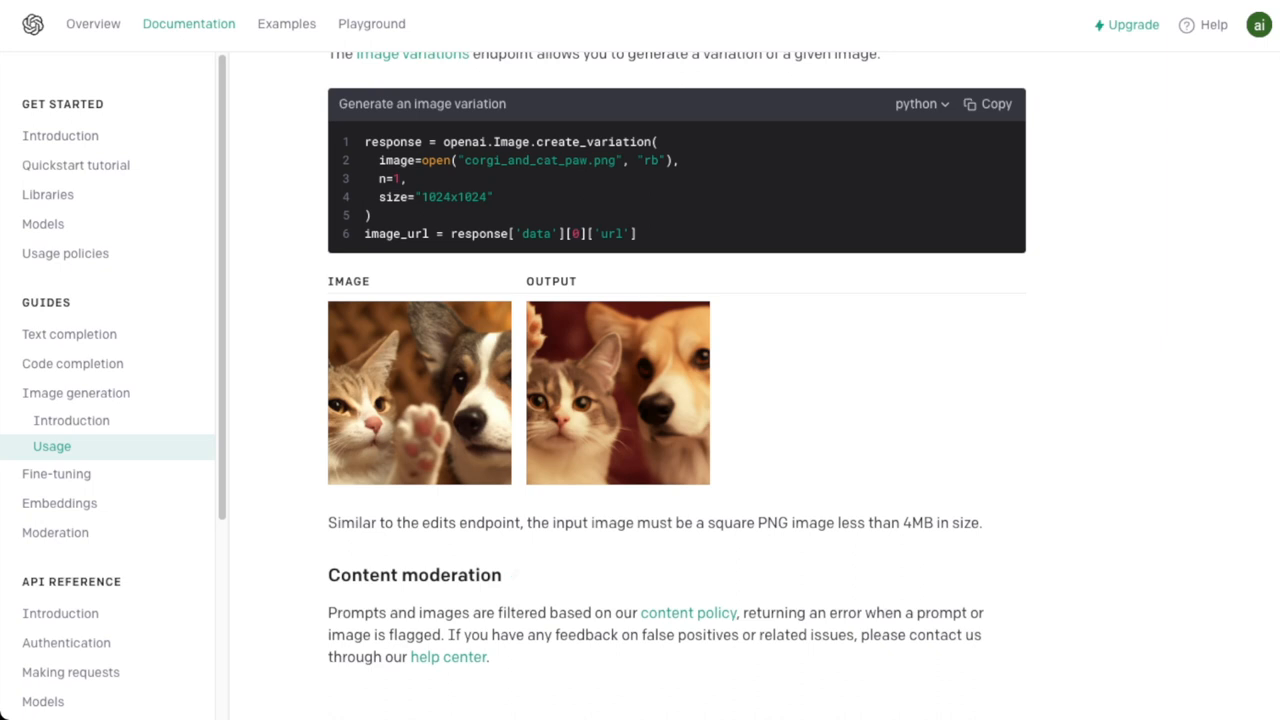
- Highlight the content moderation note and open the Moderation guide
{"action": "left_click_drag", "start_coordinate": [328, 612], "coordinate": [543, 612]}
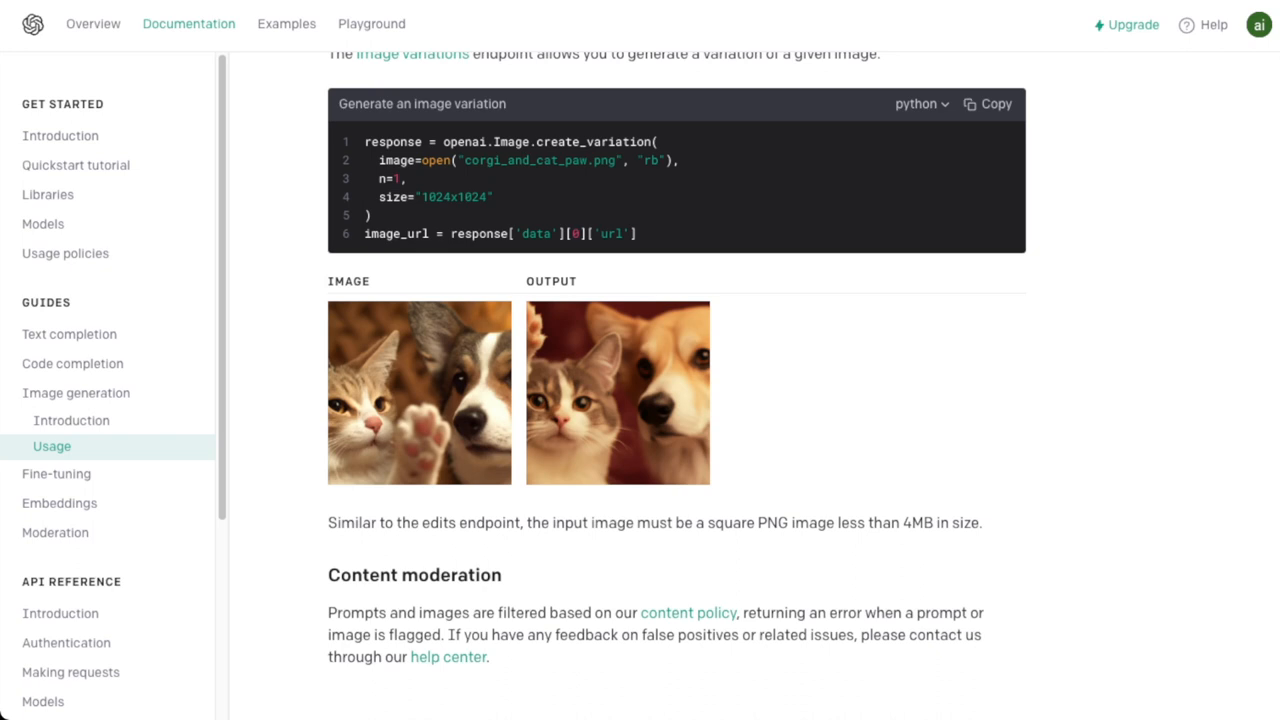
{"action": "left_click_drag", "start_coordinate": [916, 613], "coordinate": [445, 634]}
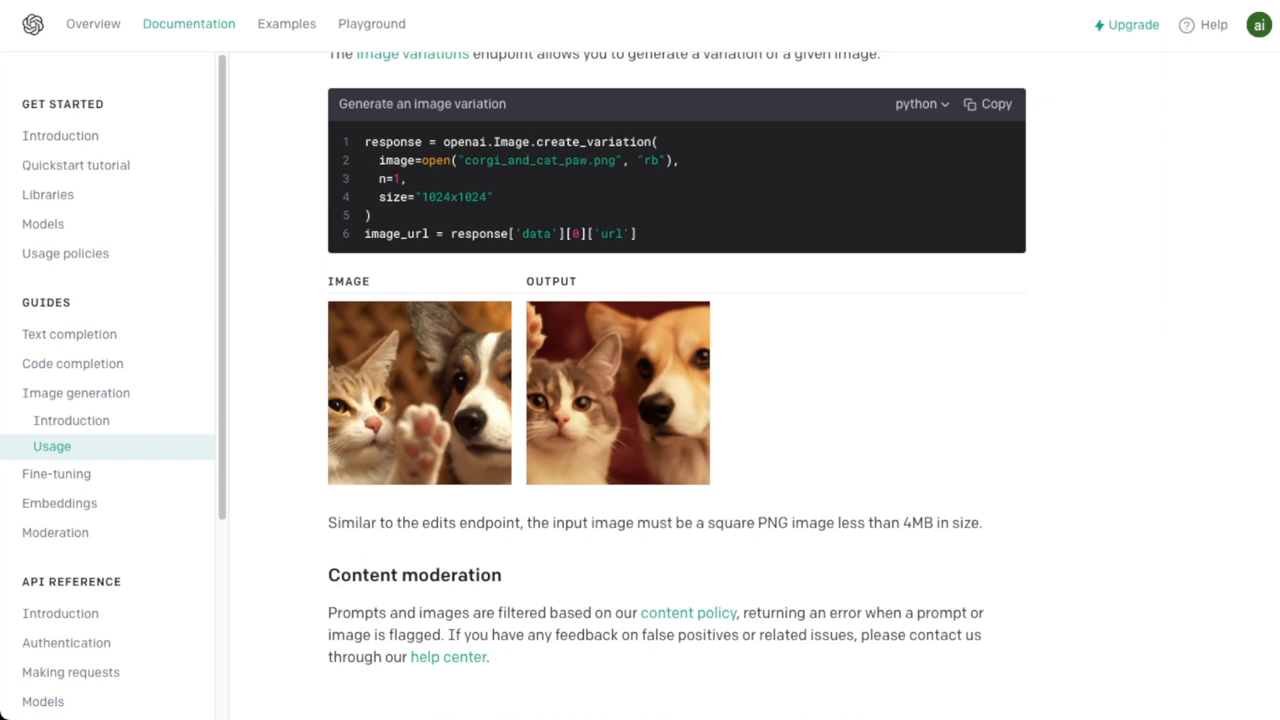
{"action": "left_click_drag", "start_coordinate": [917, 613], "coordinate": [443, 635]}
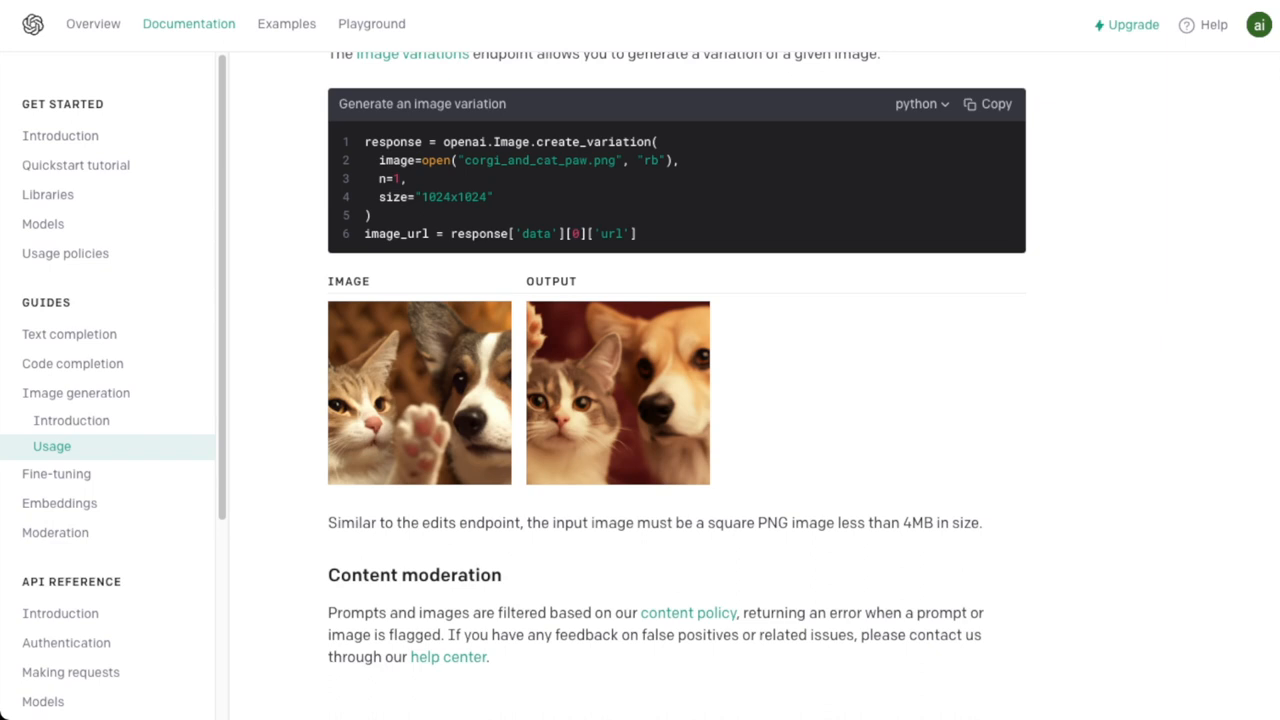
{"action": "left_click_drag", "start_coordinate": [448, 634], "coordinate": [489, 657]}
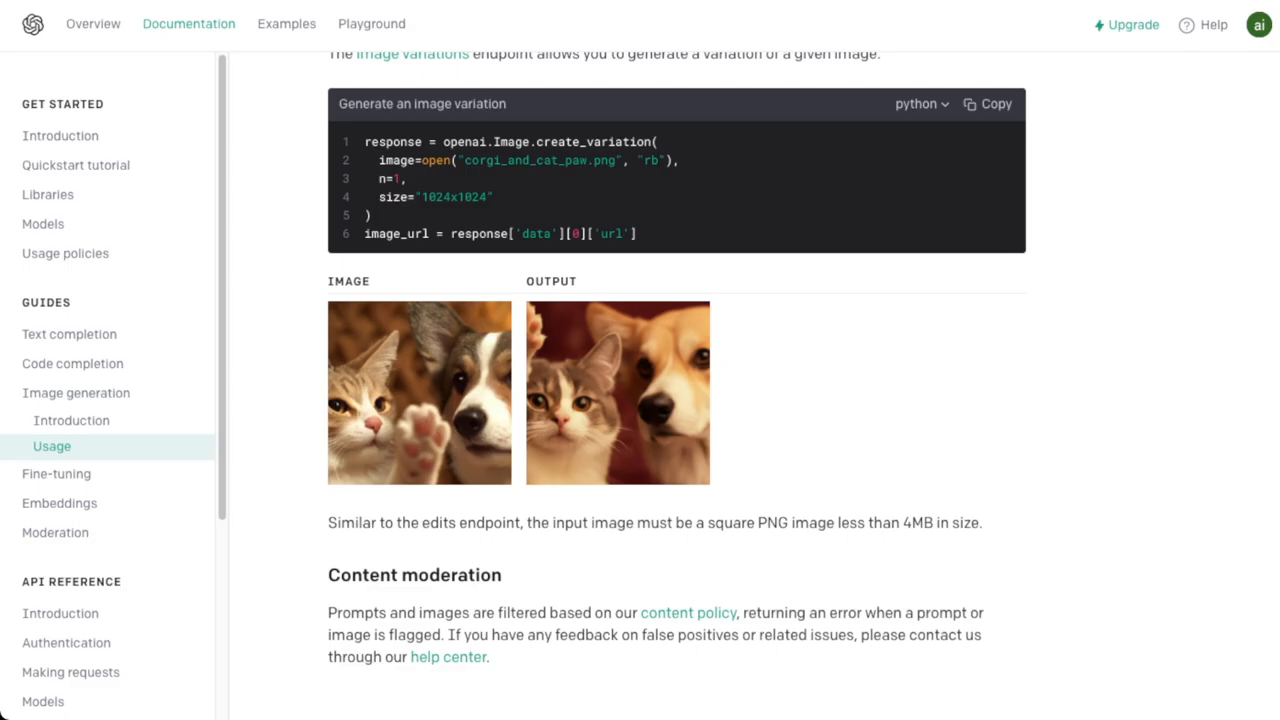
{"action": "left_click", "coordinate": [688, 612]}
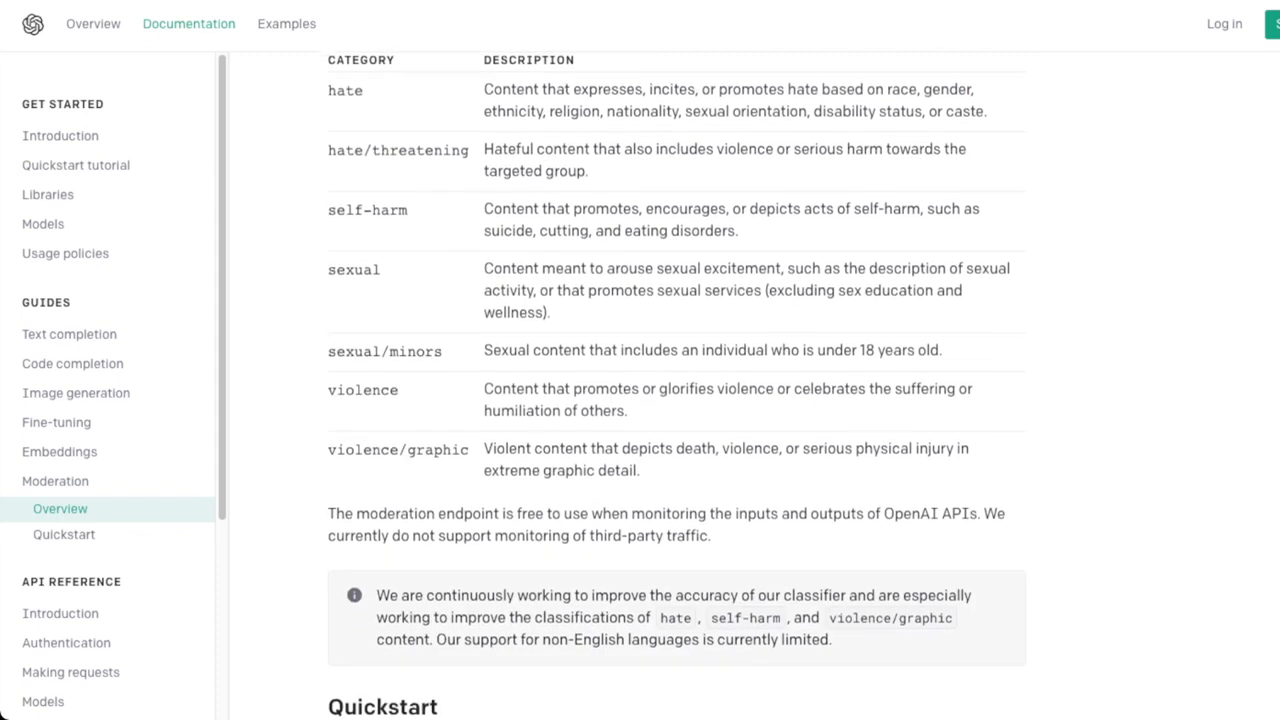
- Review the Moderation guide's category table and quickstart curl example
{"action": "scroll", "scroll_direction": "up", "scroll_amount": 3}
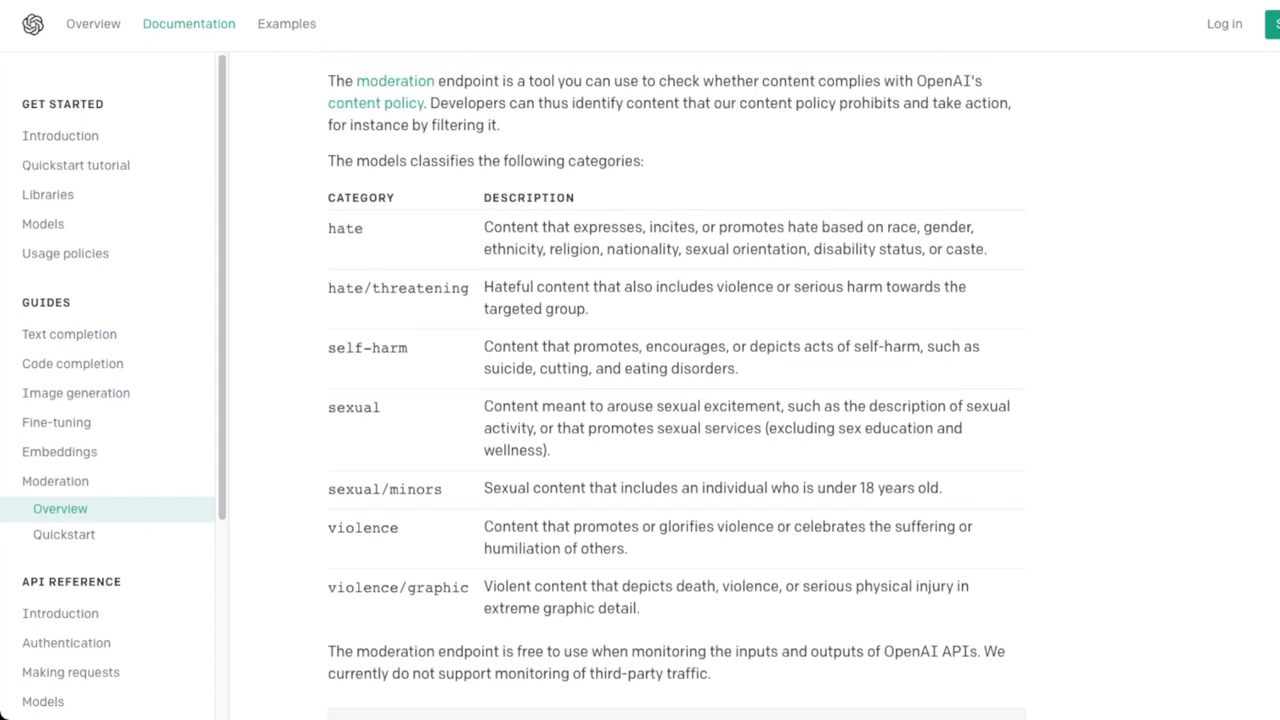
{"action": "double_click", "coordinate": [390, 348]}
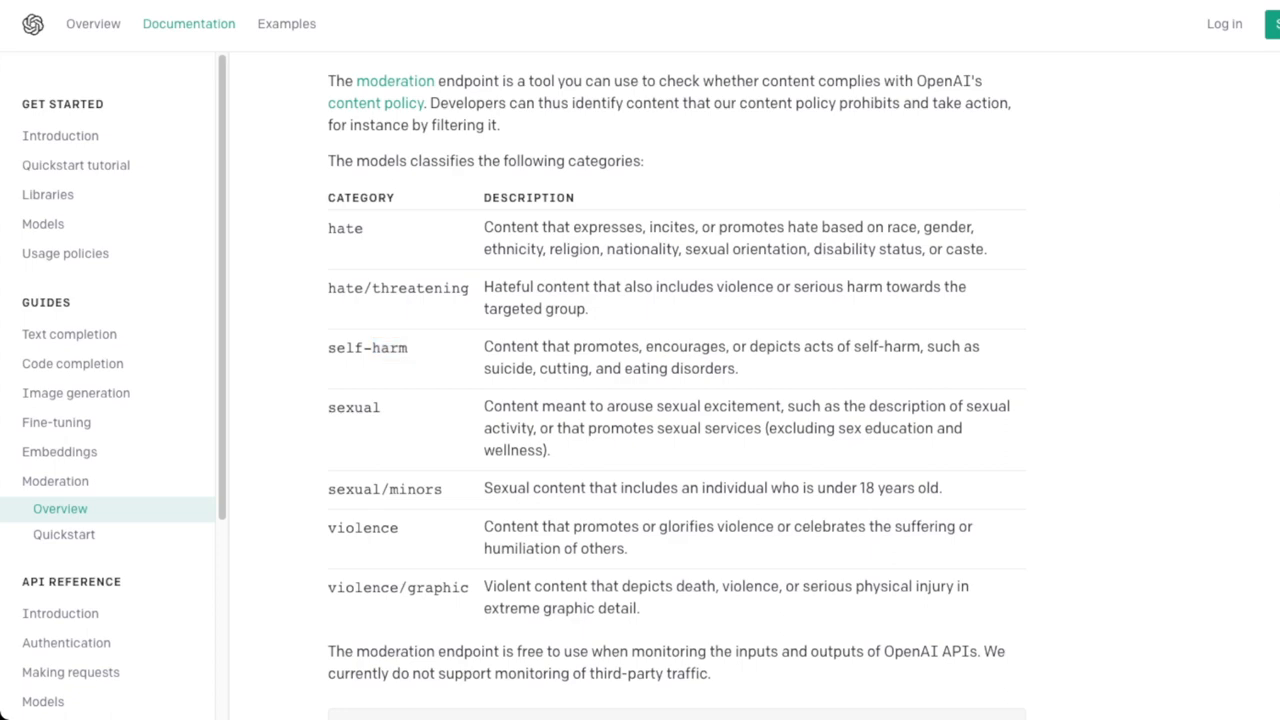
{"action": "scroll", "scroll_direction": "down", "scroll_amount": 3}
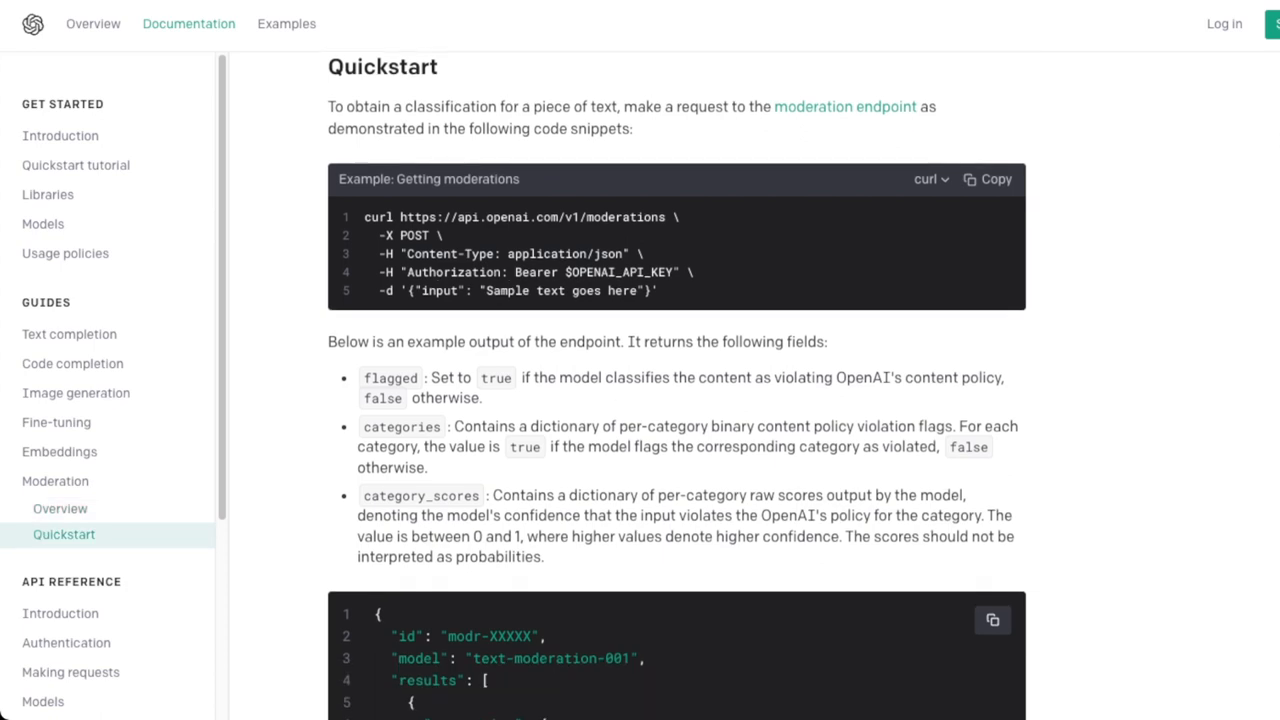
{"action": "scroll", "scroll_direction": "down", "scroll_amount": 3}
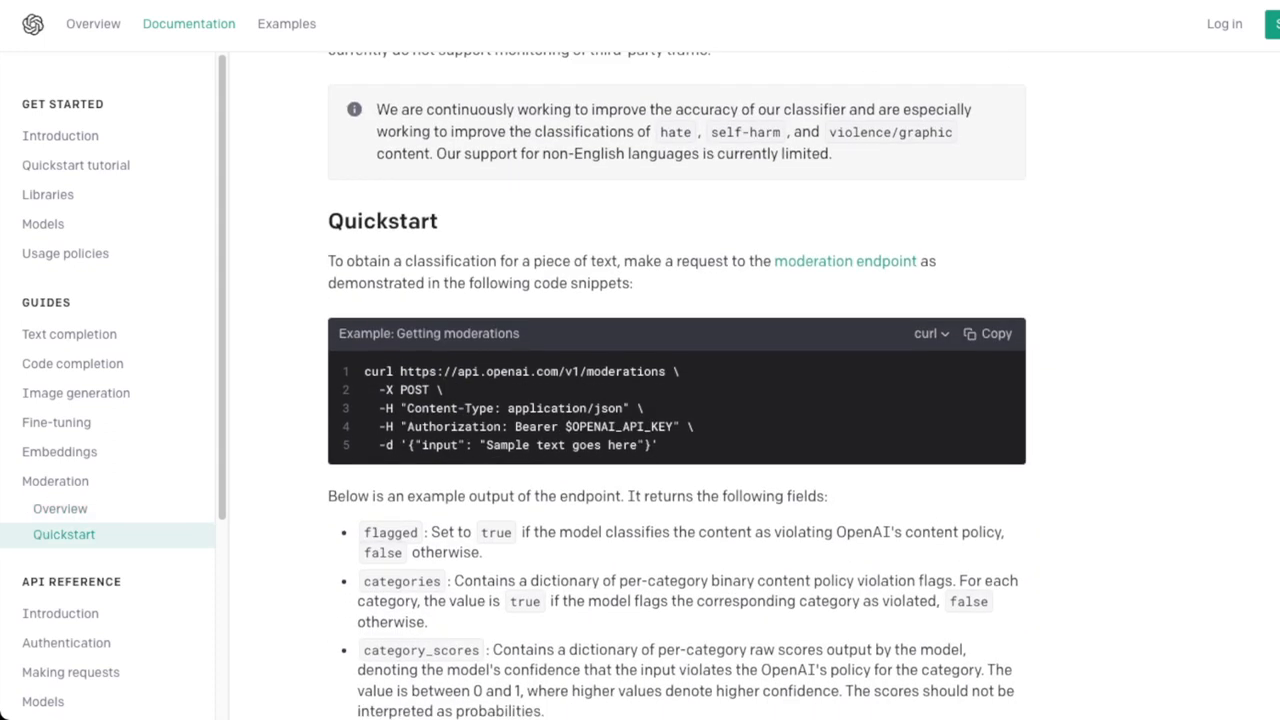
{"action": "double_click", "coordinate": [533, 371]}
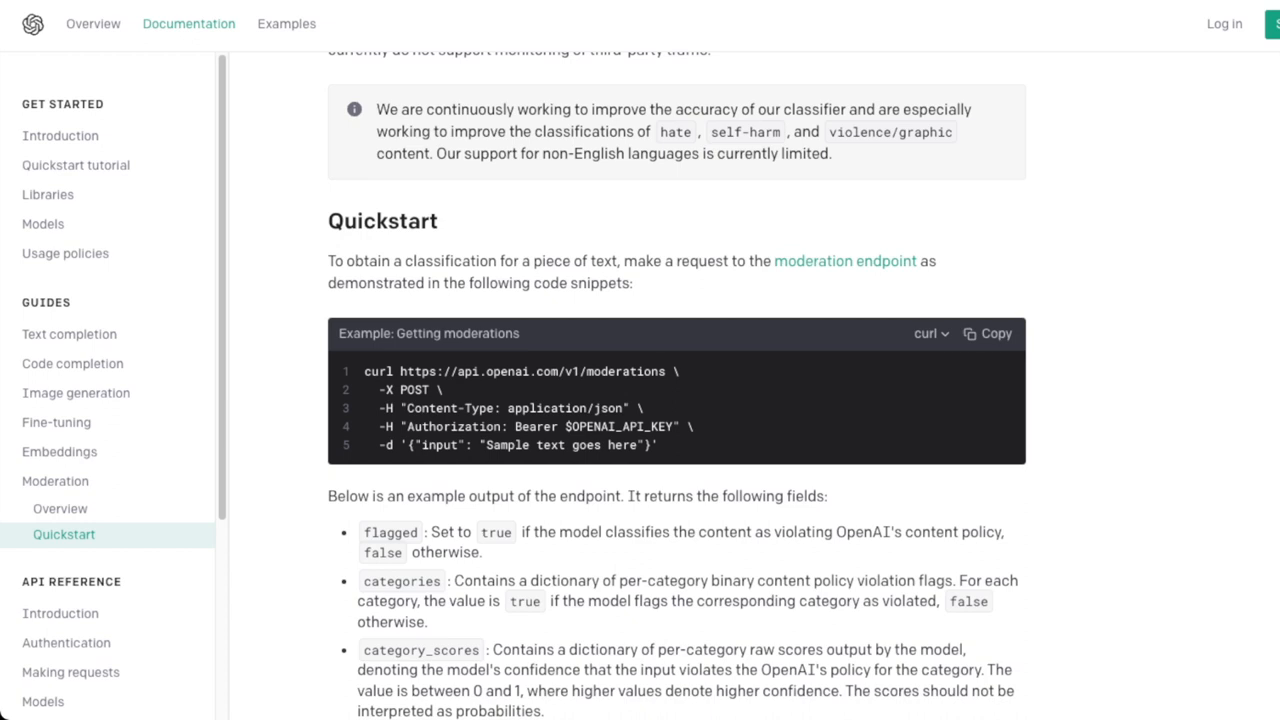
{"action": "scroll", "scroll_direction": "down", "scroll_amount": 3}
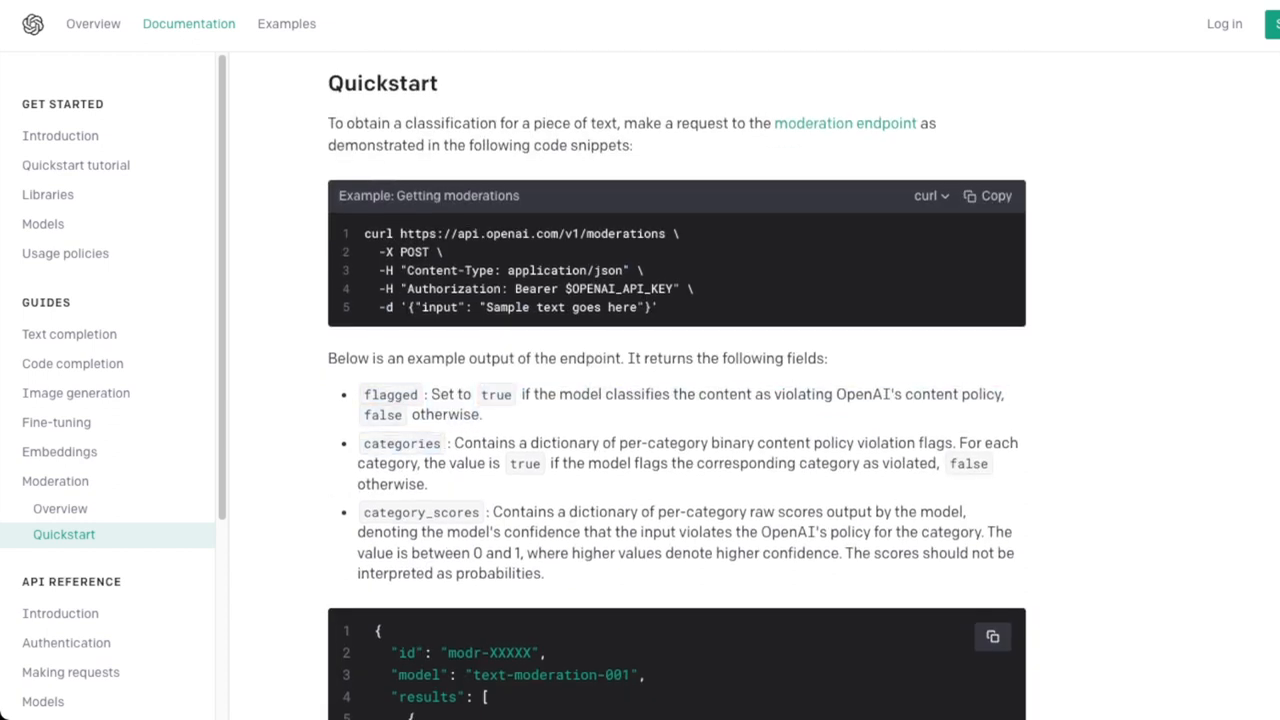
{"action": "left_click_drag", "start_coordinate": [357, 511], "coordinate": [545, 573]}
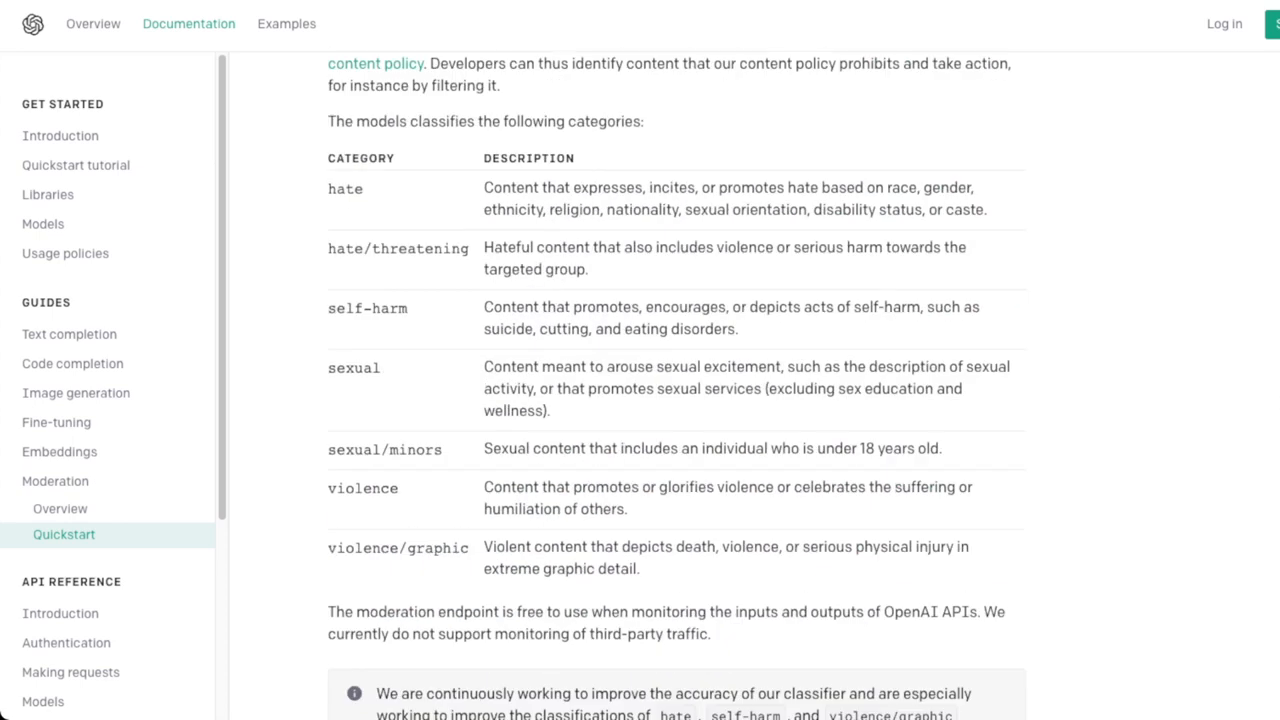
- Mark the violence/graphic description, then open DALL·E's content policy page
{"action": "left_click", "coordinate": [59, 508]}
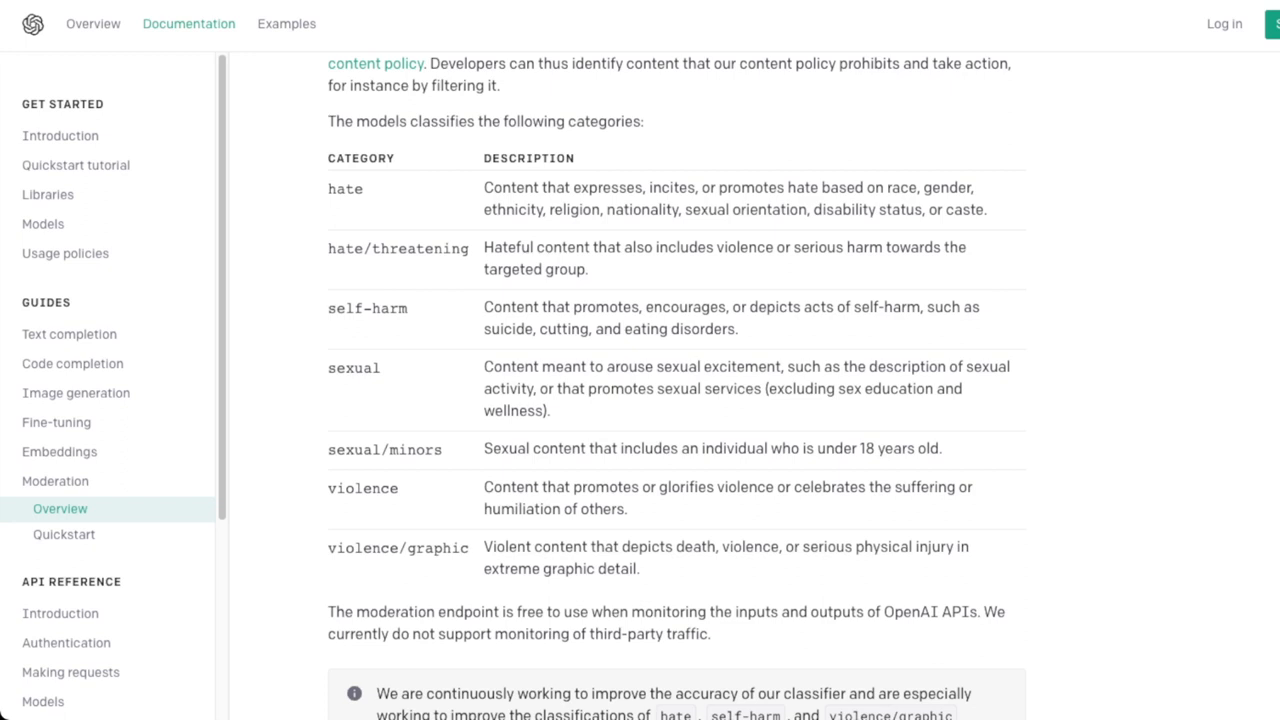
{"action": "left_click_drag", "start_coordinate": [482, 487], "coordinate": [626, 509]}
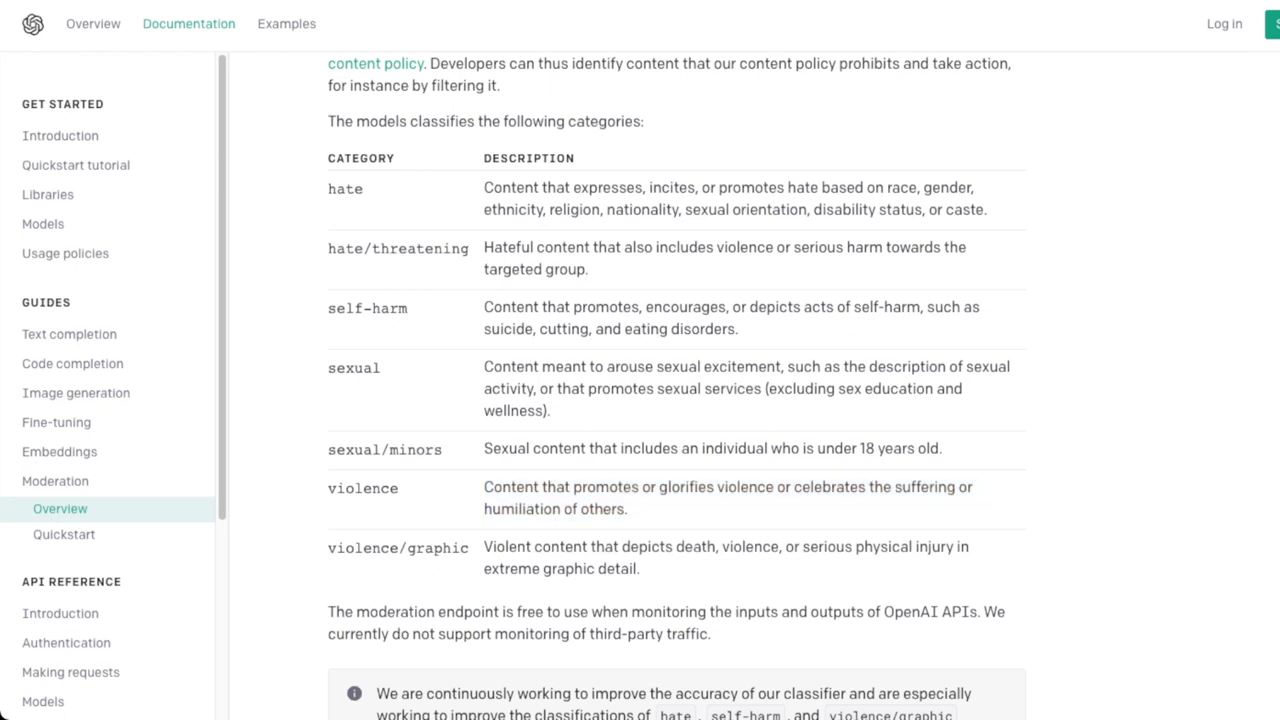
{"action": "left_click_drag", "start_coordinate": [483, 487], "coordinate": [627, 509]}
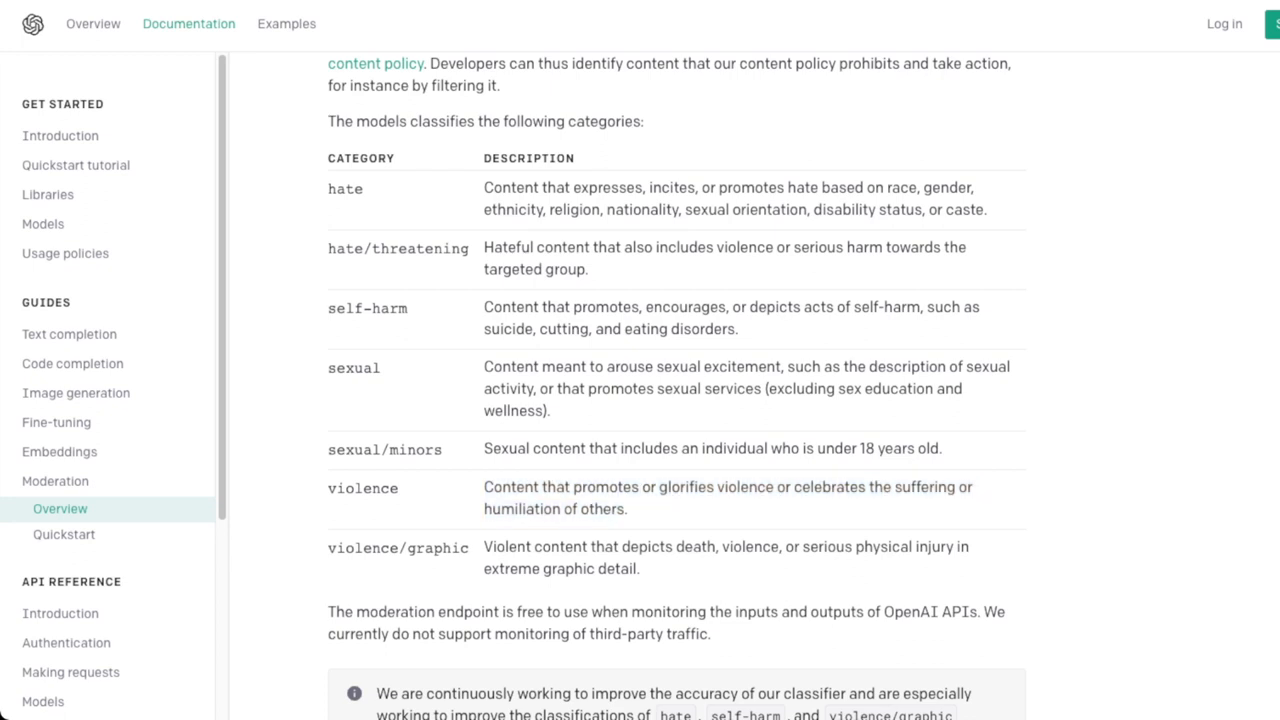
{"action": "left_click_drag", "start_coordinate": [483, 546], "coordinate": [640, 568]}
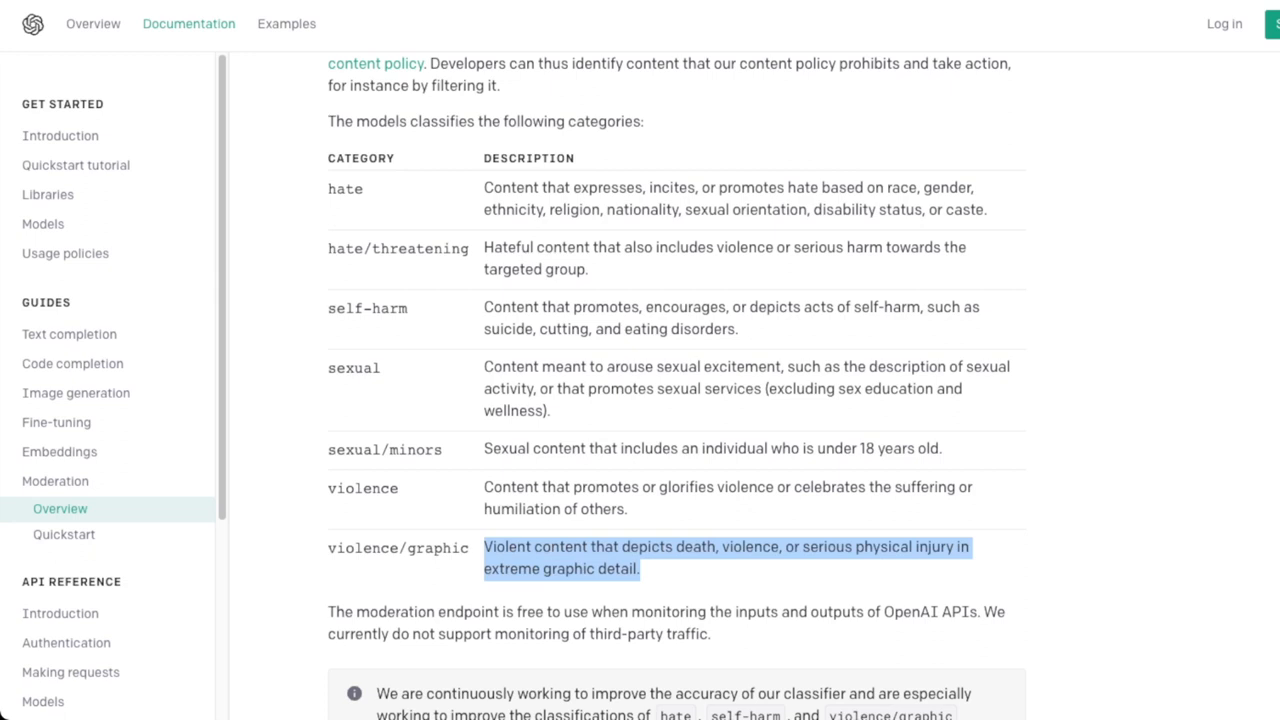
{"action": "double_click", "coordinate": [567, 568]}
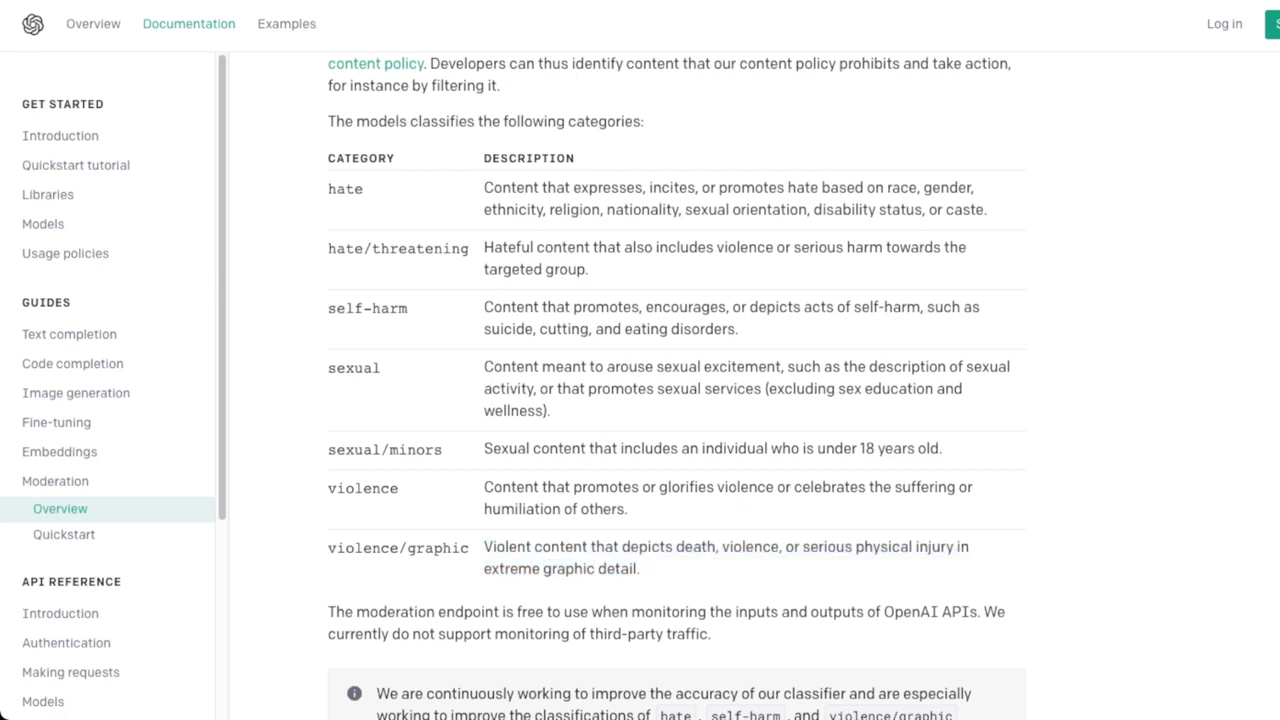
{"action": "scroll", "scroll_direction": "down", "scroll_amount": 3}
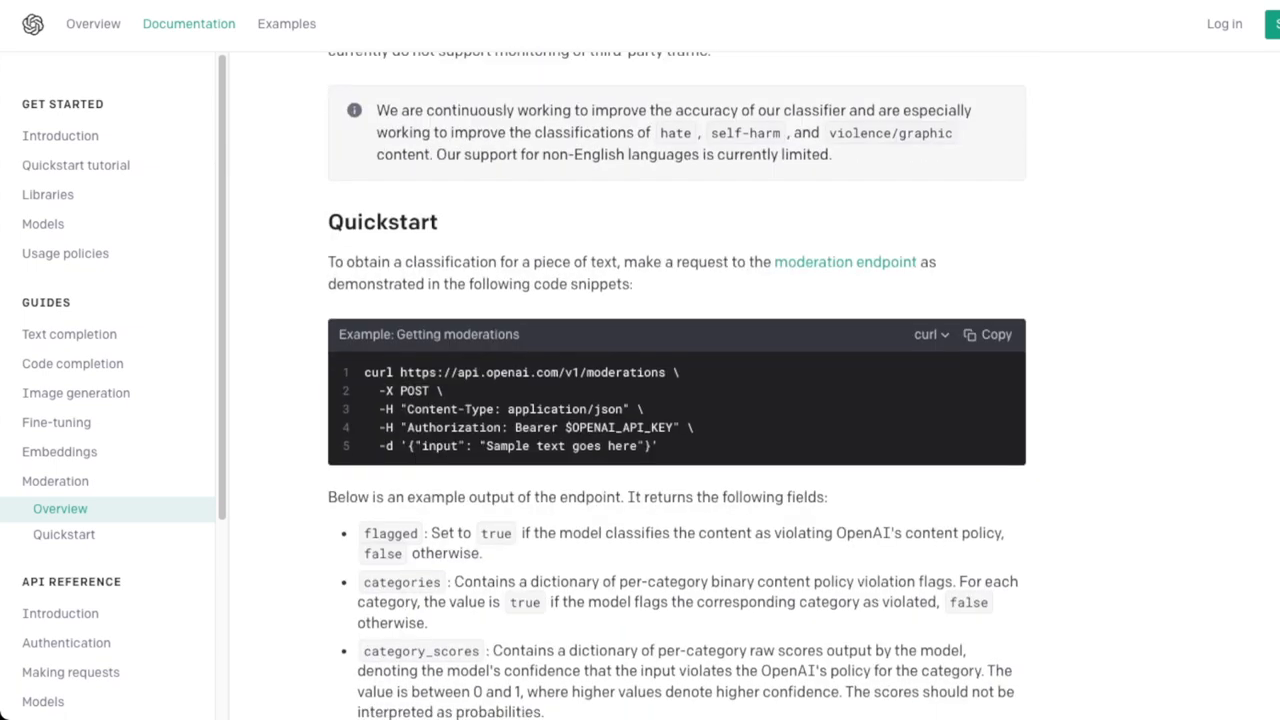
{"action": "left_click", "coordinate": [60, 508]}
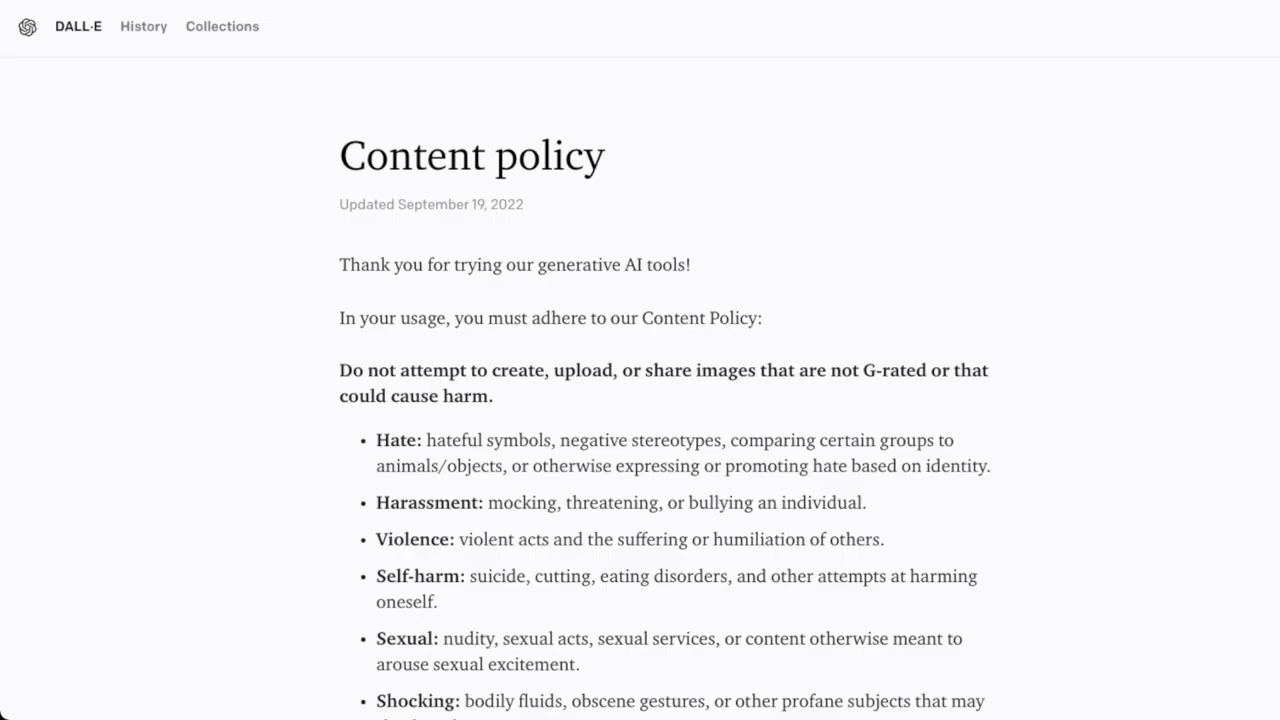
{"action": "scroll", "scroll_direction": "down", "scroll_amount": 3}
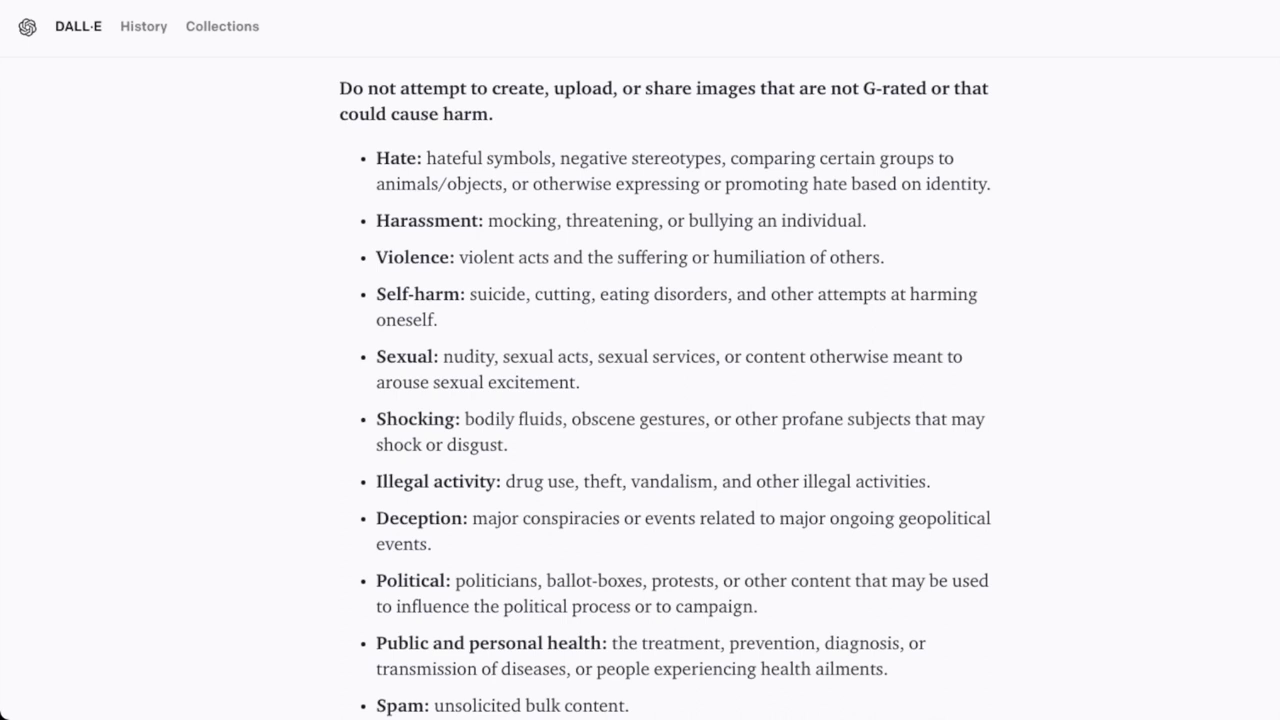
{"action": "double_click", "coordinate": [414, 419]}
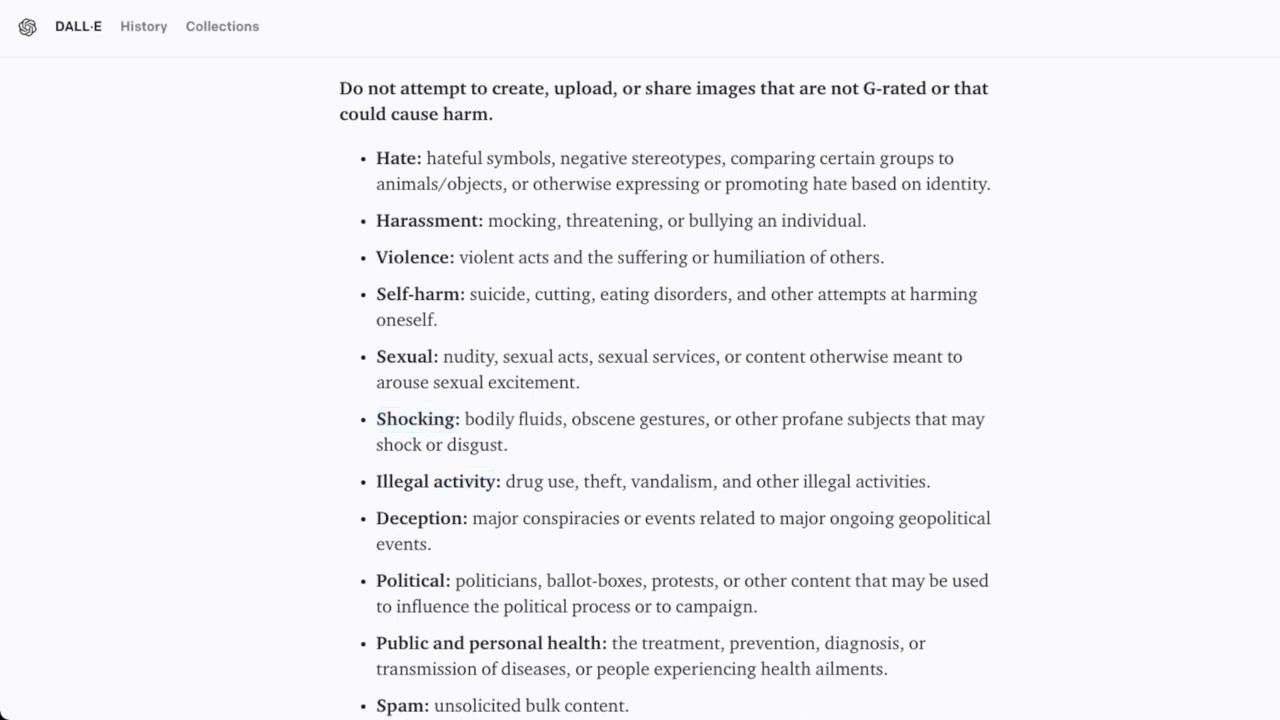
{"action": "double_click", "coordinate": [411, 580]}
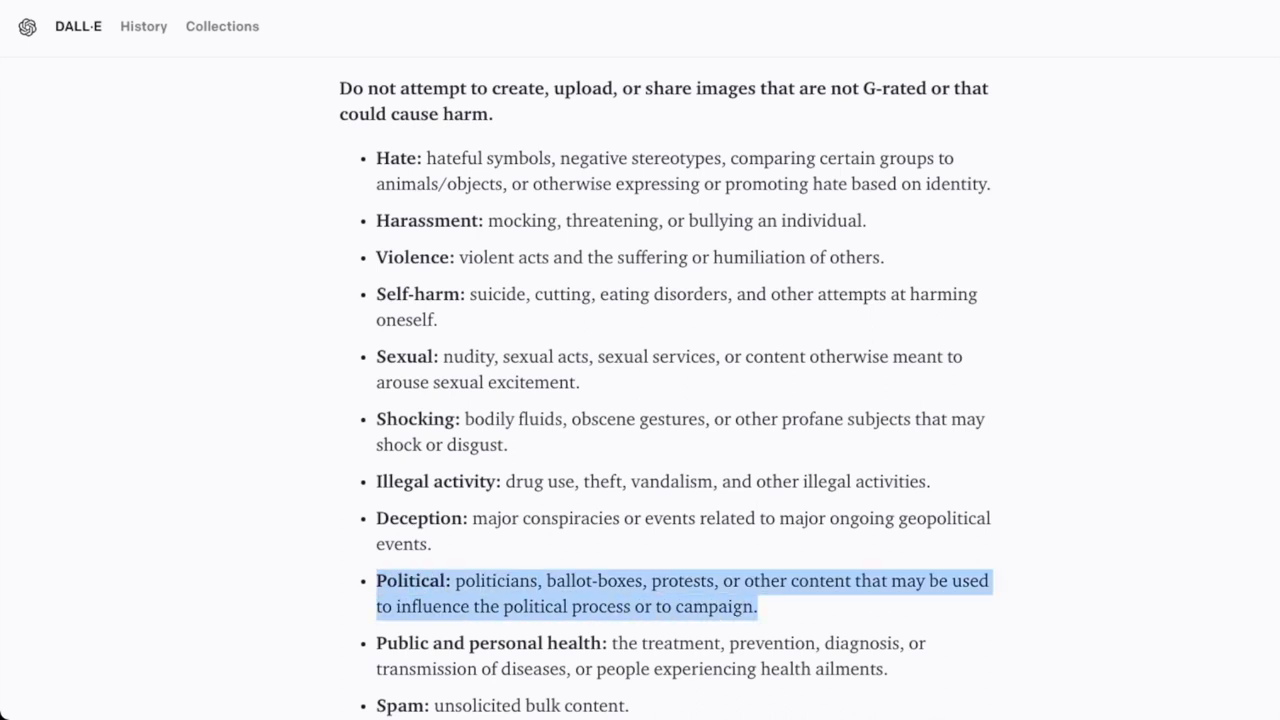
{"action": "scroll", "scroll_direction": "down", "scroll_amount": 3}
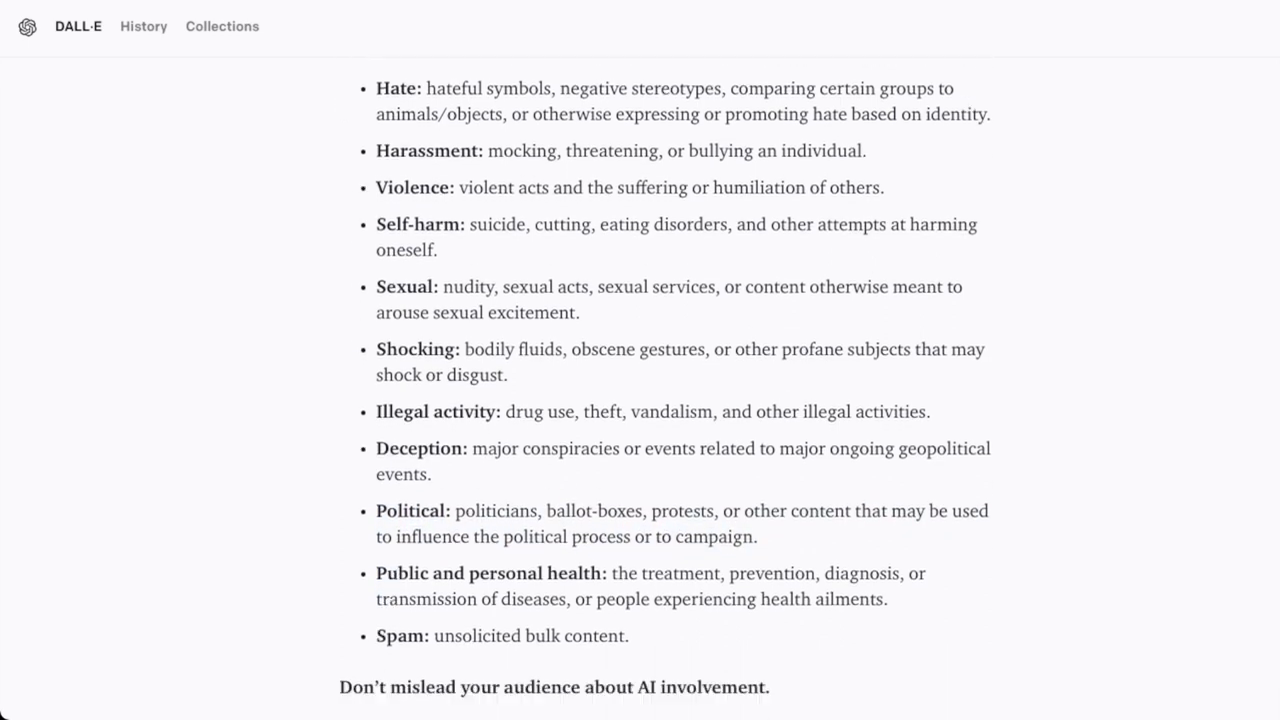
{"action": "scroll", "scroll_direction": "down", "scroll_amount": 3}
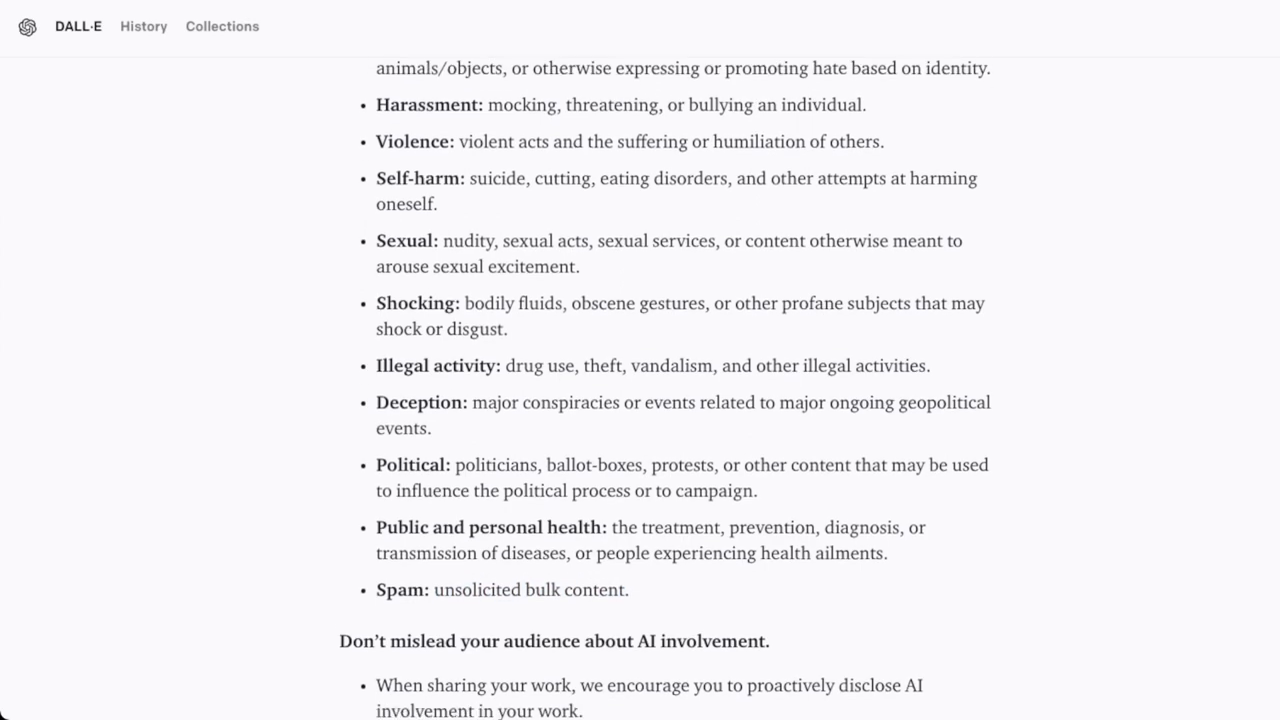
{"action": "scroll", "scroll_direction": "down", "scroll_amount": 3}
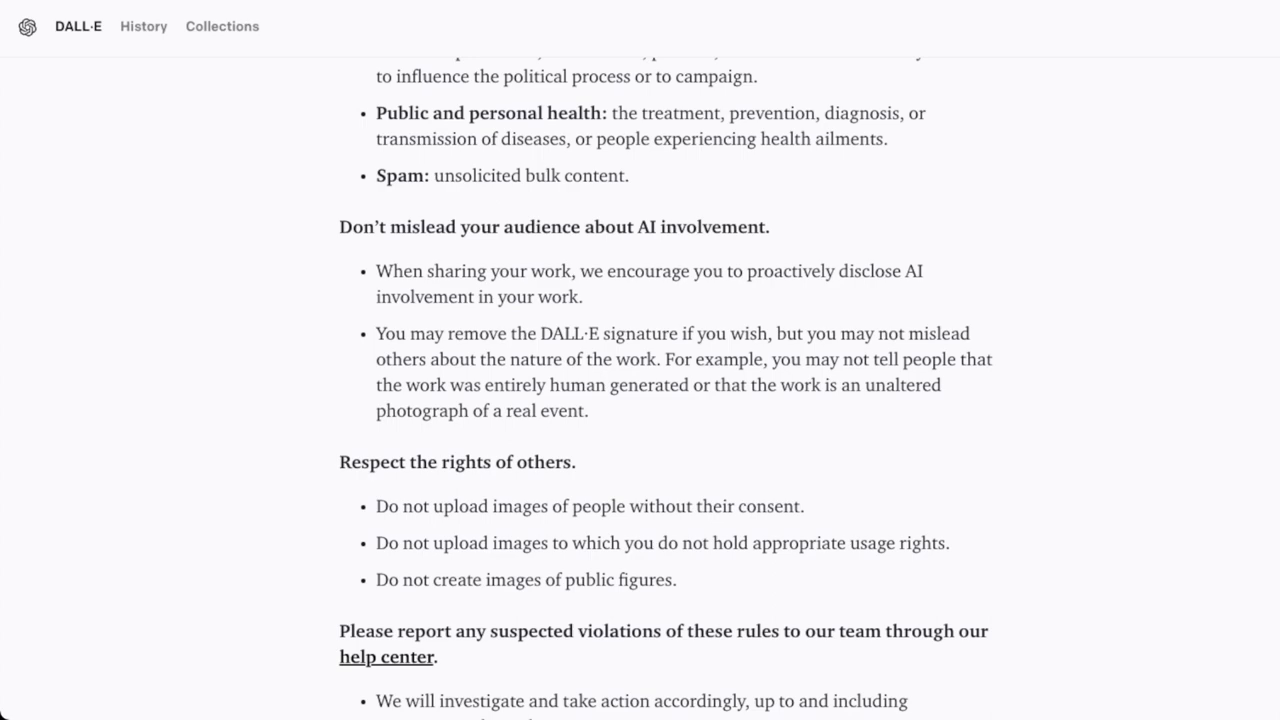
{"action": "scroll", "scroll_direction": "down", "scroll_amount": 3}
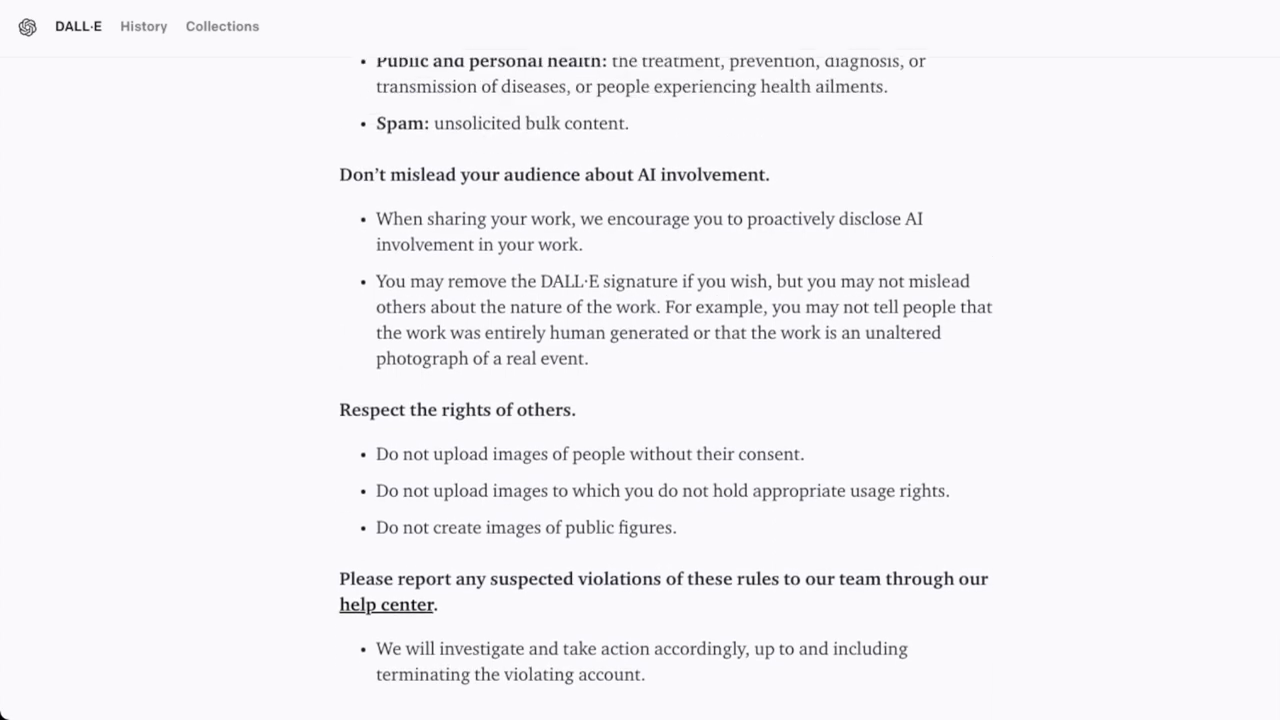
{"action": "scroll", "scroll_direction": "up", "scroll_amount": 3}
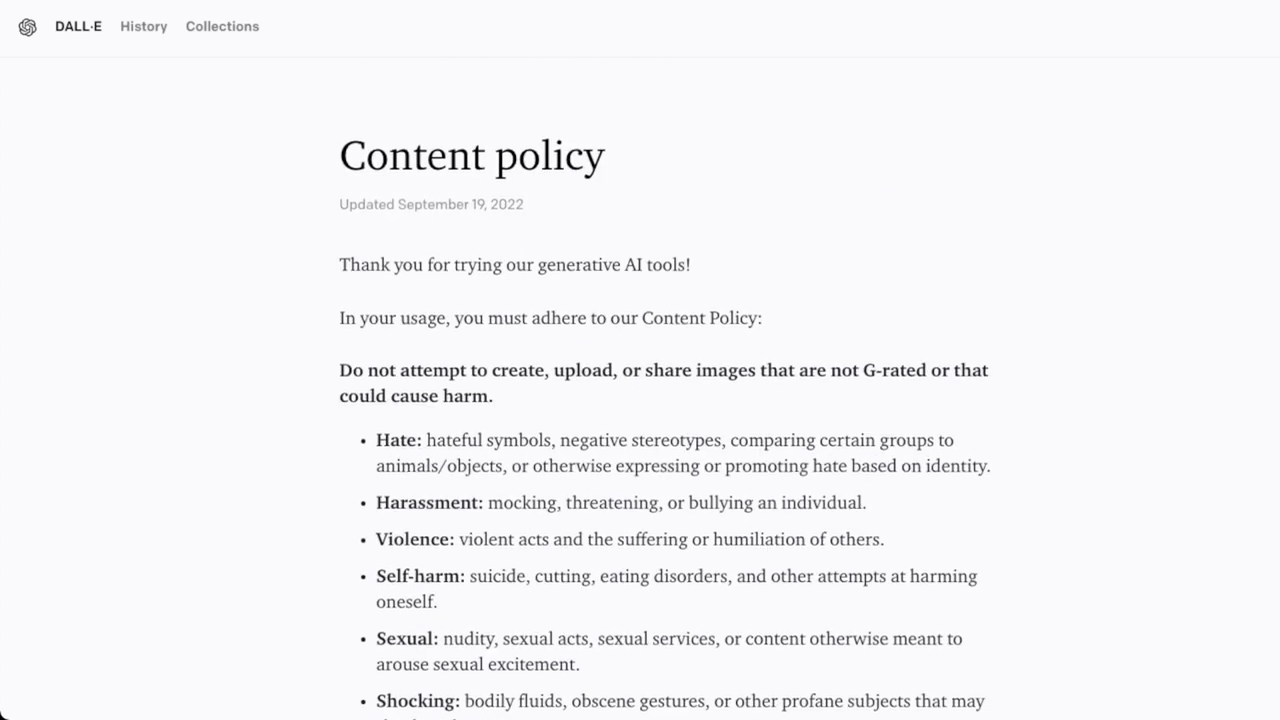
{"action": "scroll", "scroll_direction": "down", "scroll_amount": 3}
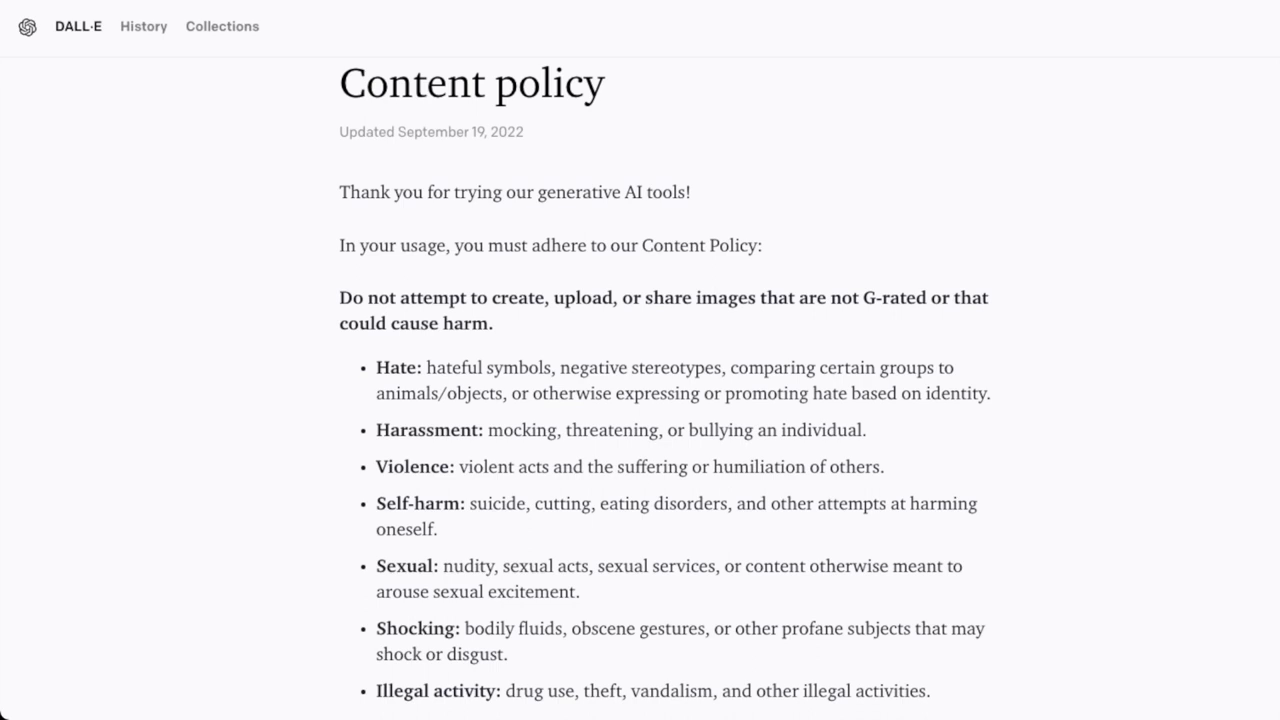
{"action": "scroll", "scroll_direction": "down", "scroll_amount": 3}
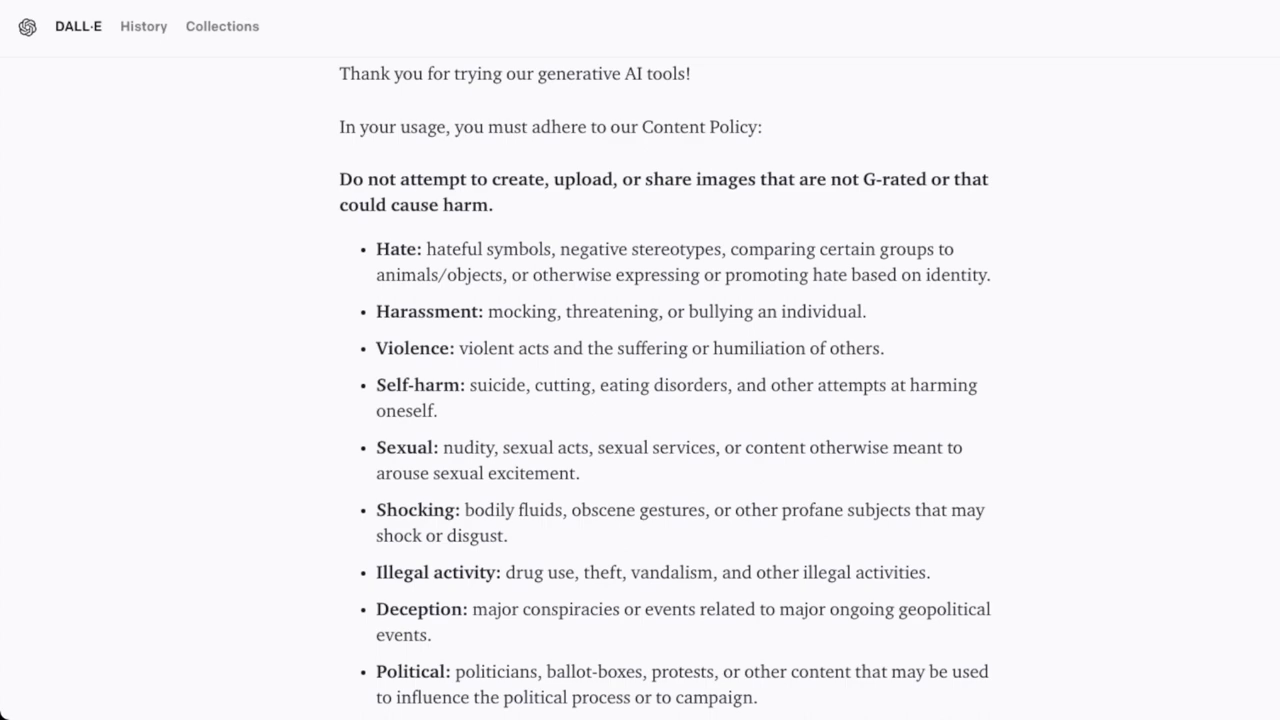
{"action": "scroll", "scroll_direction": "down", "scroll_amount": 3}
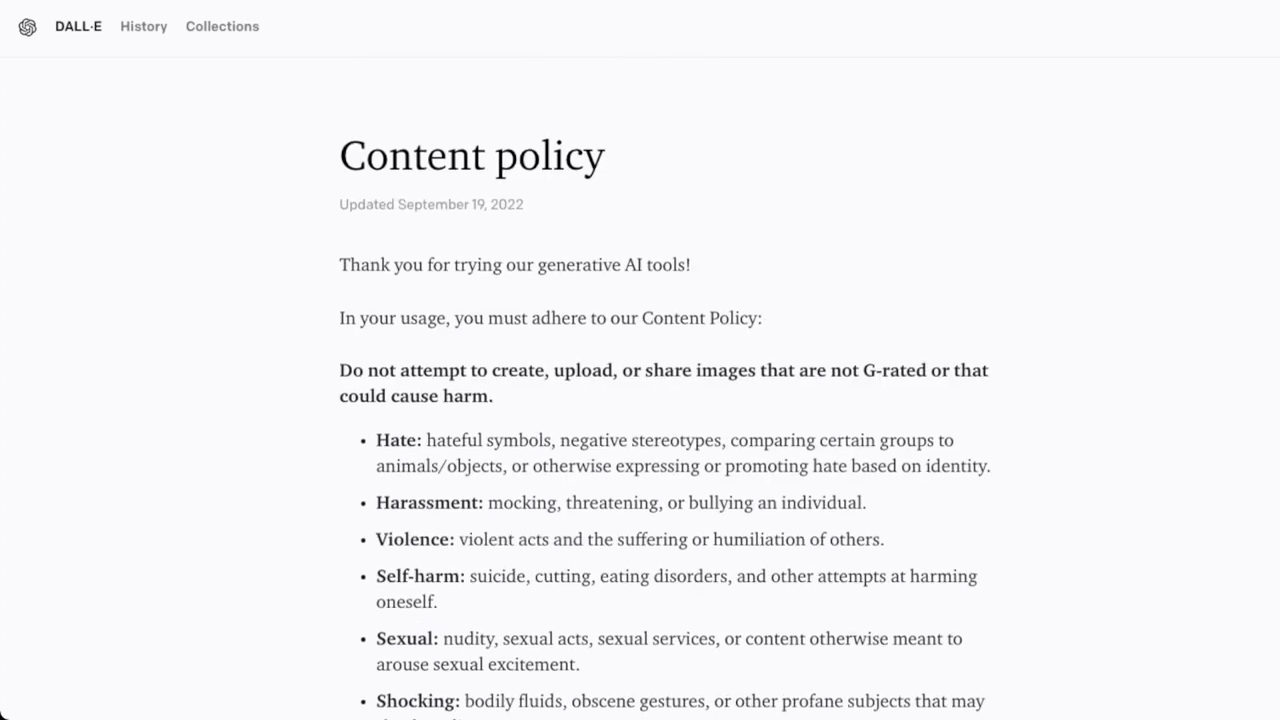
{"action": "scroll", "scroll_direction": "down", "scroll_amount": 3}
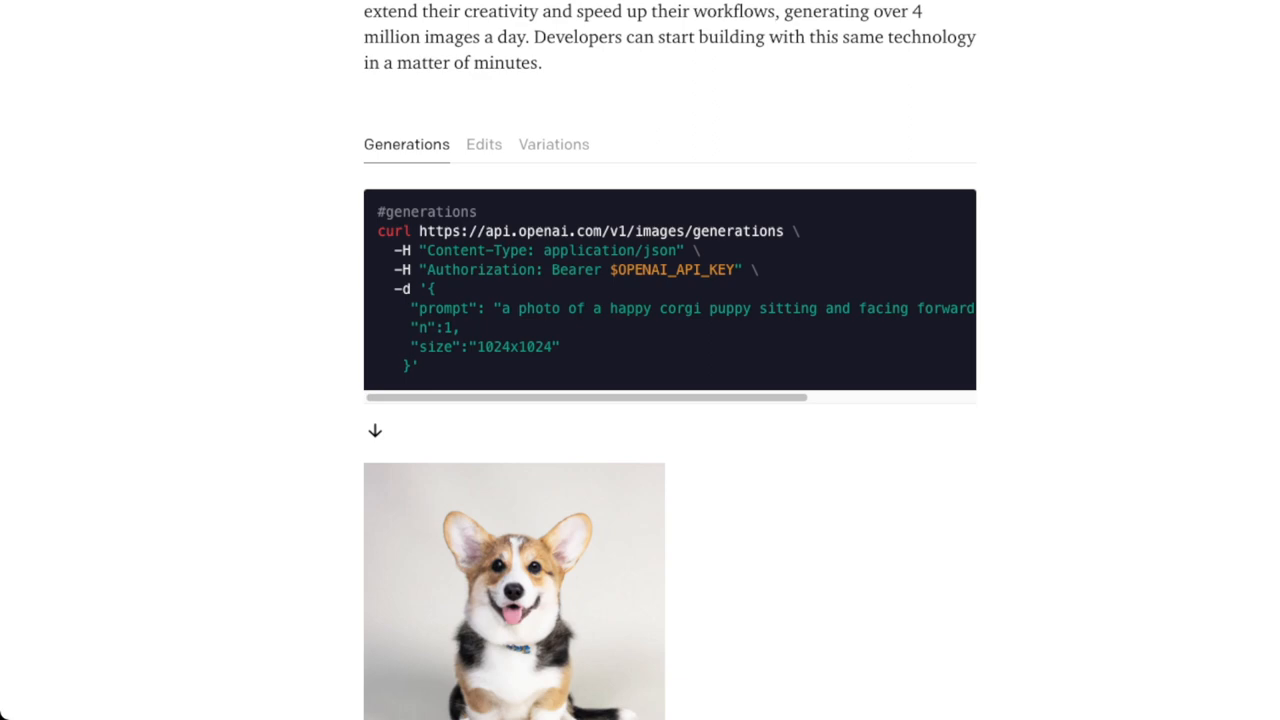
- Scroll up to the DALL·E API Public Beta announcement's top header
{"action": "scroll", "scroll_direction": "up", "scroll_amount": 3}
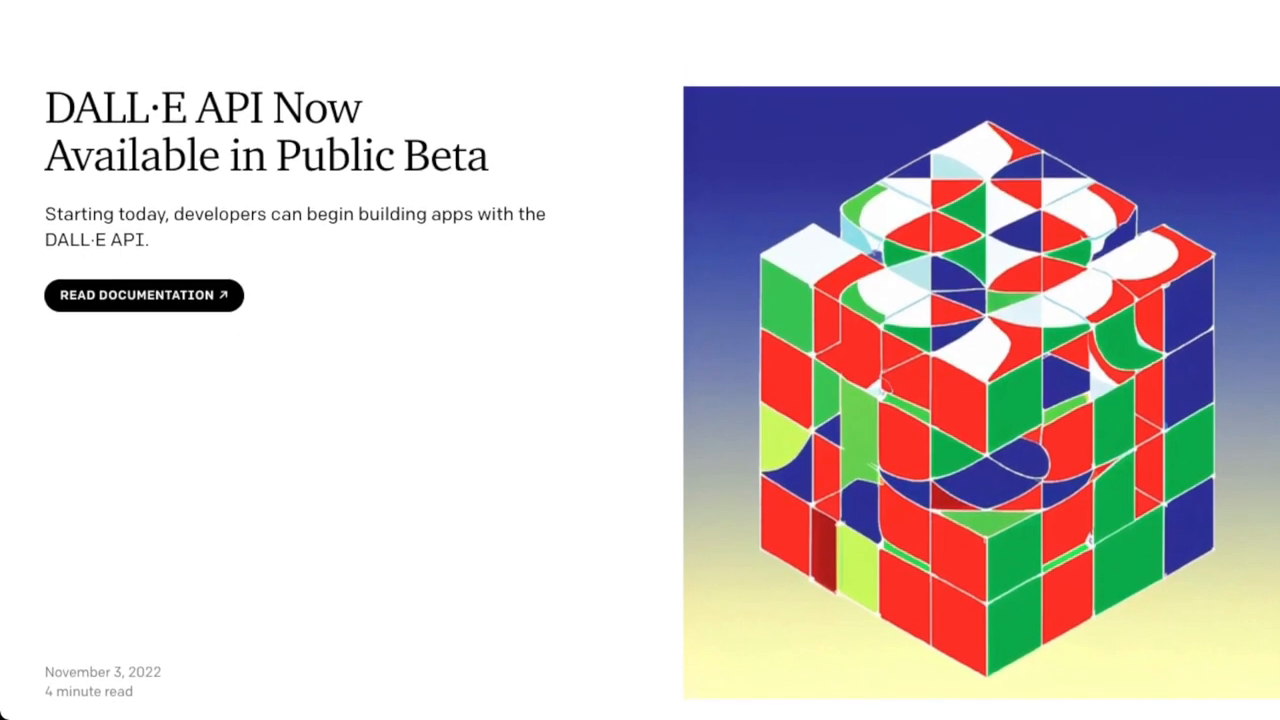